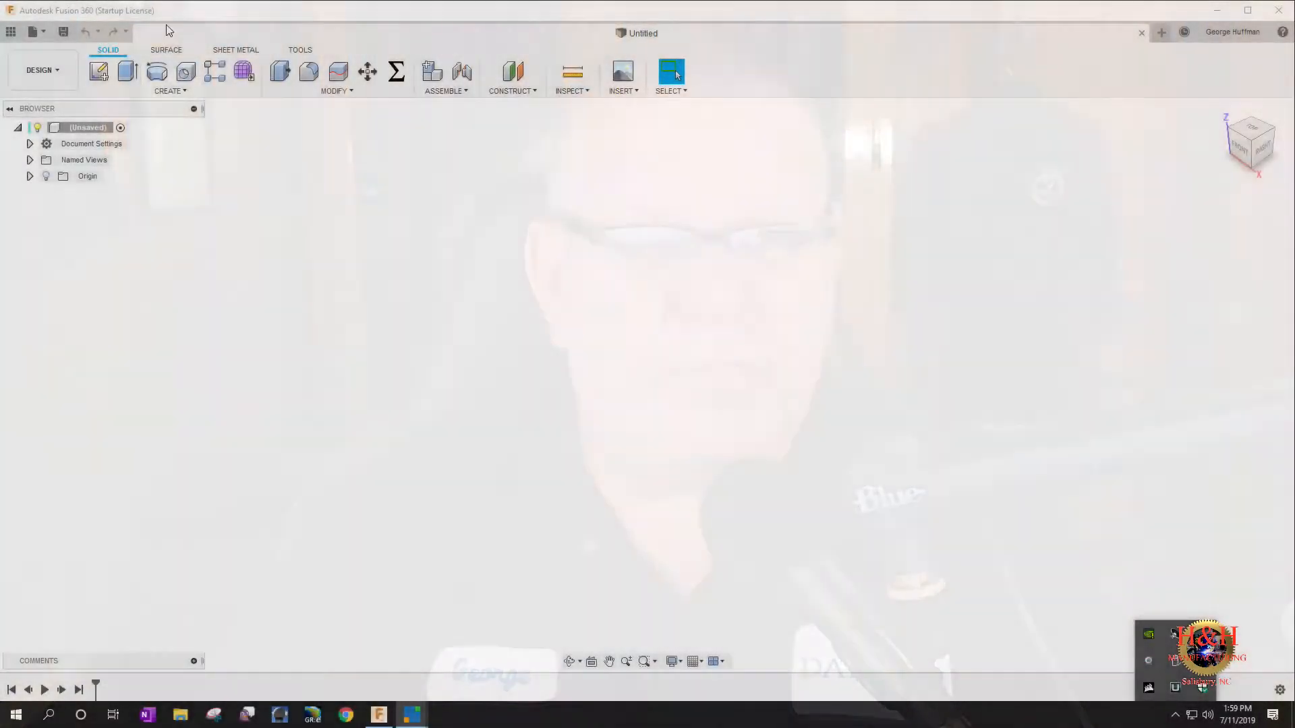
- Open the Small Gantry design under Gantry Crane in the Data Panel
left_click(8, 31)
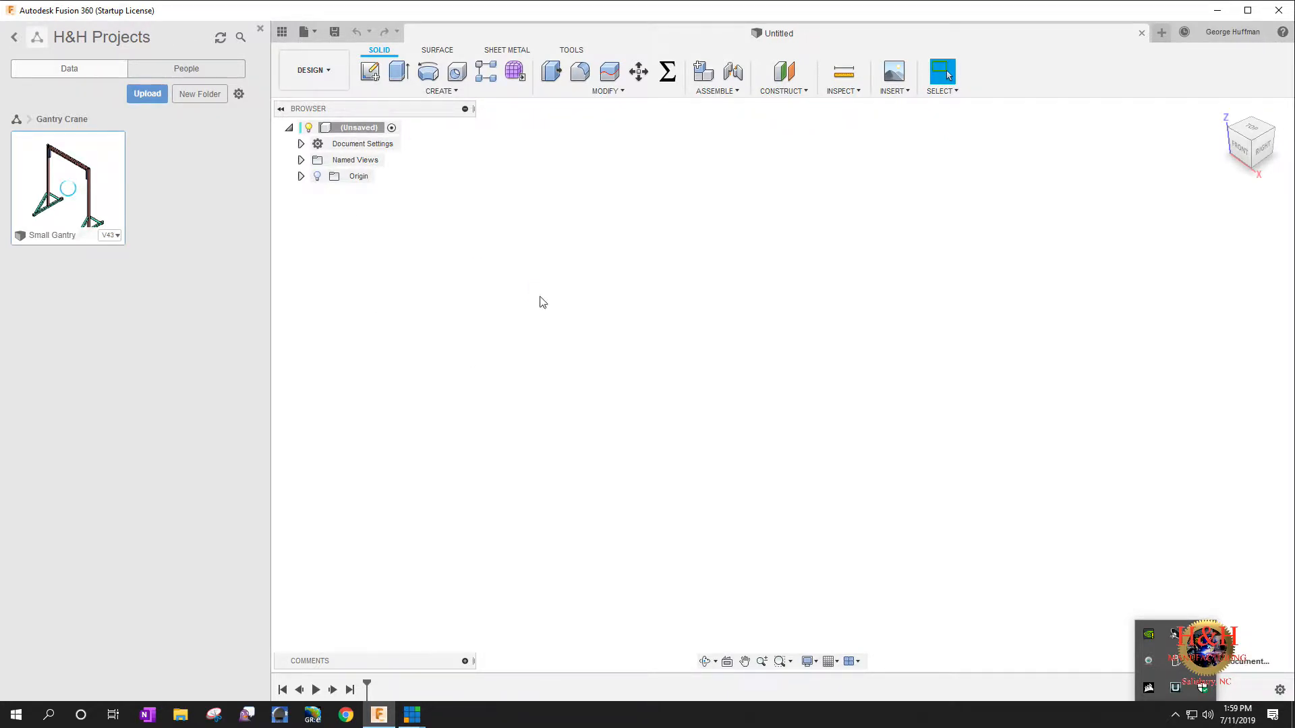
double_click(68, 185)
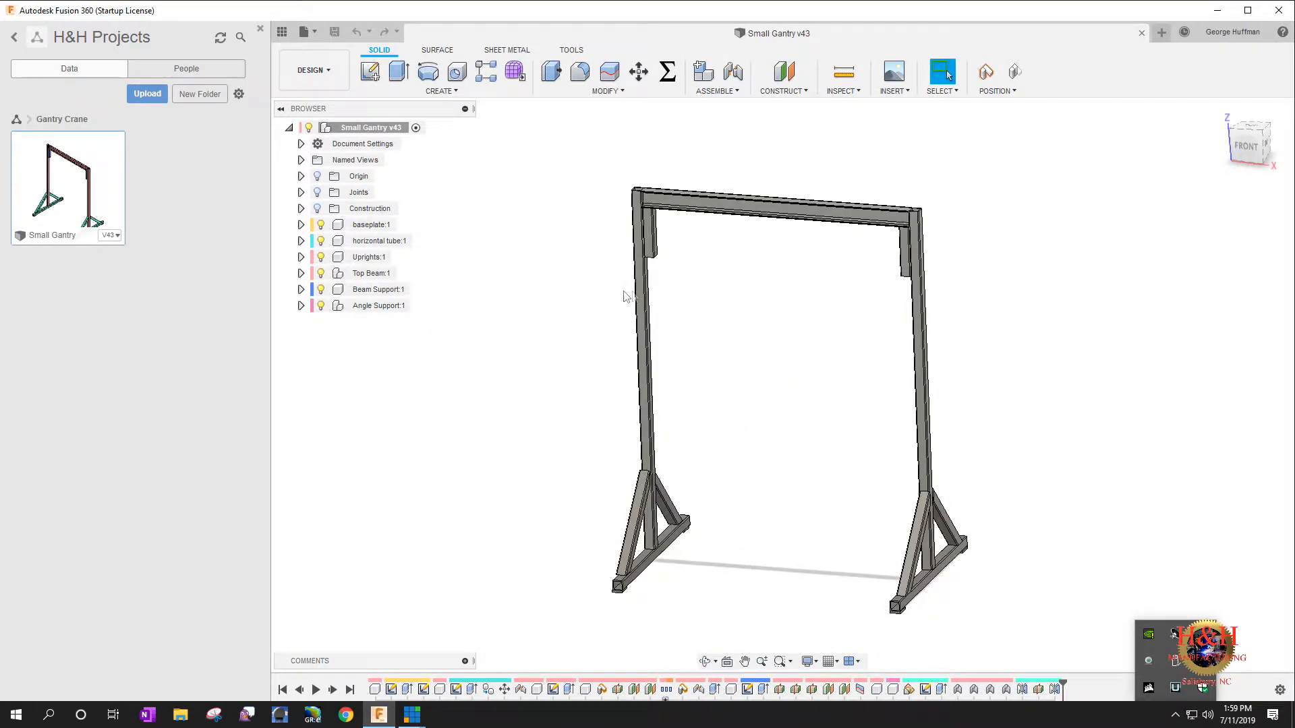
- Orbit the gantry to view the top beam at an angle
left_click_drag(623, 296, 768, 297)
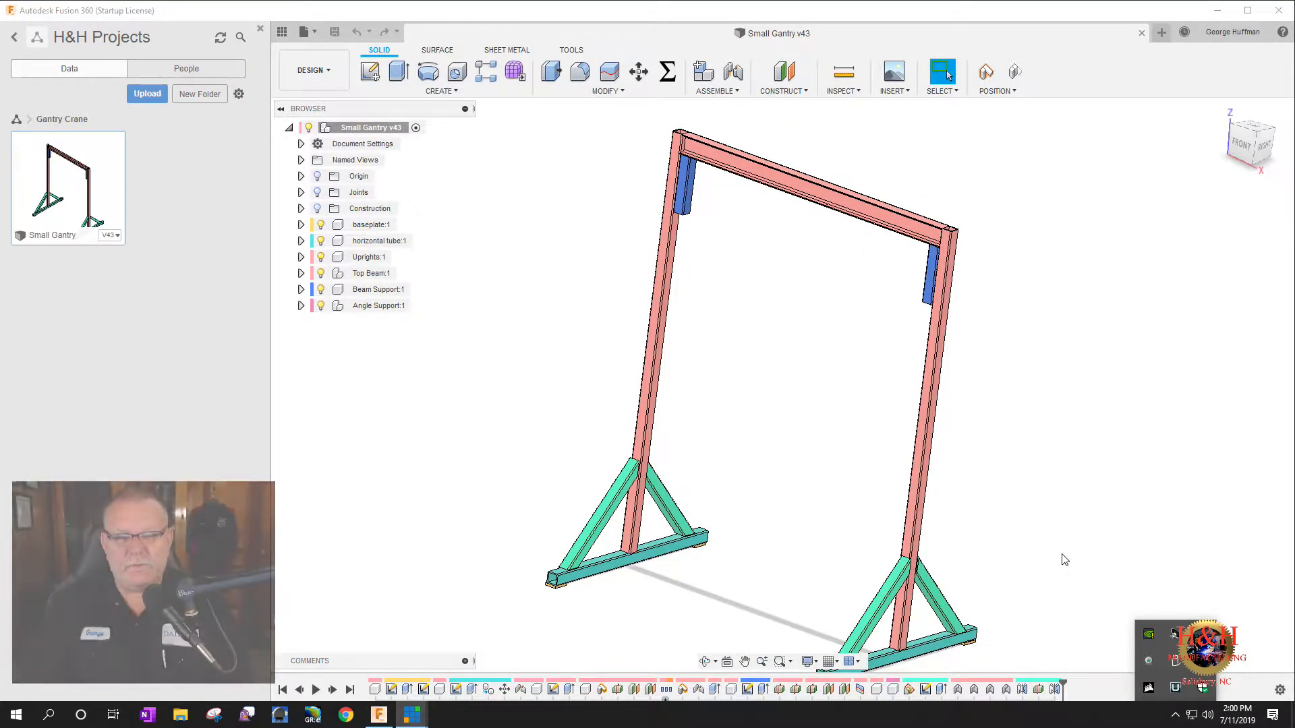
mouse_move(259, 174)
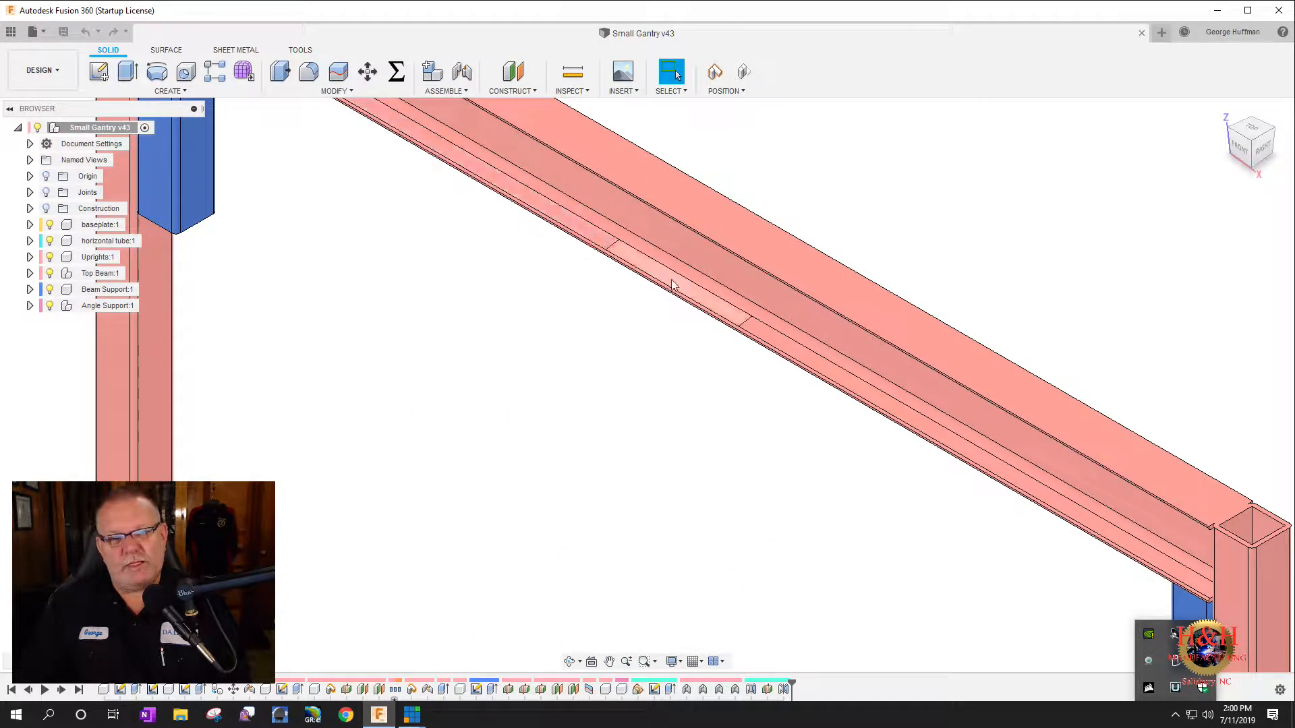
mouse_move(662, 276)
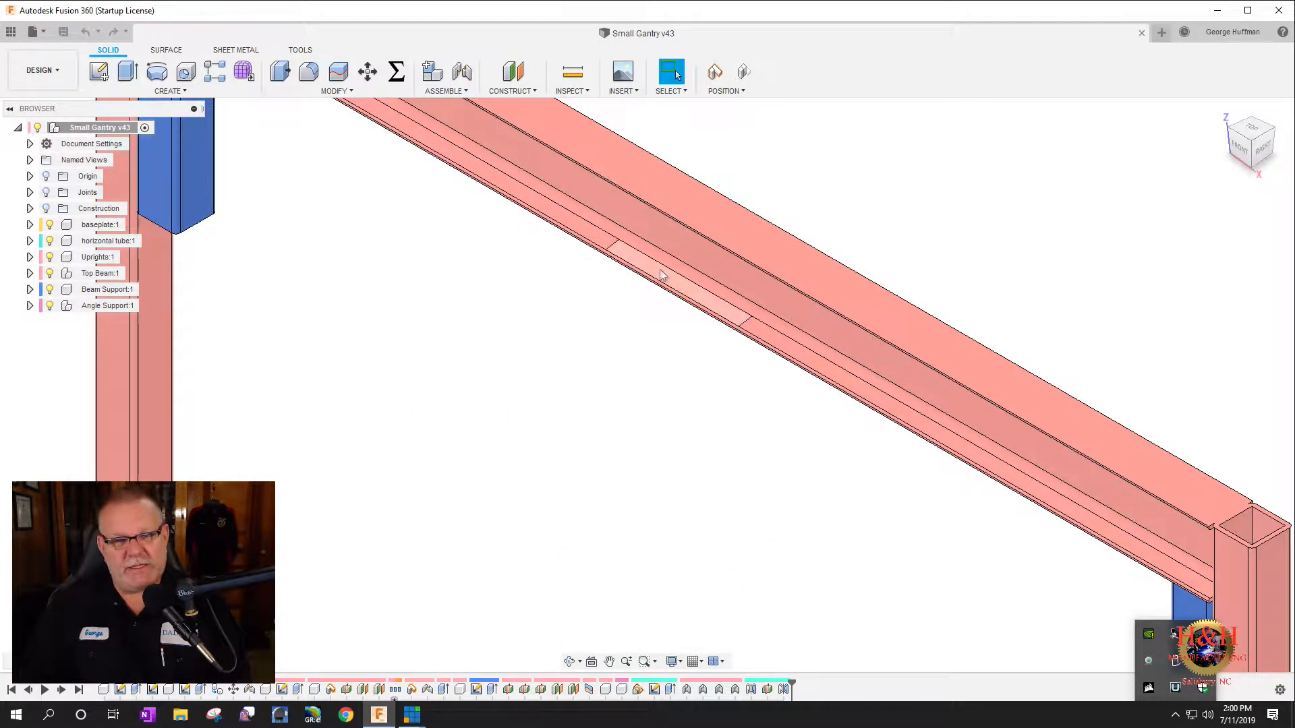
mouse_move(642, 267)
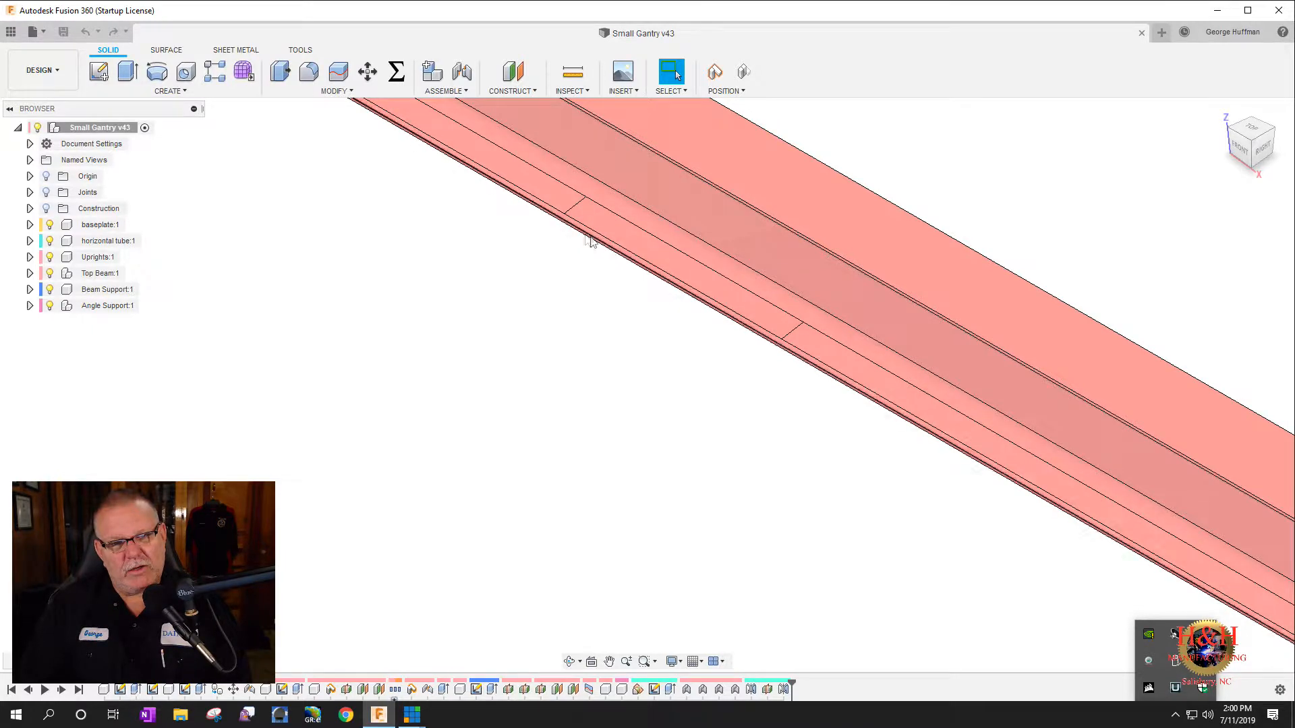
mouse_move(659, 264)
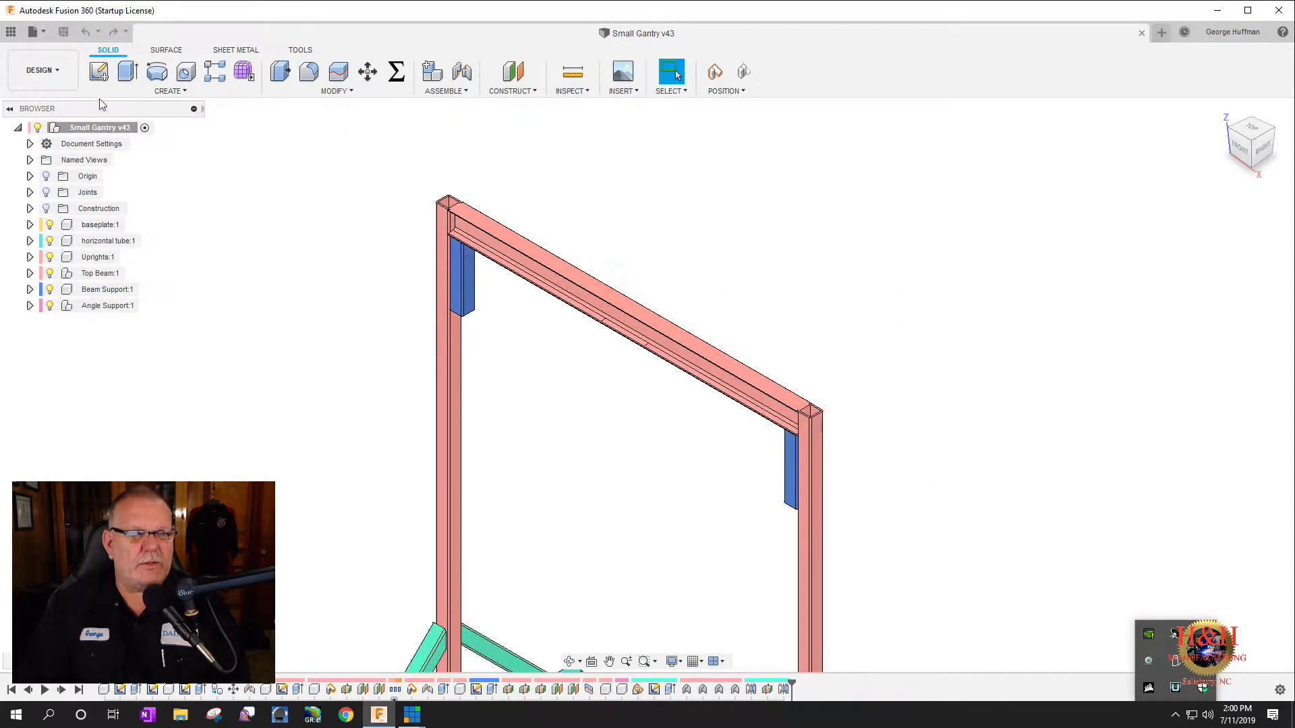
- Switch to the Simulation workspace and create a Static Stress study
left_click(38, 70)
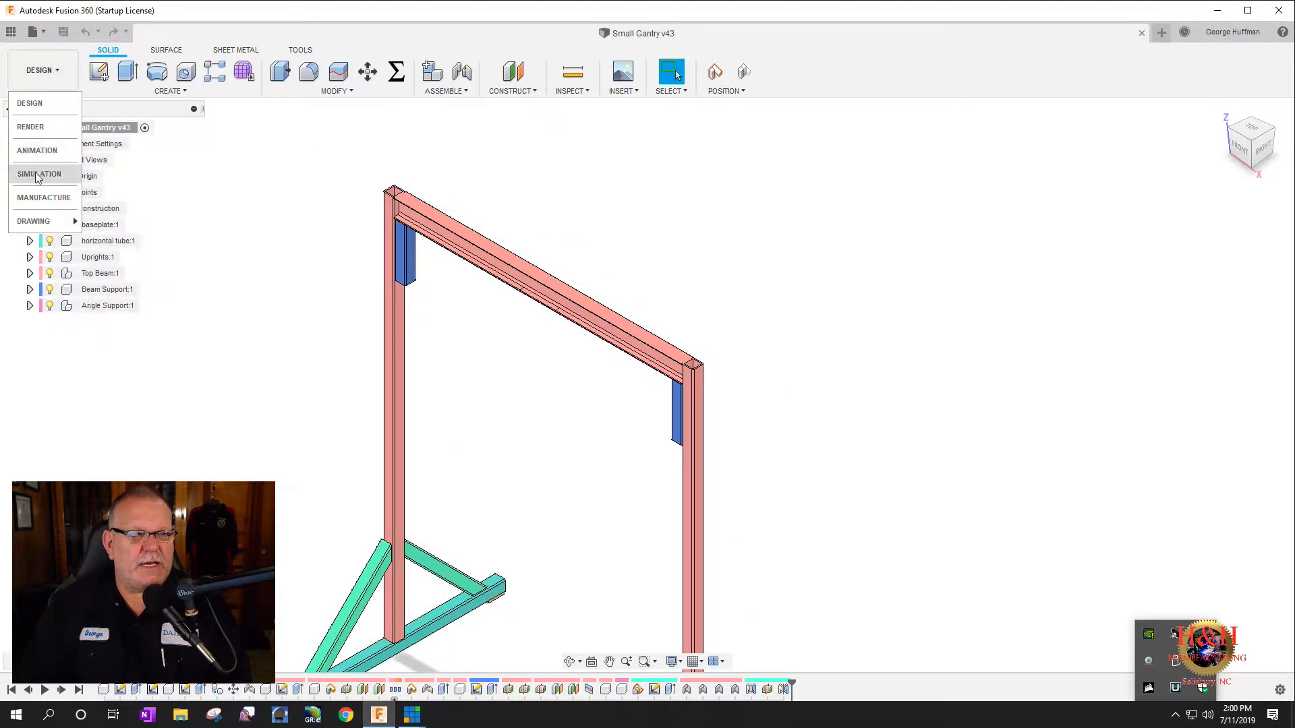
left_click(41, 174)
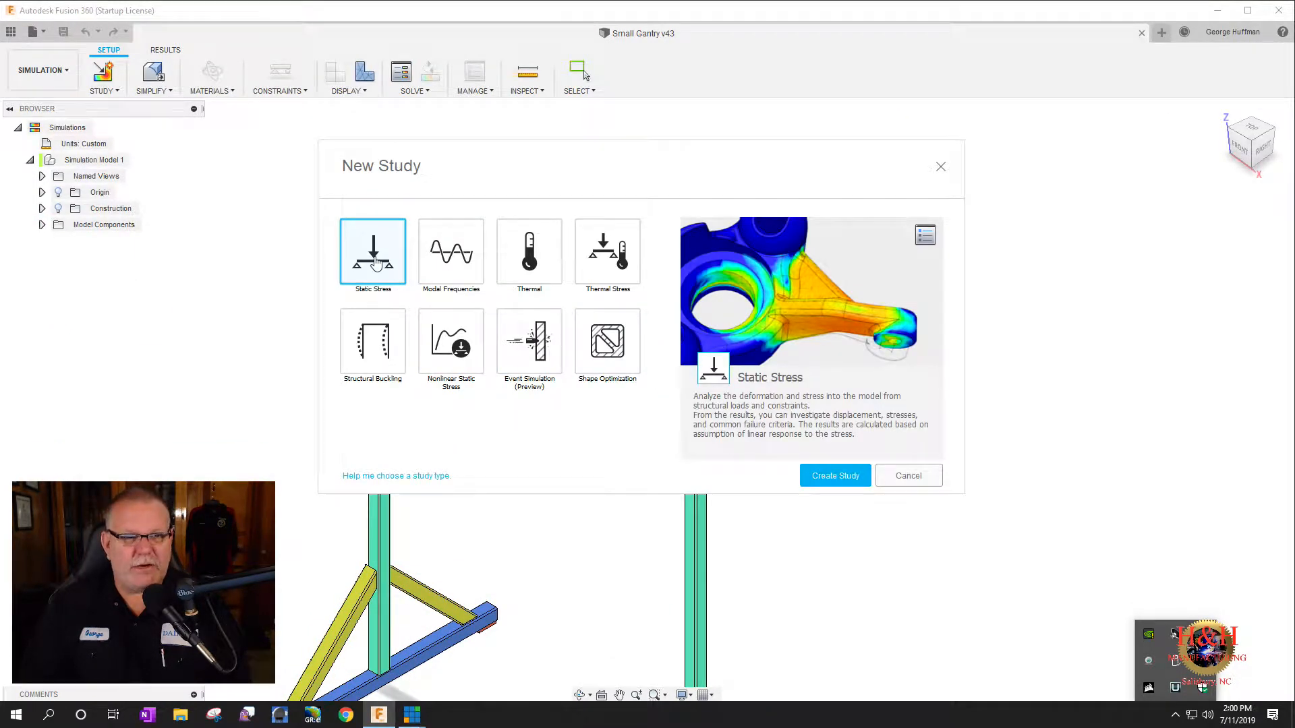
left_click(834, 475)
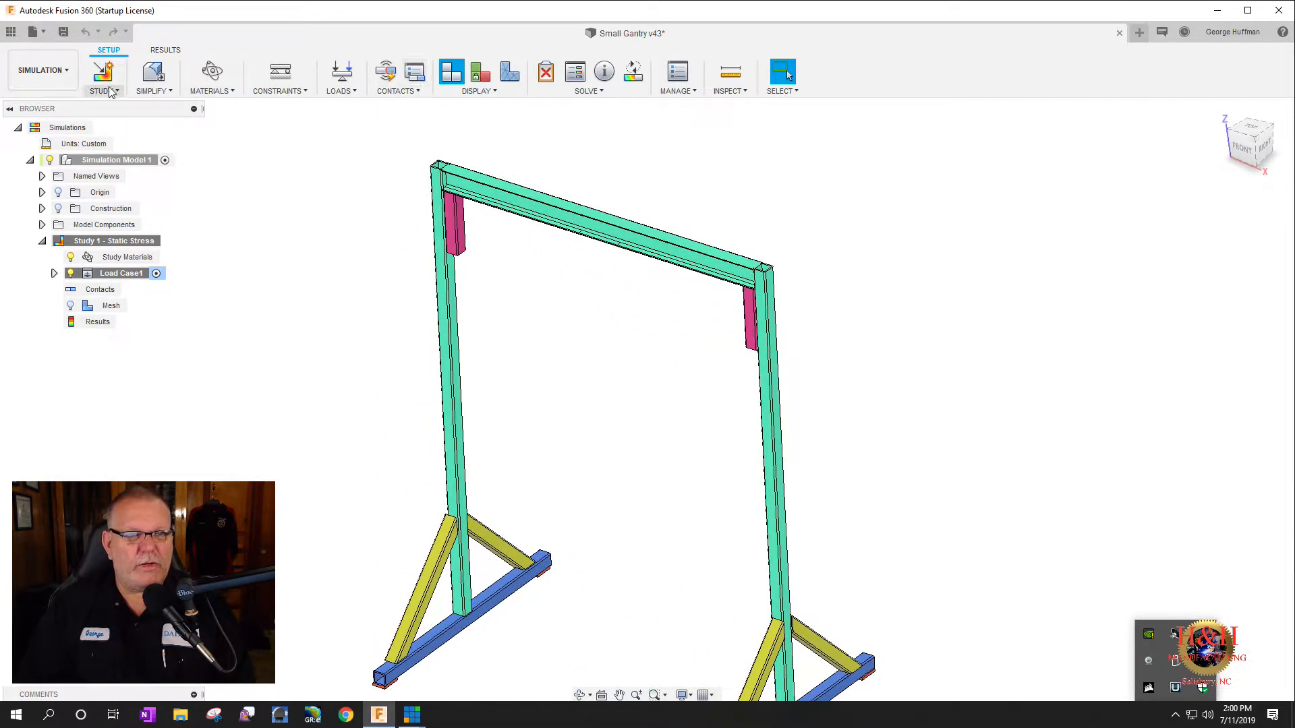
- Browse the Study and Simplify menus and review Study Materials showing Steel ASTM A36
left_click(104, 74)
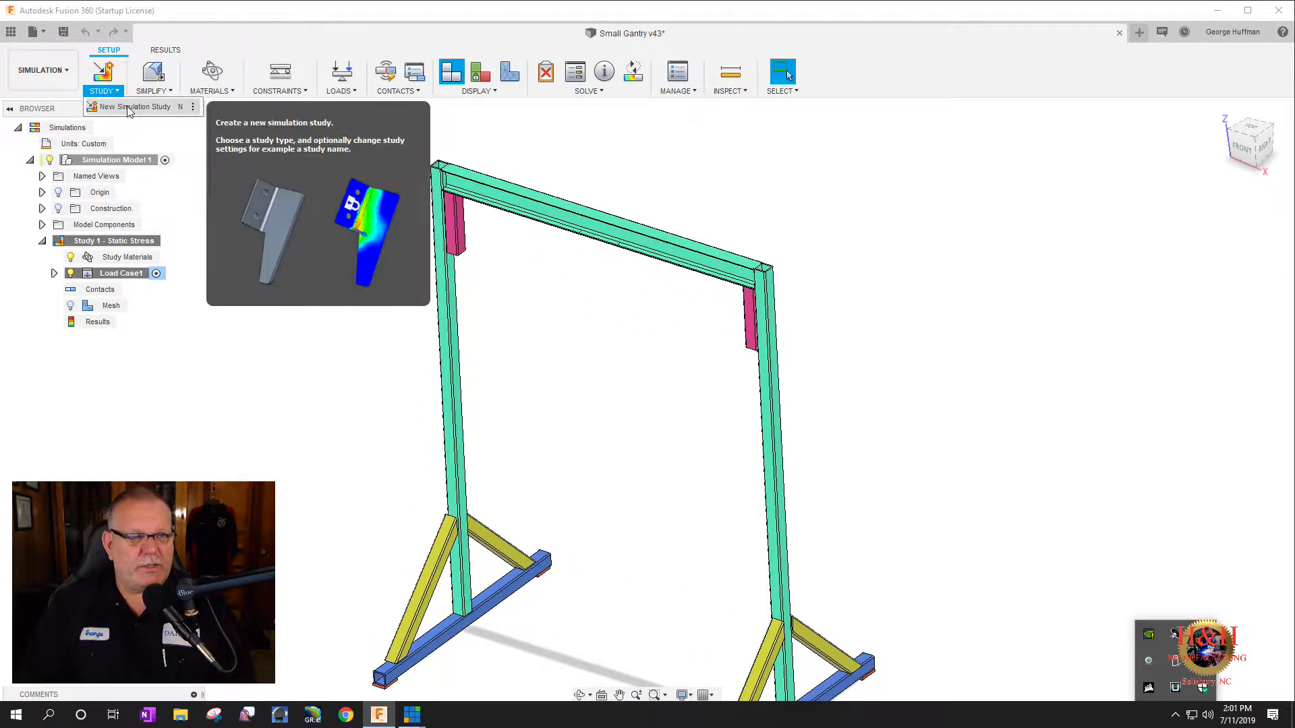
left_click(154, 77)
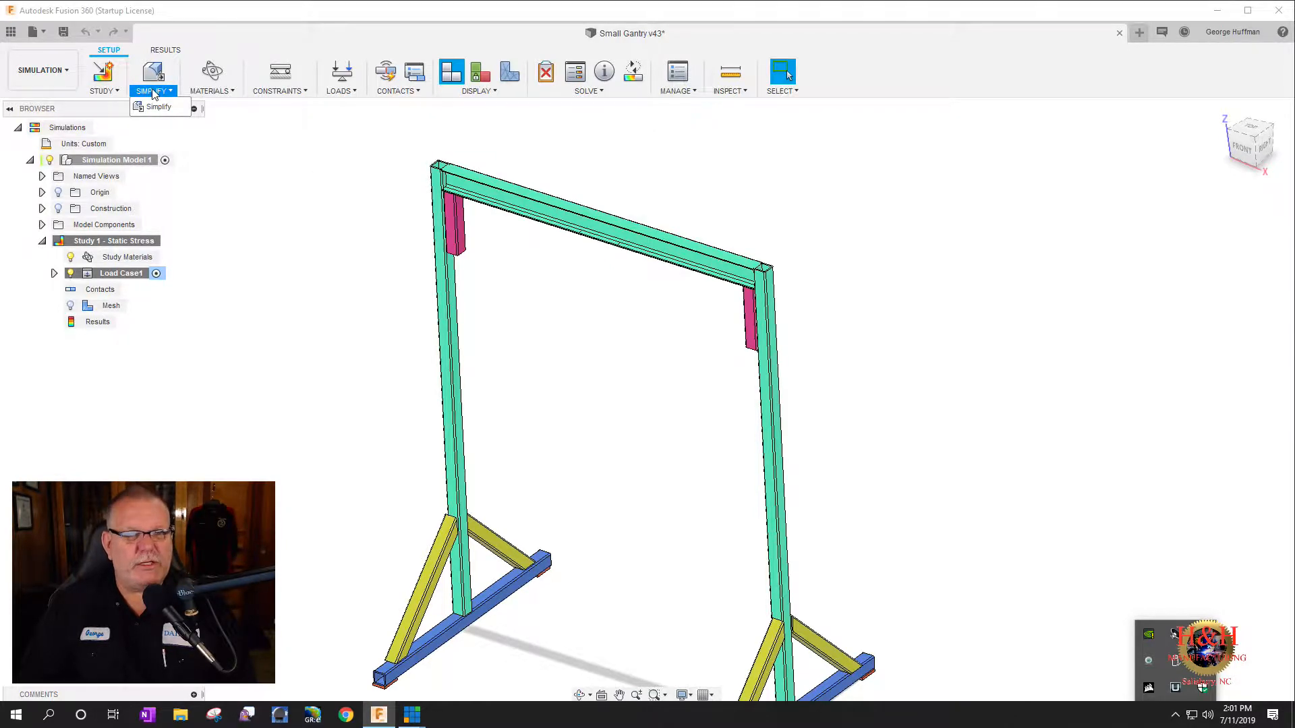
left_click(211, 74)
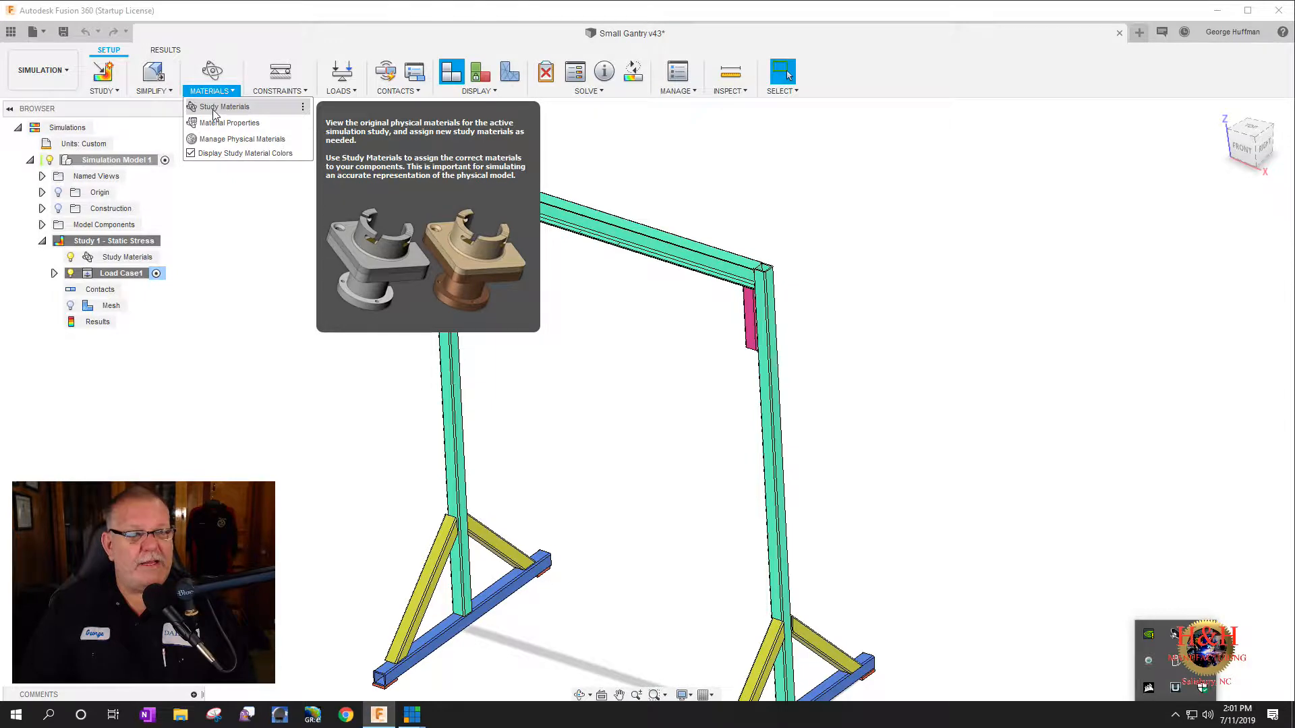
left_click(224, 106)
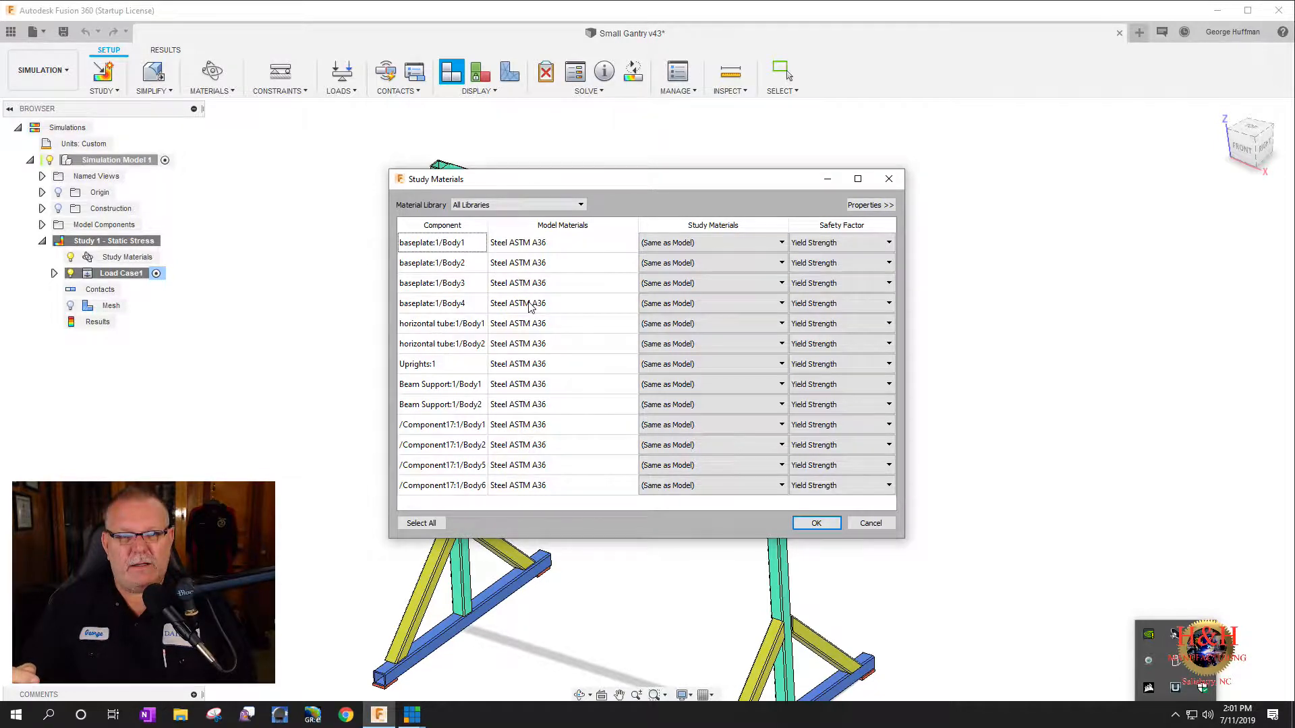
mouse_move(589, 349)
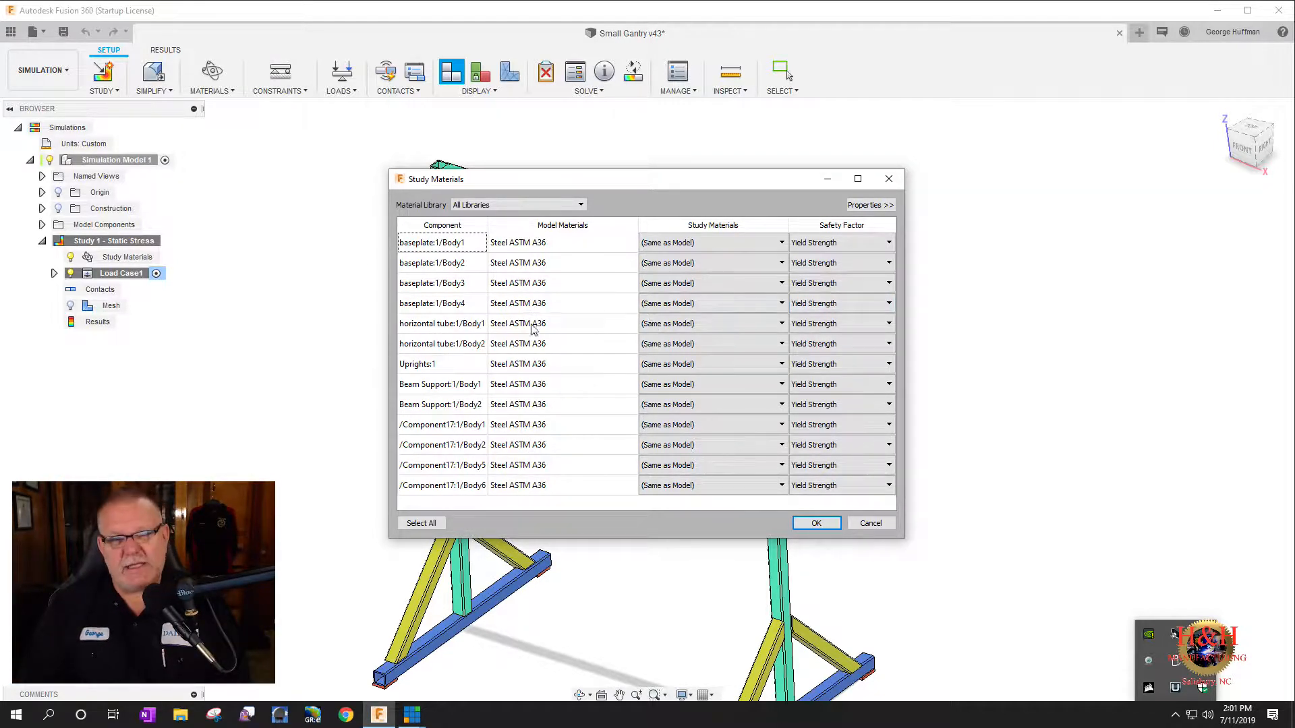
left_click(816, 523)
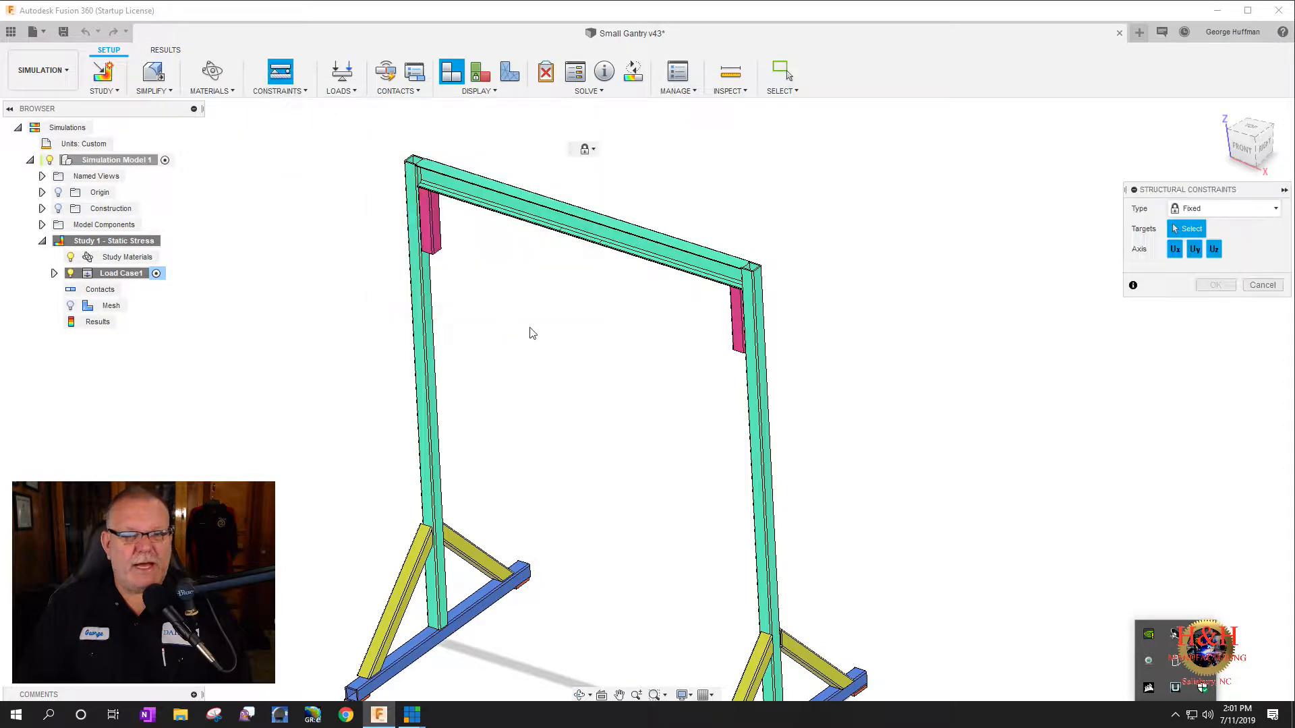
- Apply a Fixed constraint to the bottom faces of both feet, viewed from below
left_click_drag(532, 332, 595, 404)
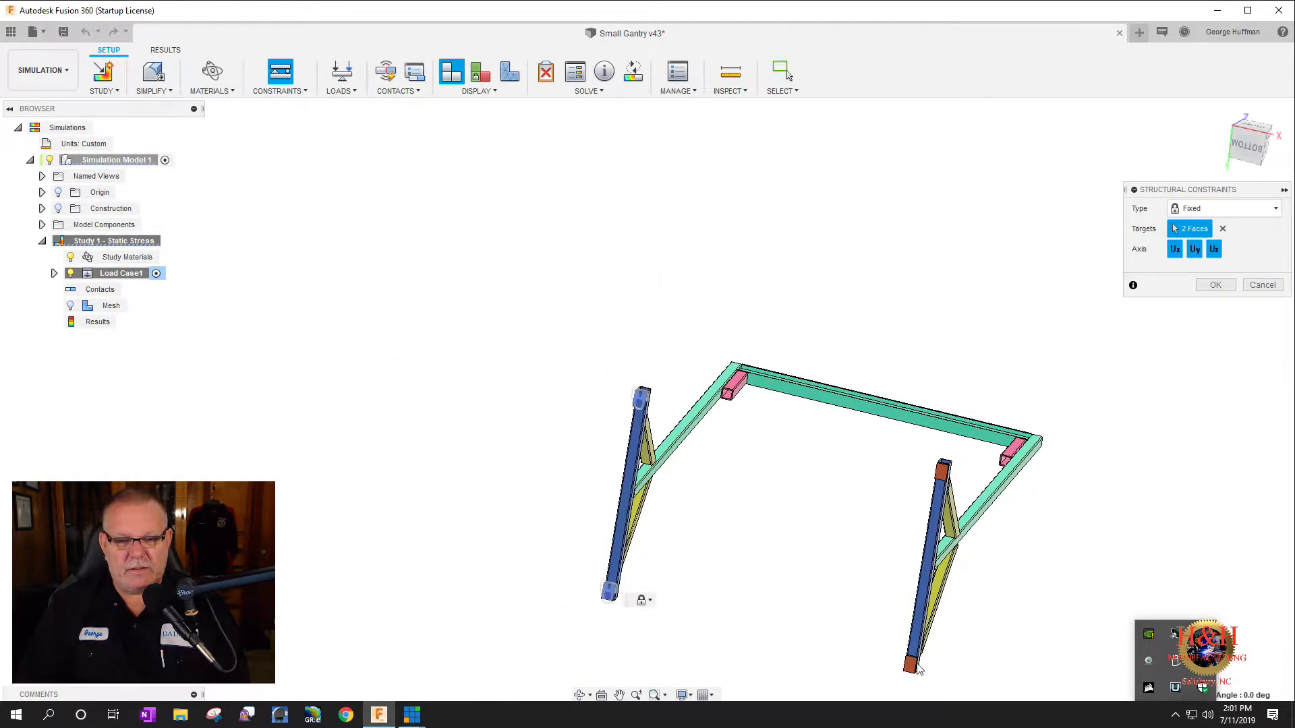
left_click(908, 666)
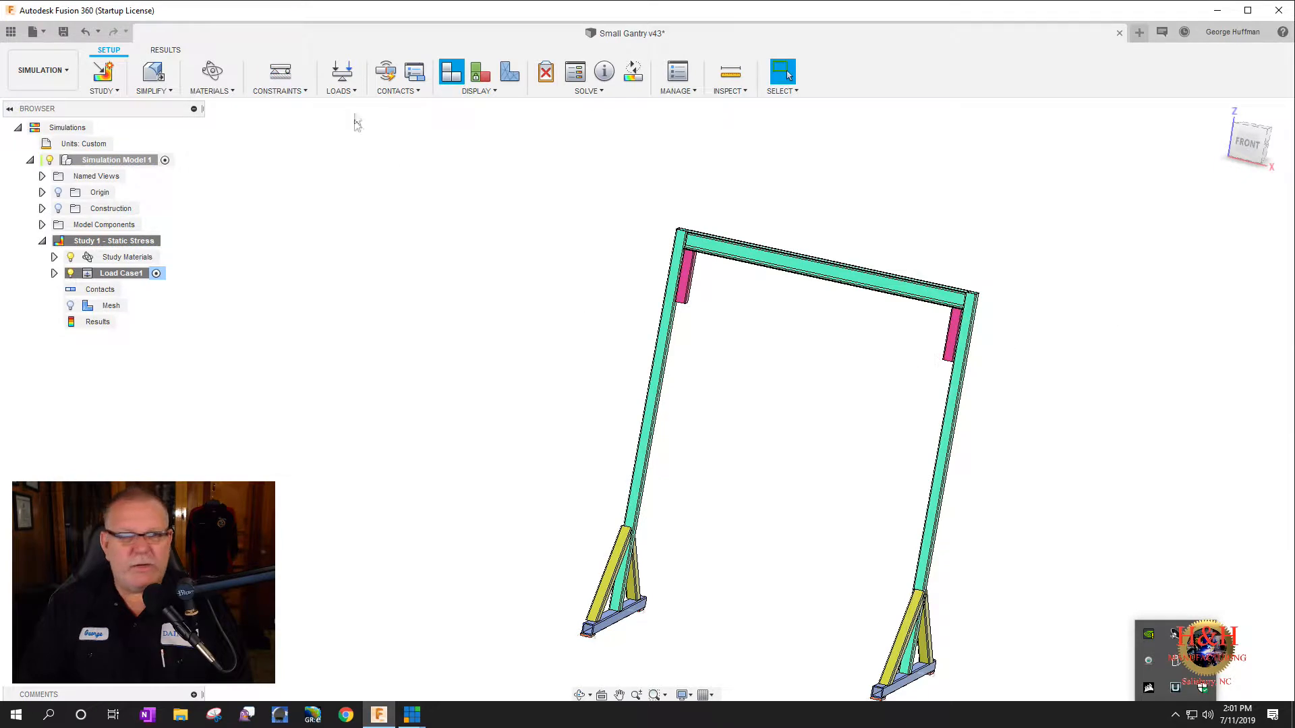
- Add a 750 lbf Force structural load on the top beam's middle faces
left_click(341, 74)
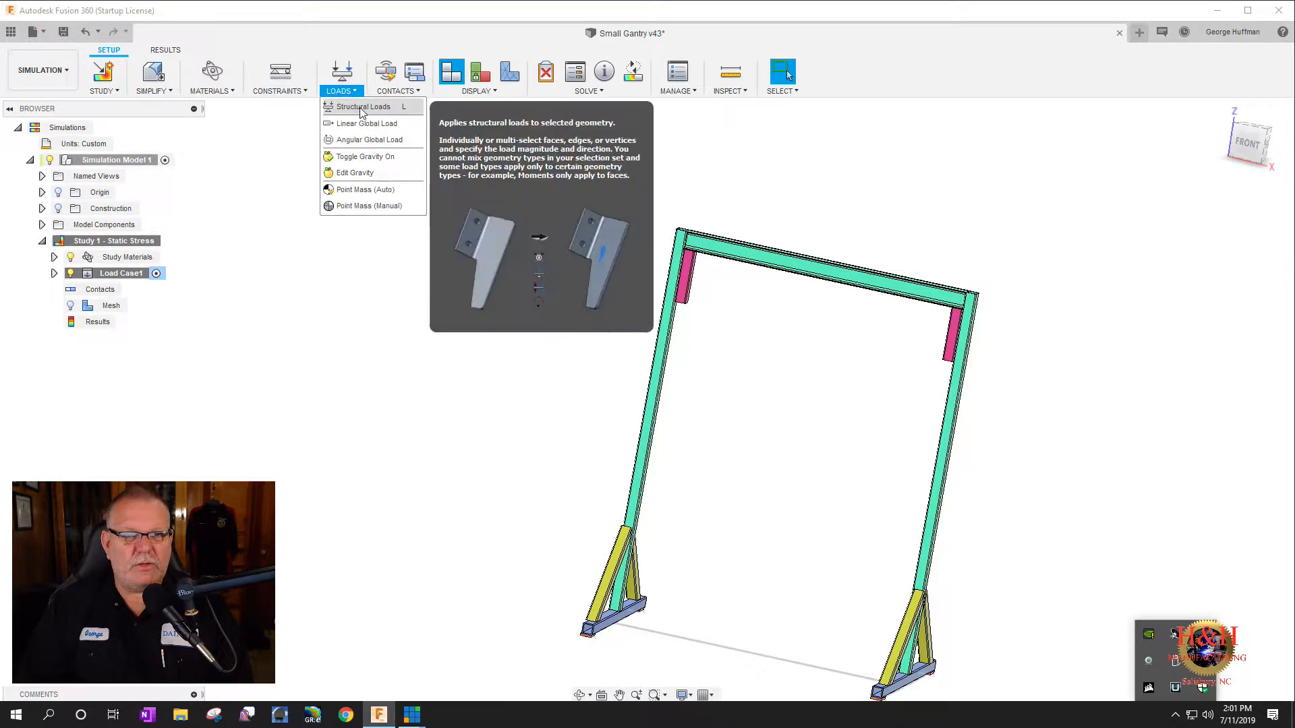
left_click(363, 107)
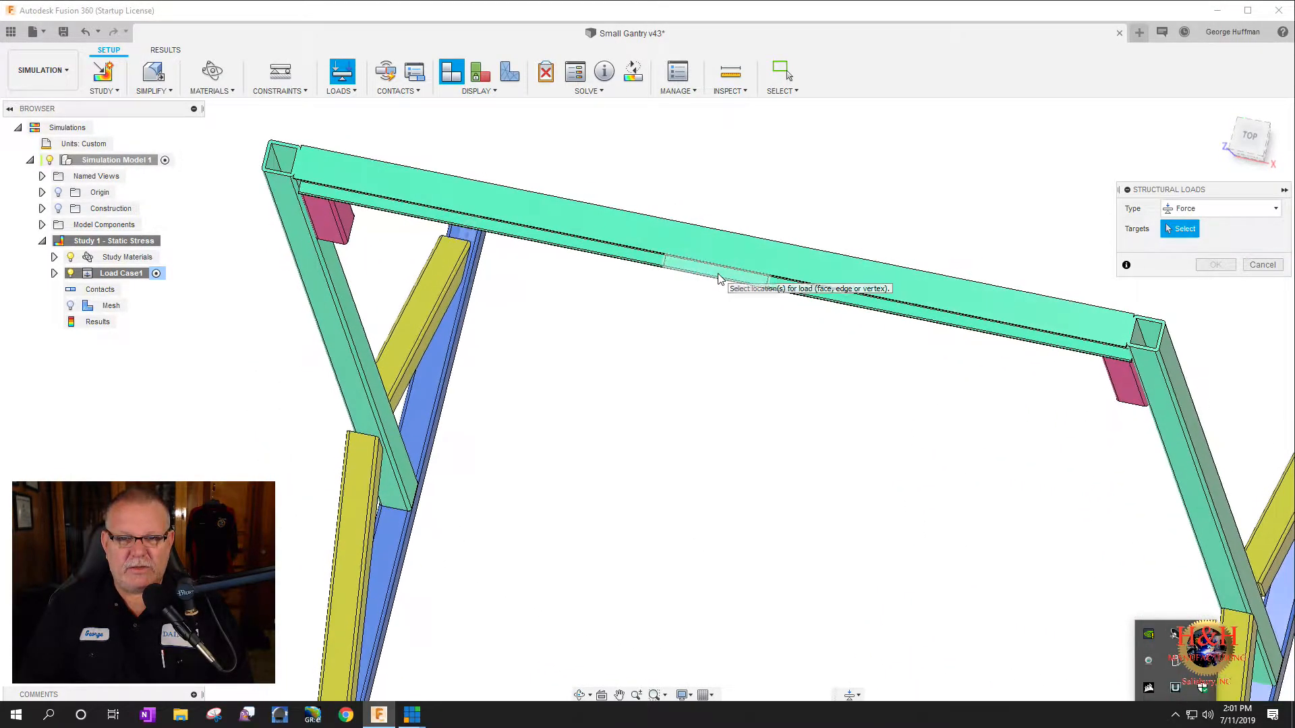
left_click(718, 268)
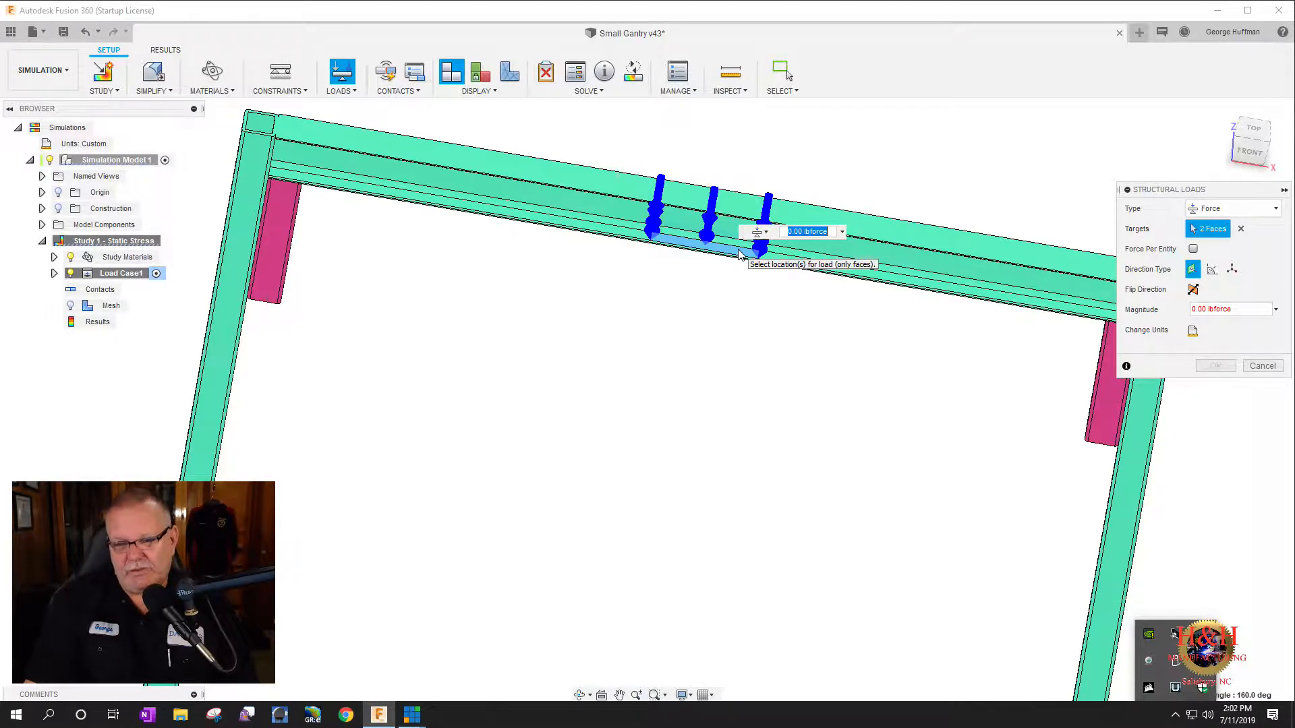
type("750")
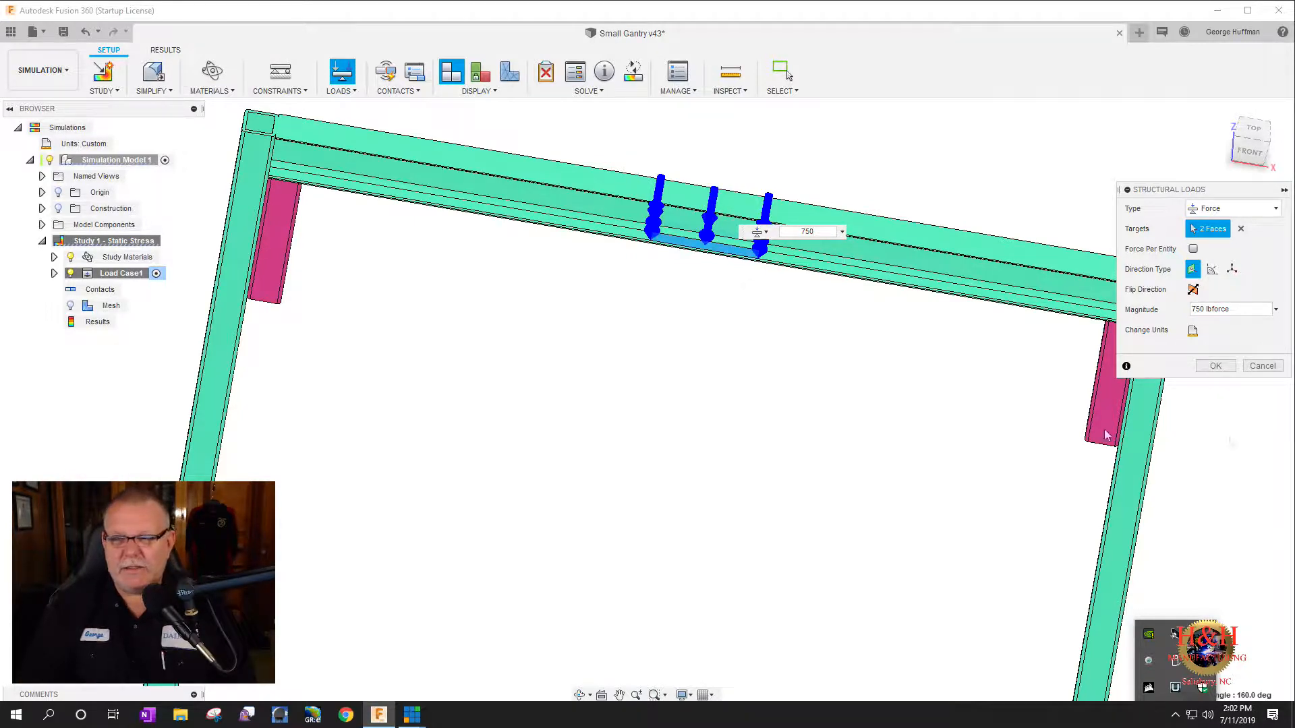
left_click(1216, 365)
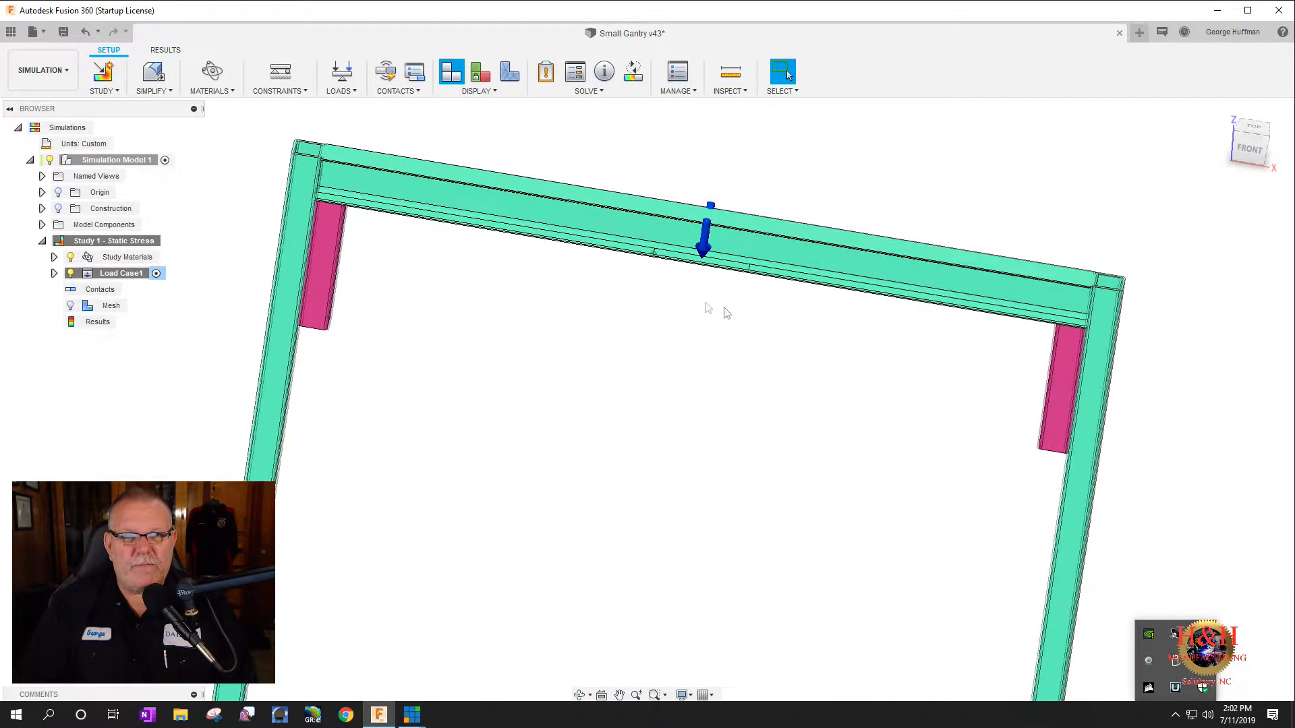
- Generate automatic contacts between the gantry bodies with 0.0039 in tolerance
left_click(395, 71)
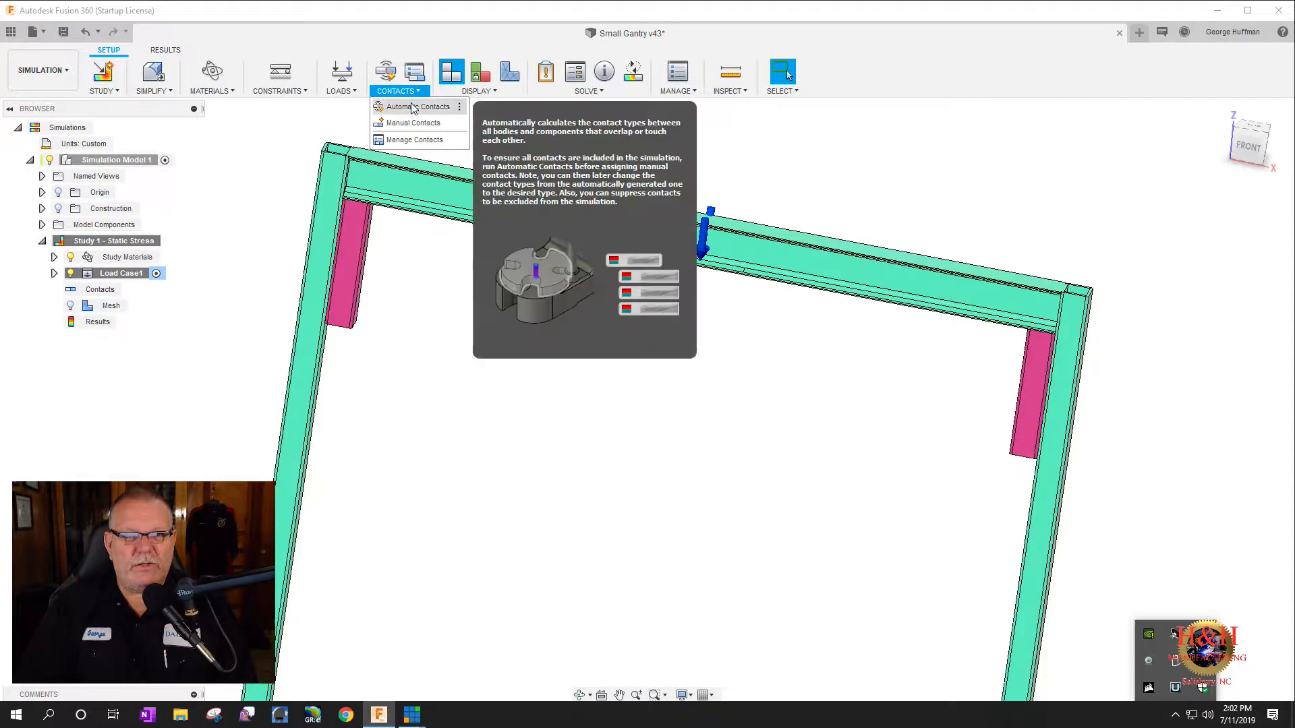
left_click(409, 106)
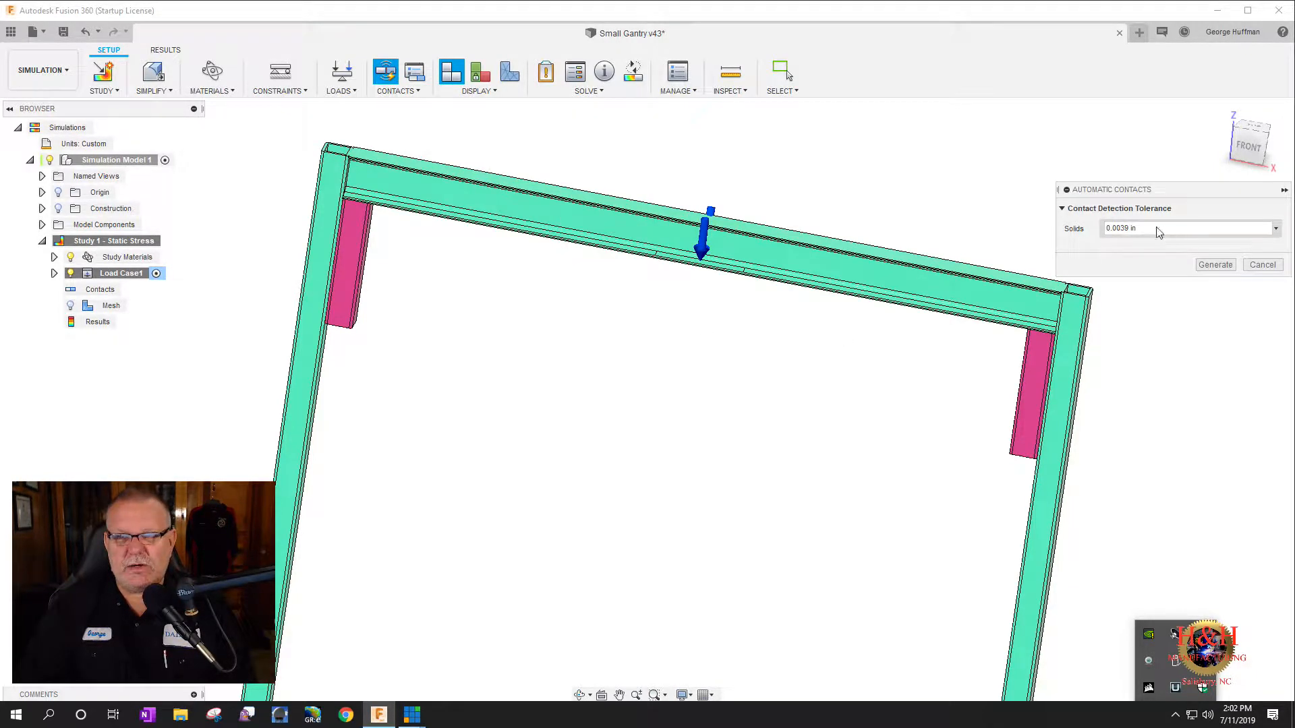
triple_click(1137, 228)
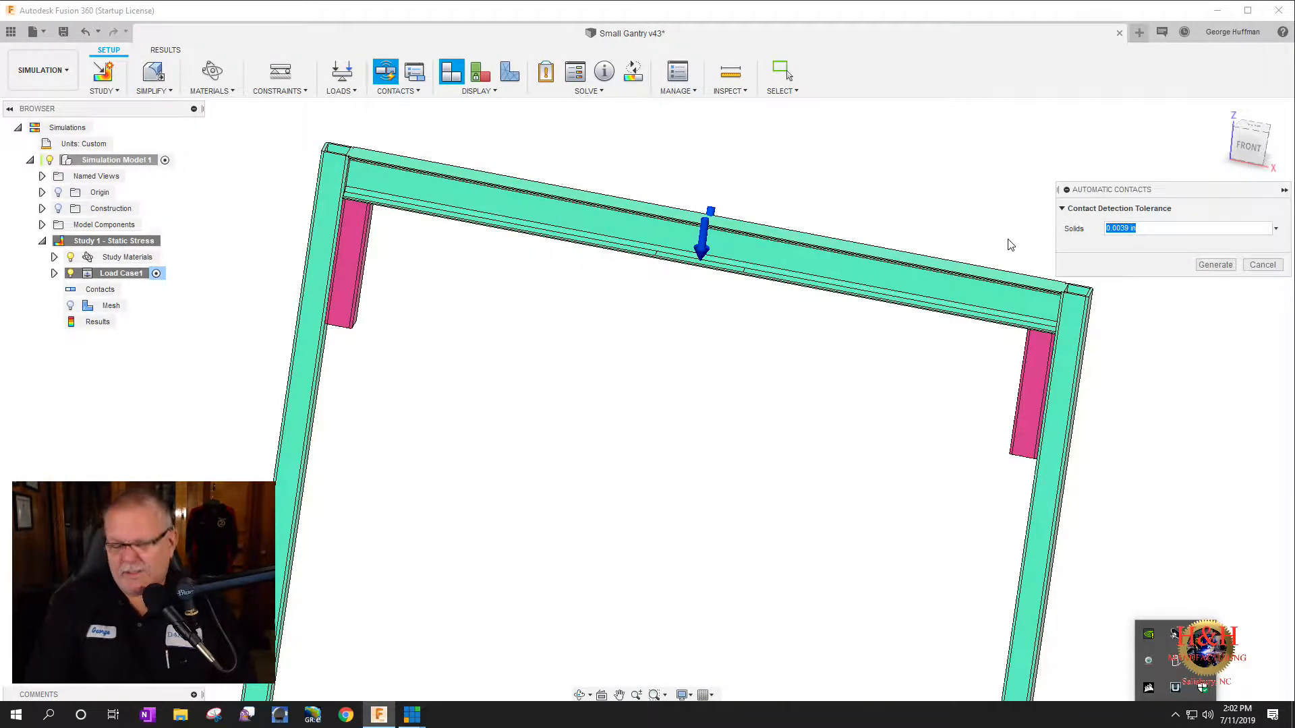
left_click(1215, 265)
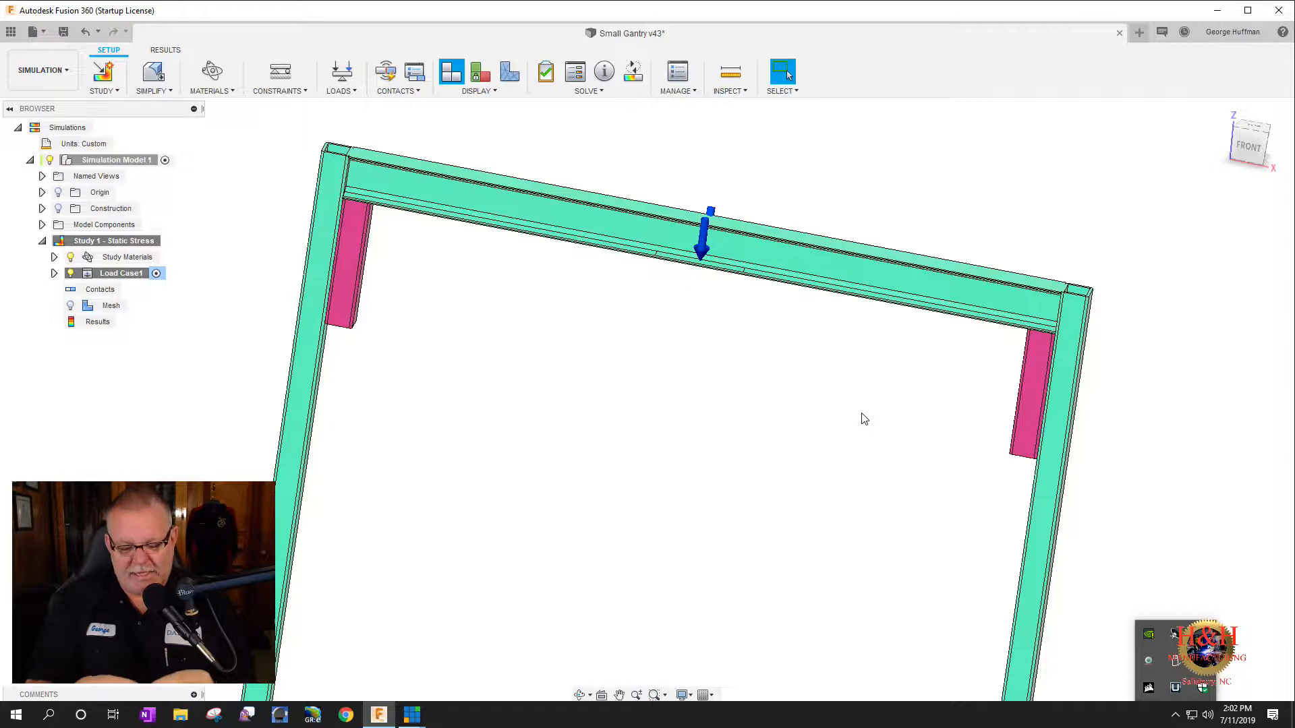
mouse_move(525, 226)
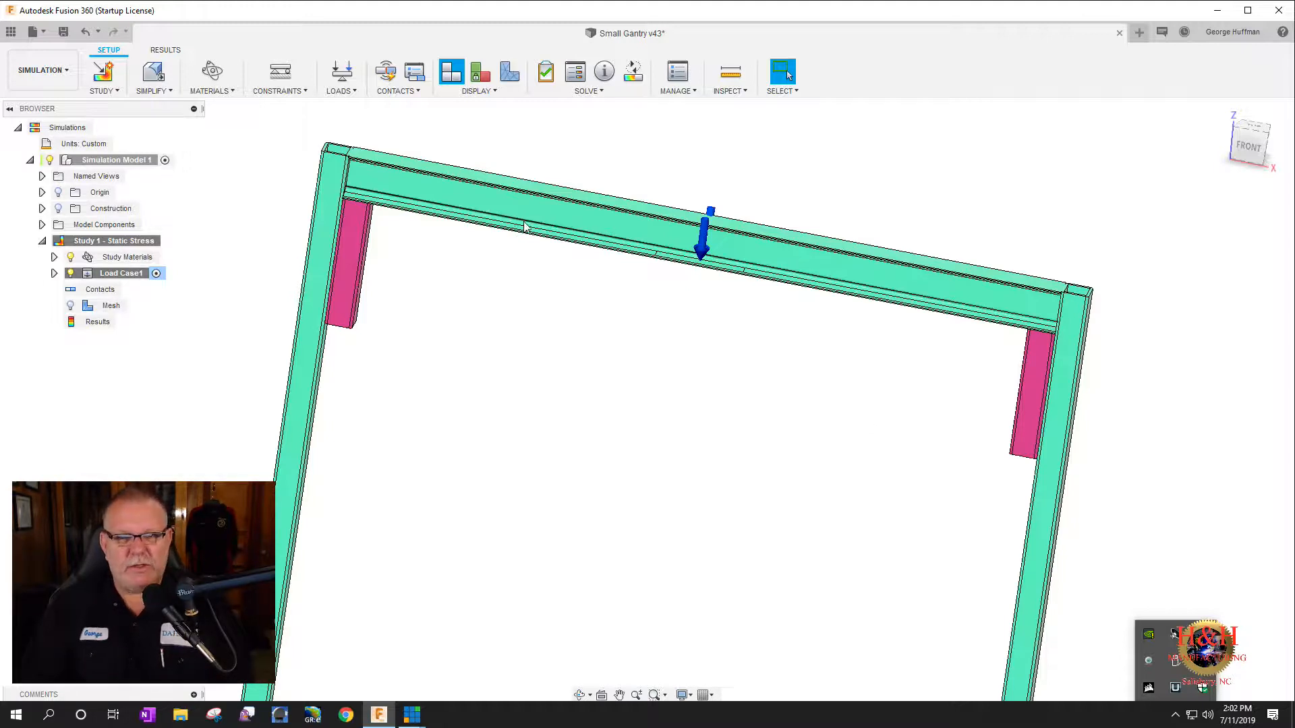
- Generate the study mesh from the browser's Mesh node
right_click(110, 305)
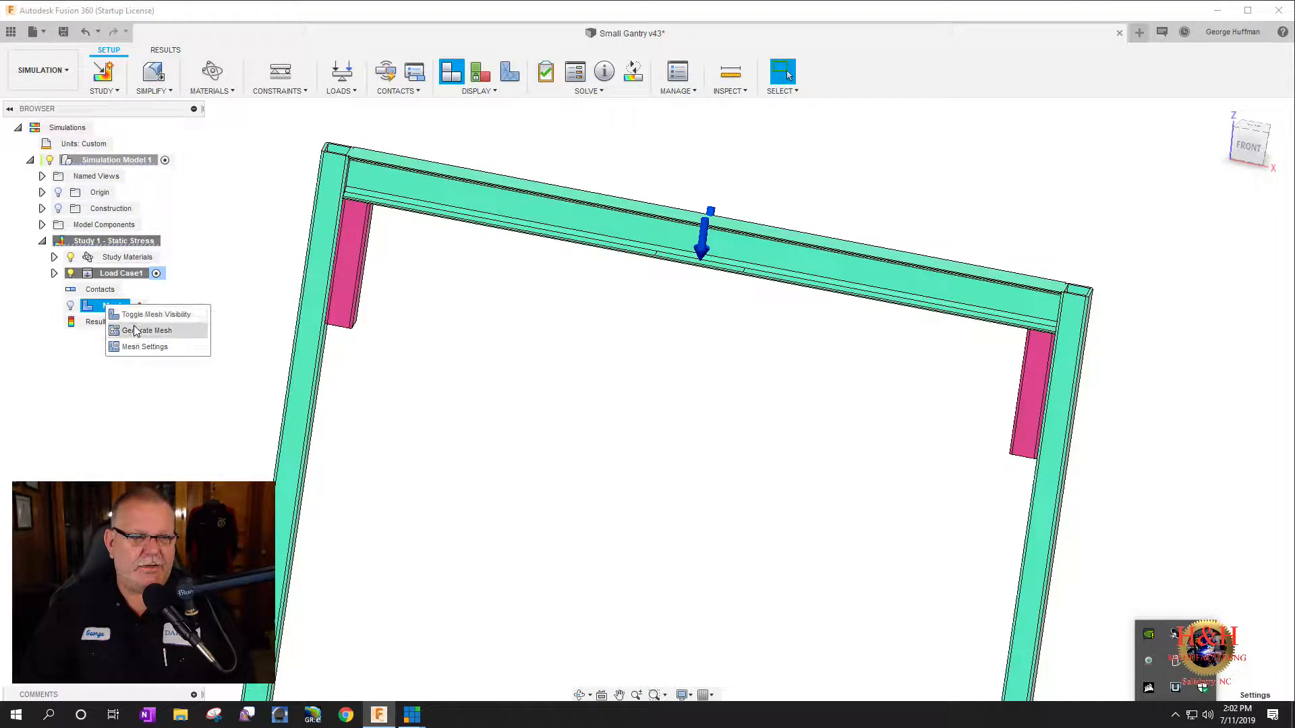
left_click(147, 330)
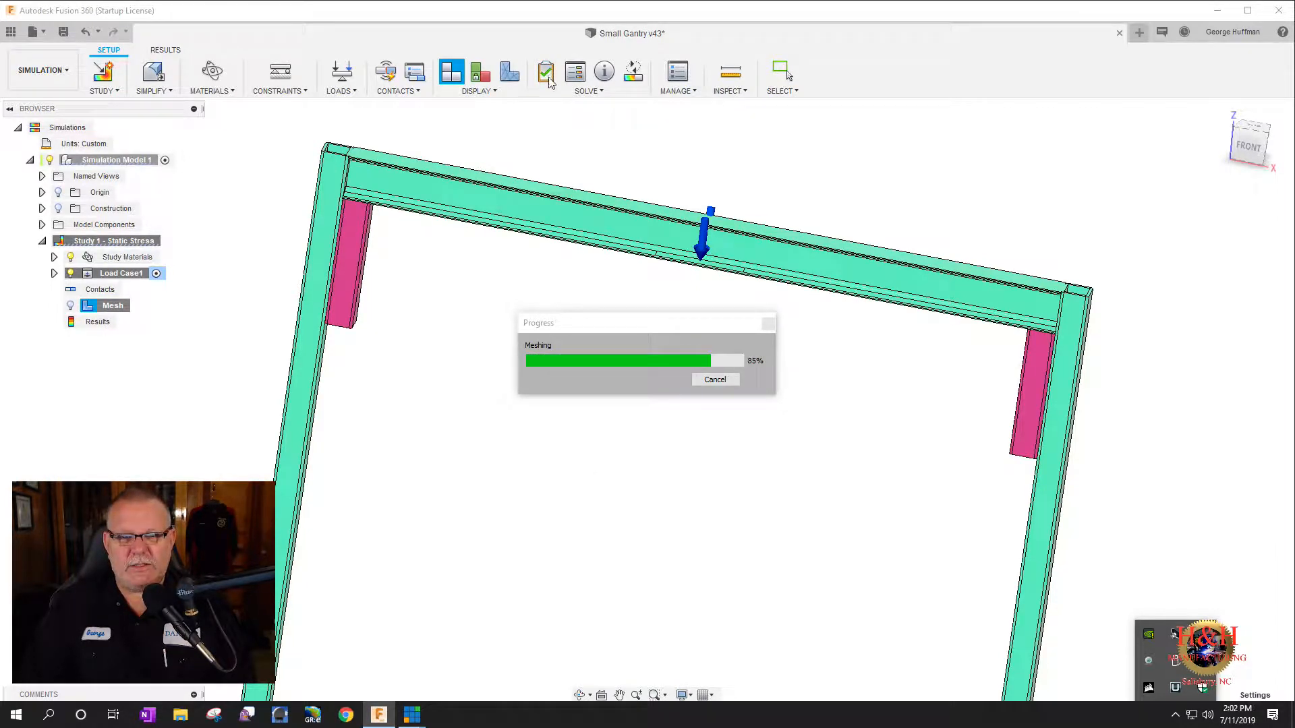
mouse_move(551, 108)
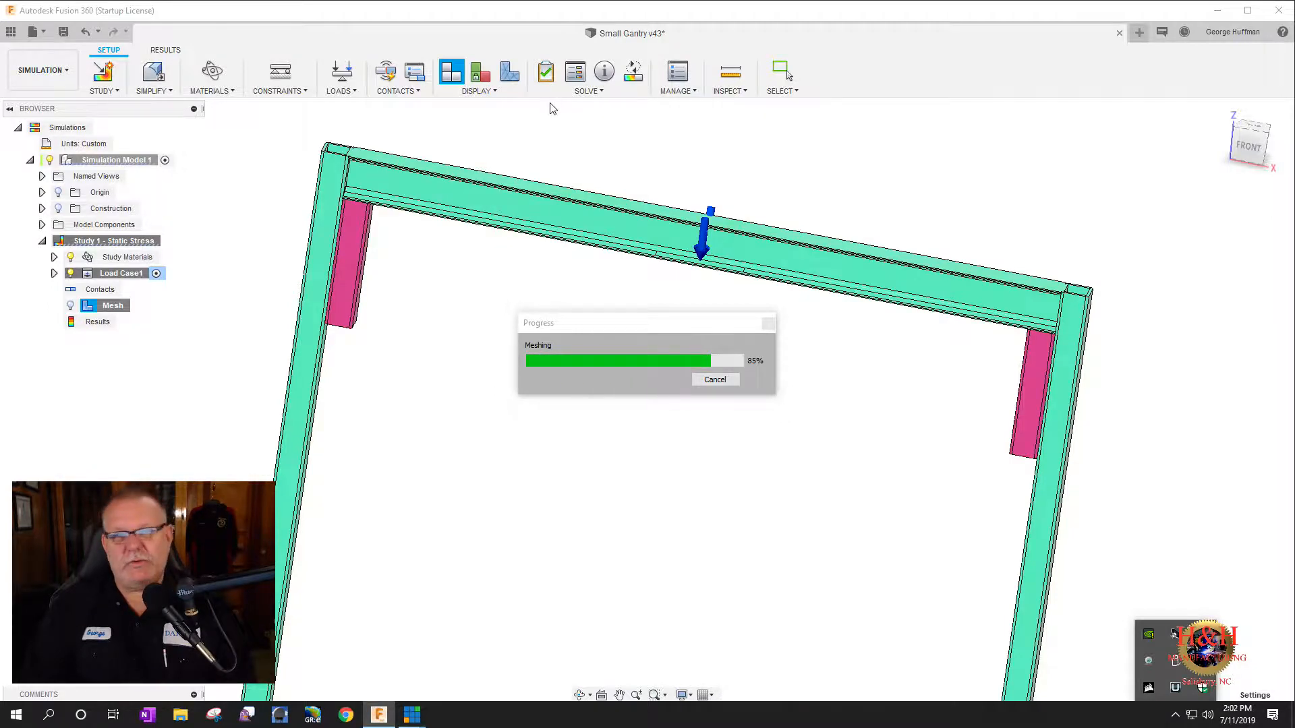
mouse_move(516, 268)
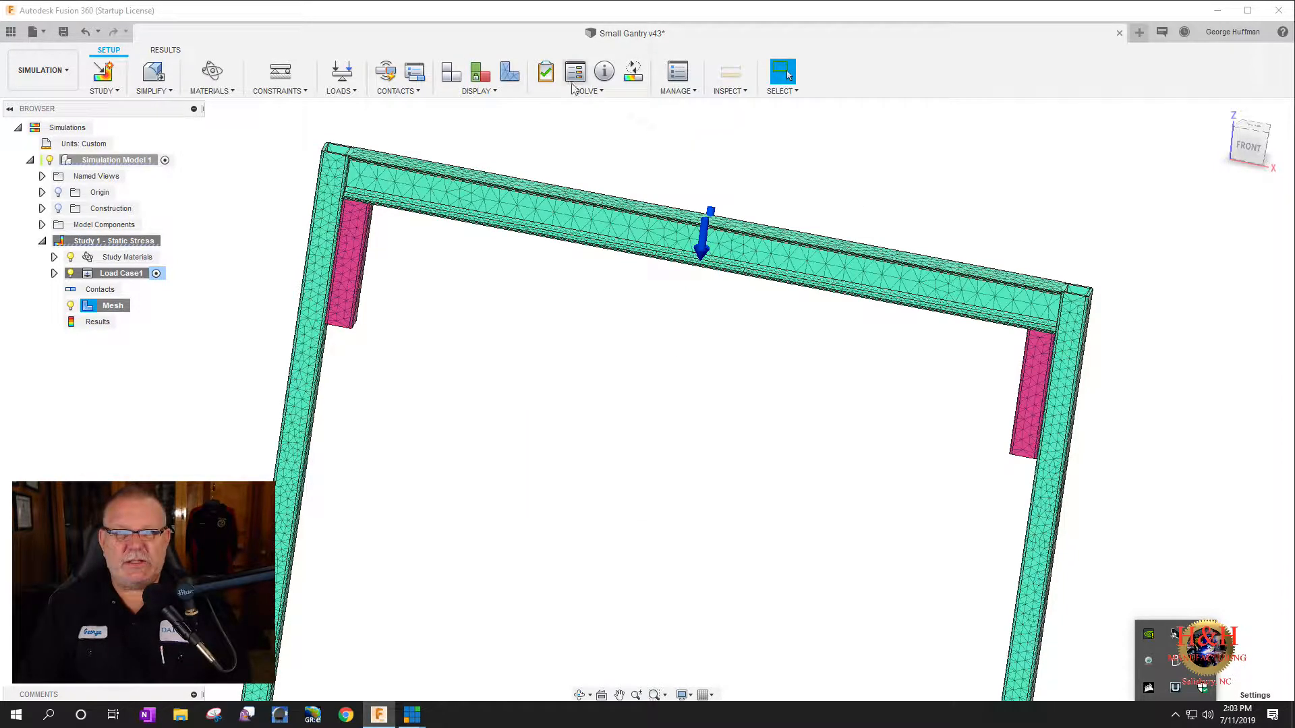
- Solve Study 1 - Static Stress, giving a minimum safety factor near 9.71
left_click(573, 71)
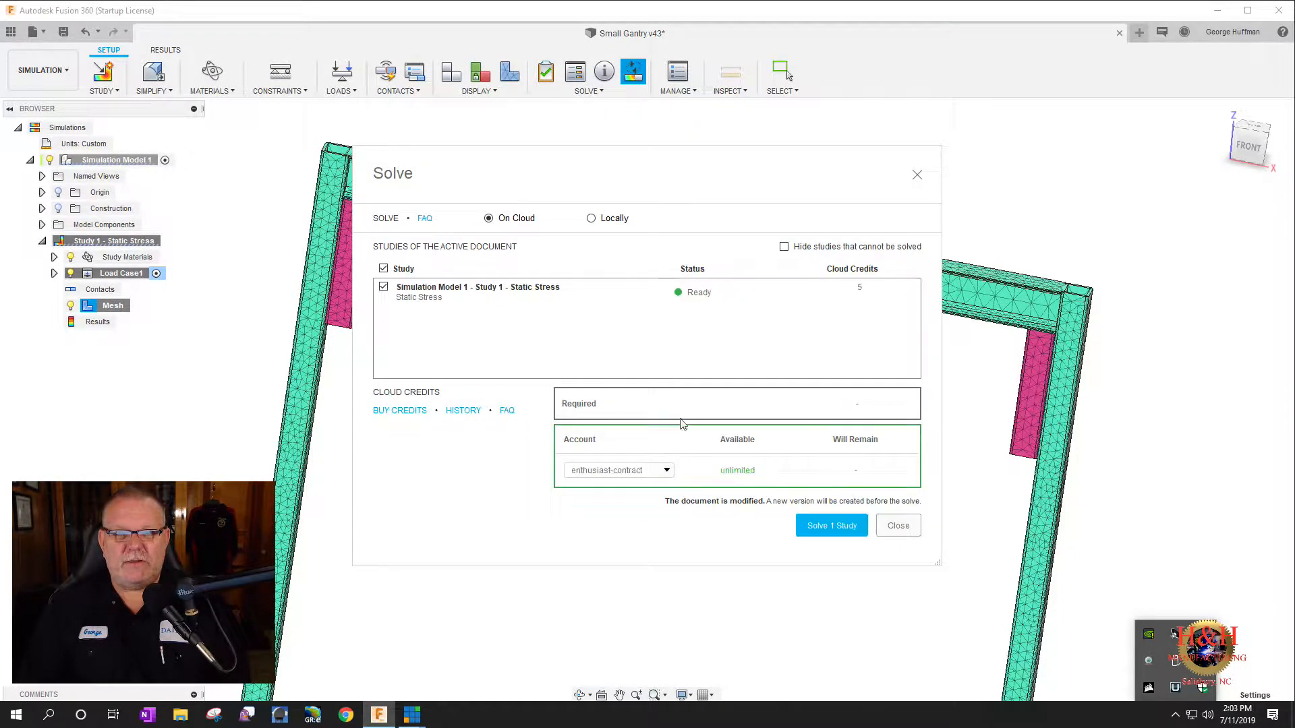
mouse_move(441, 221)
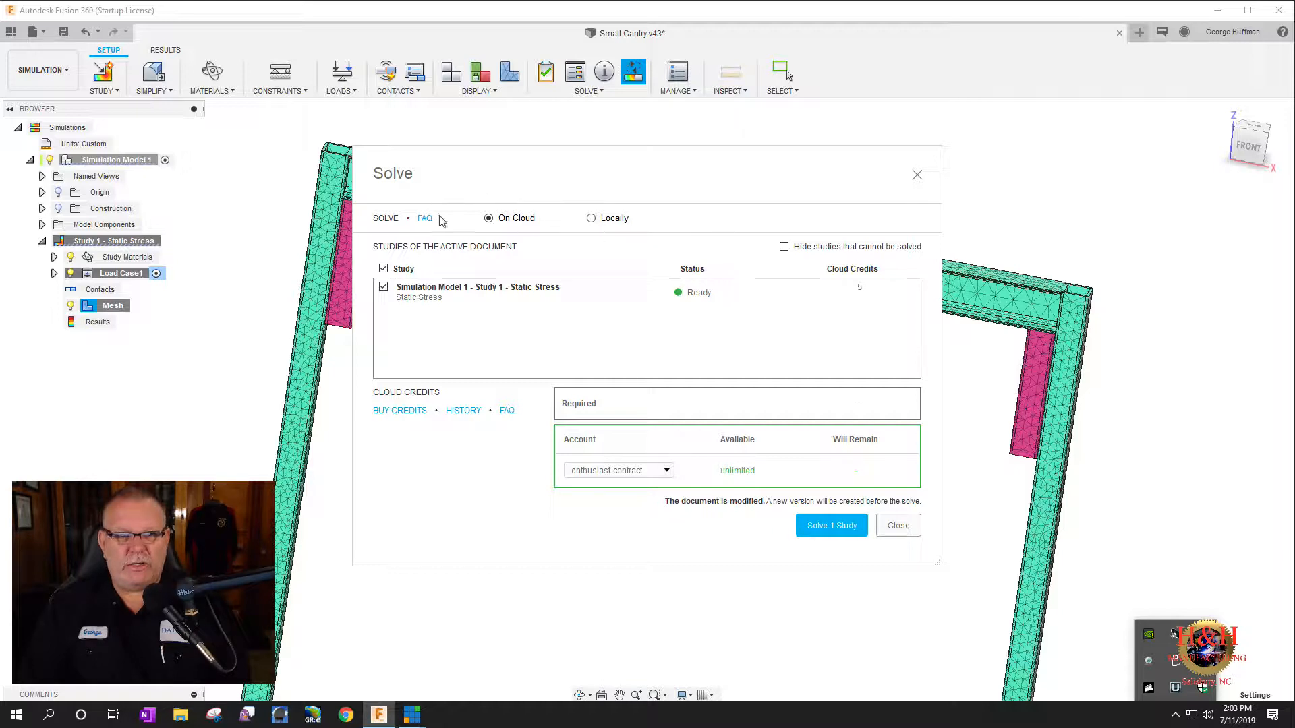
mouse_move(603, 268)
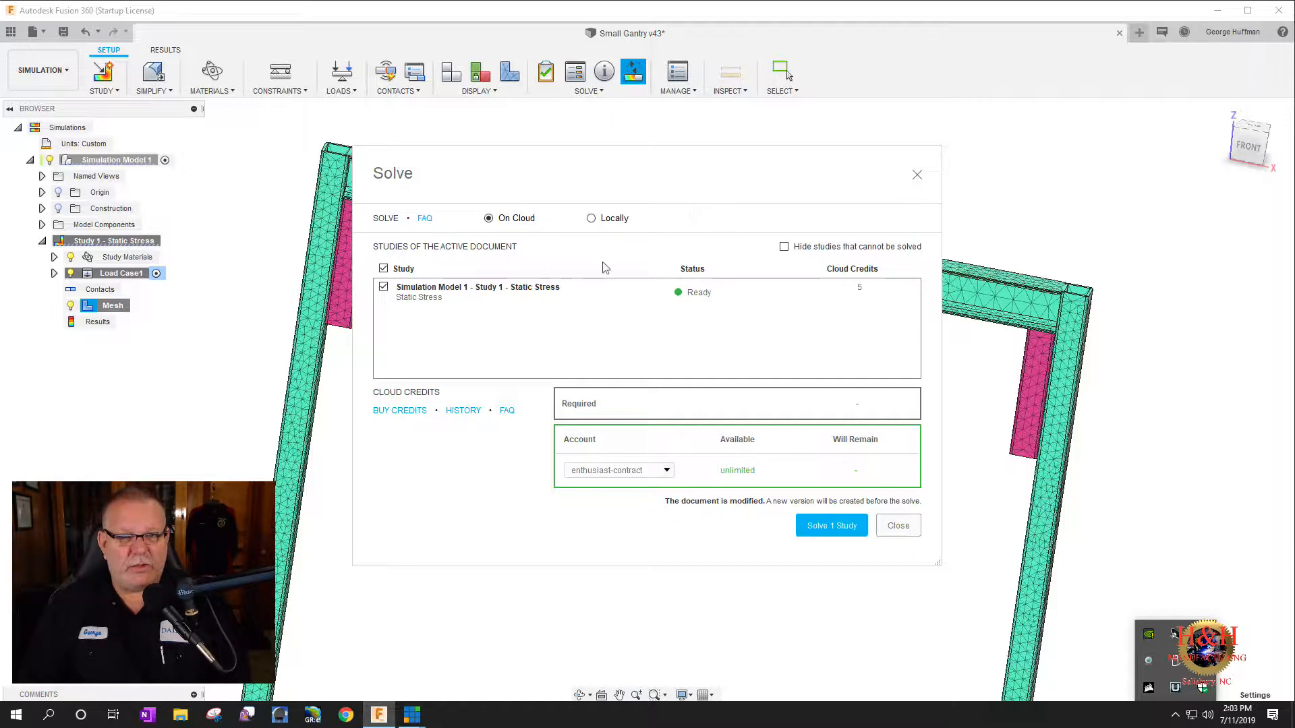
left_click(590, 218)
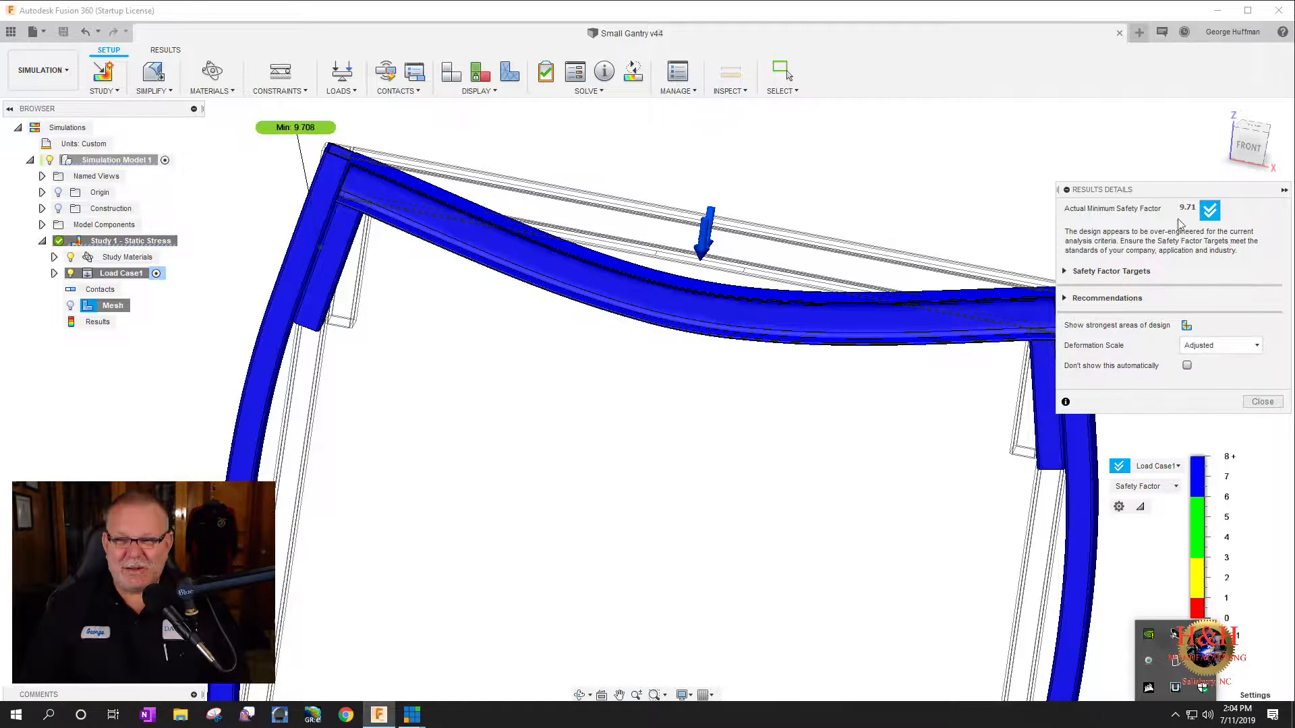
mouse_move(1165, 183)
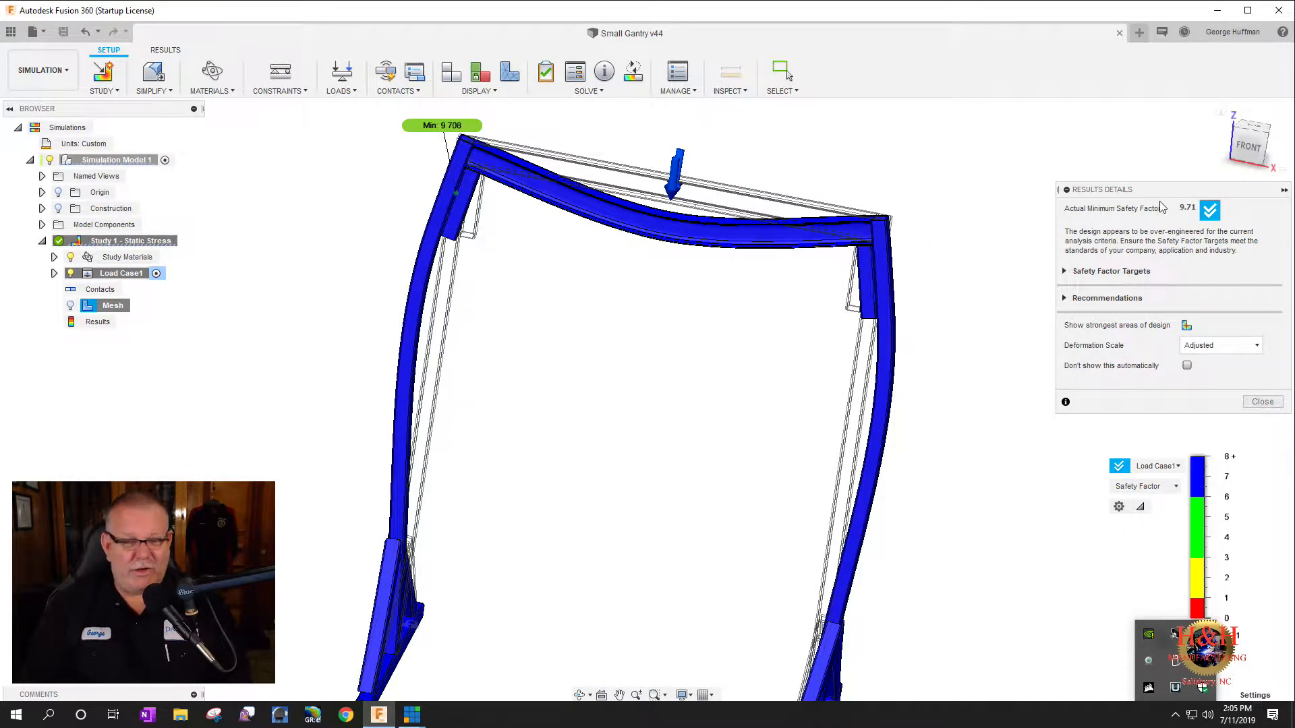
mouse_move(1221, 211)
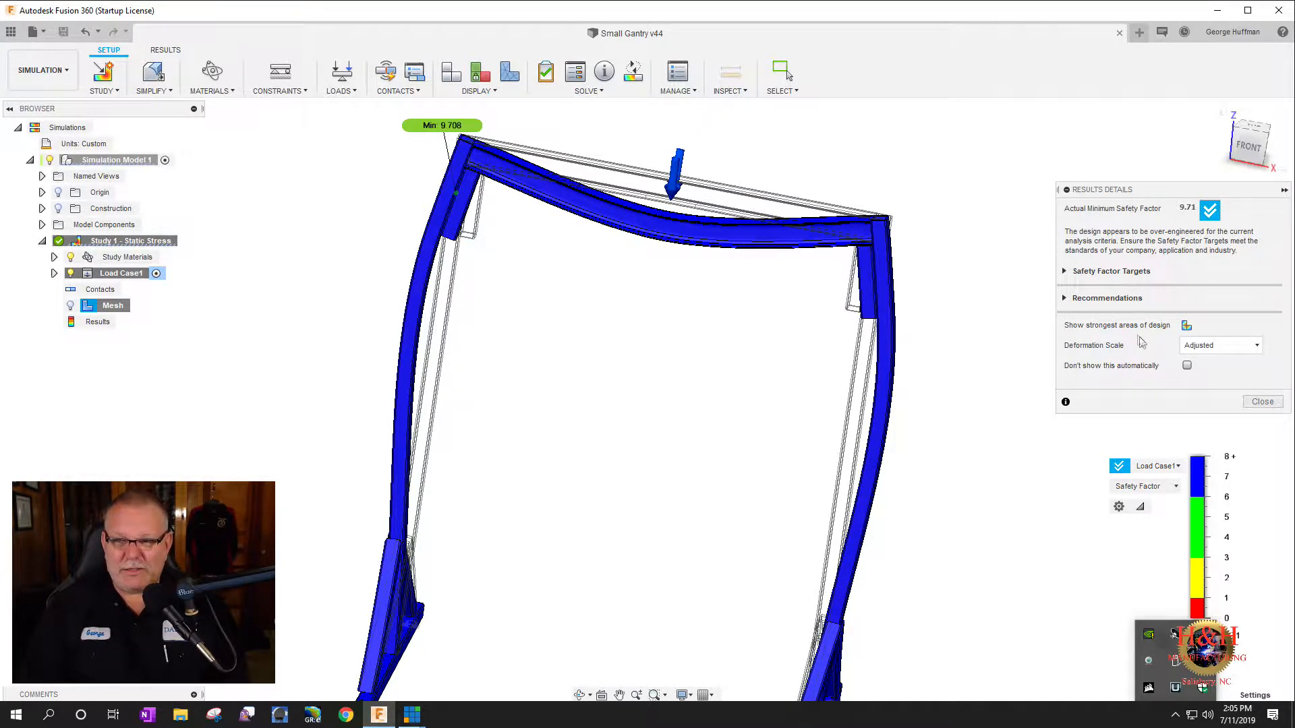
- Set the results Deformation Scale to Actual
left_click(1219, 345)
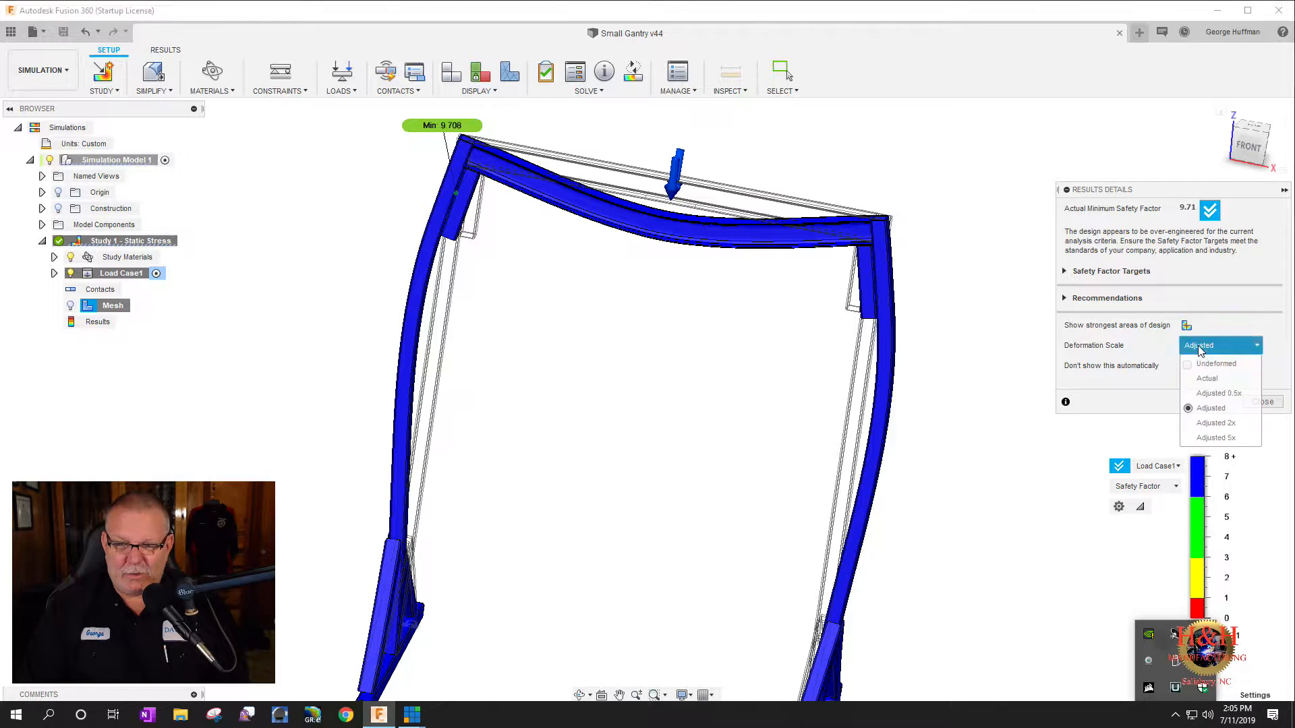
mouse_move(1207, 378)
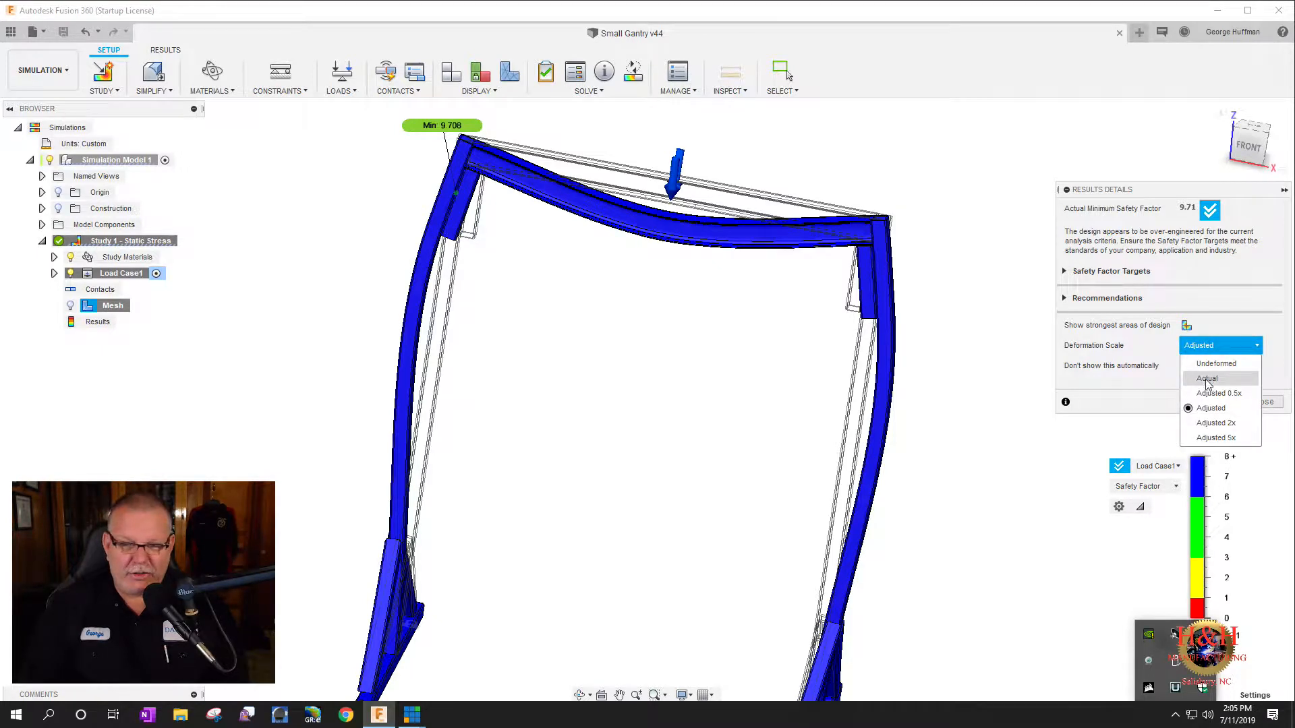
left_click(1207, 378)
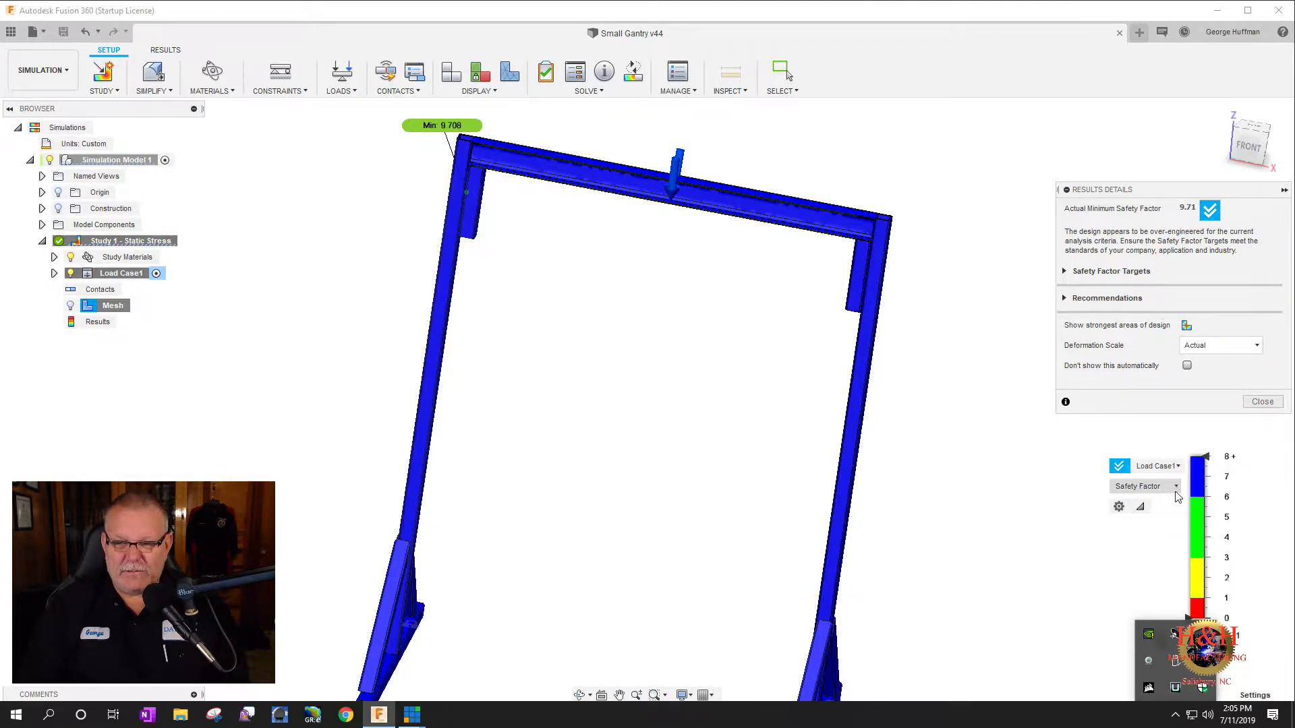
- Switch the legend's result type from Safety Factor to von Mises Stress
left_click(1145, 486)
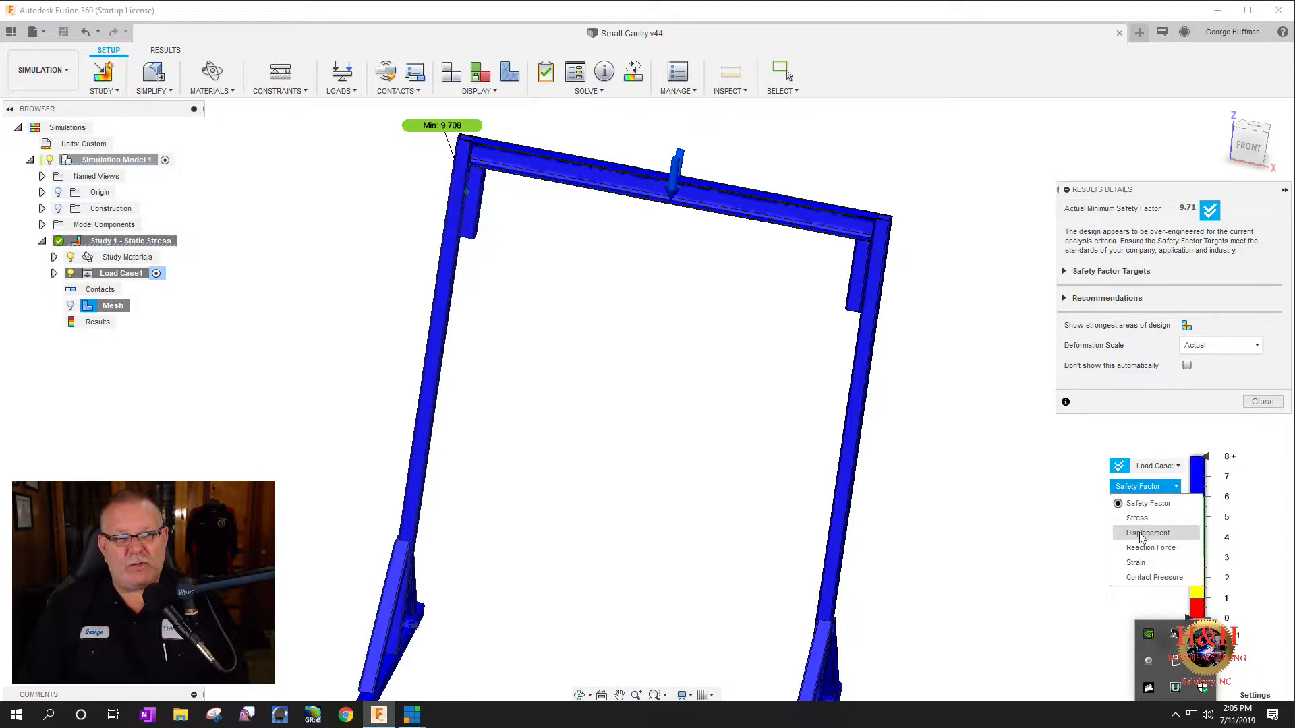
left_click(1147, 532)
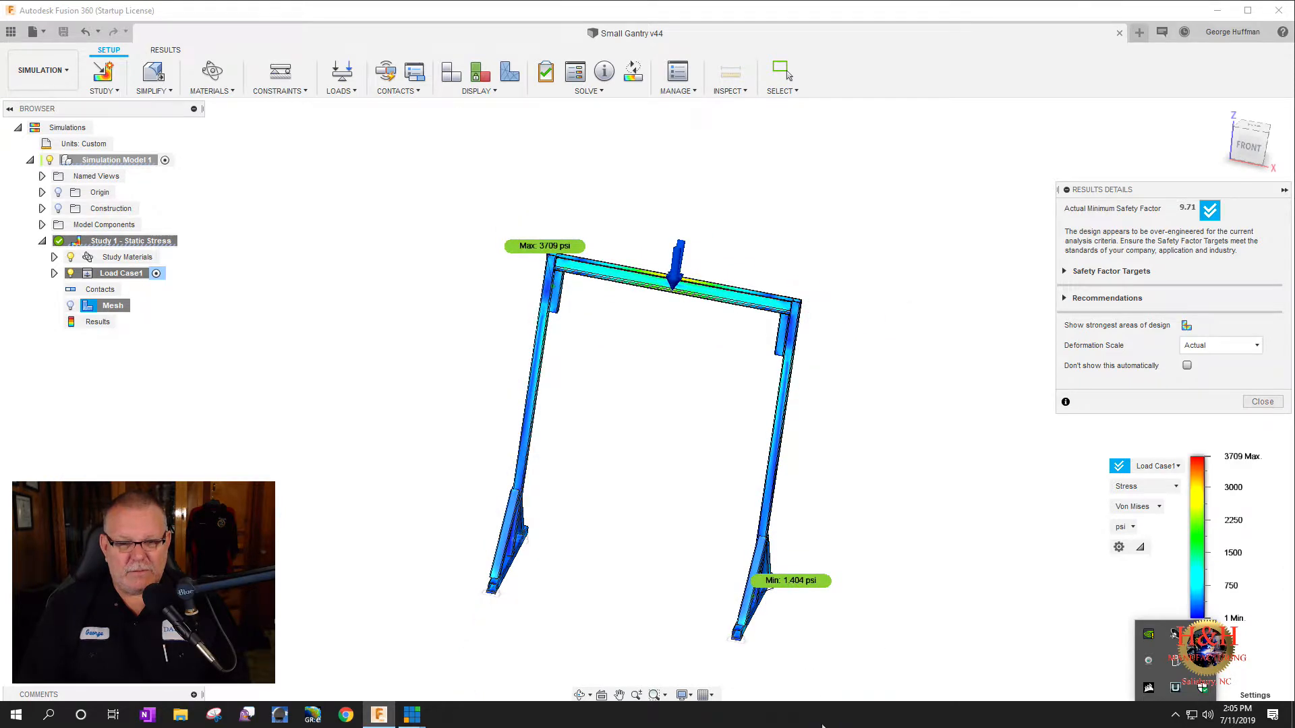
mouse_move(780, 593)
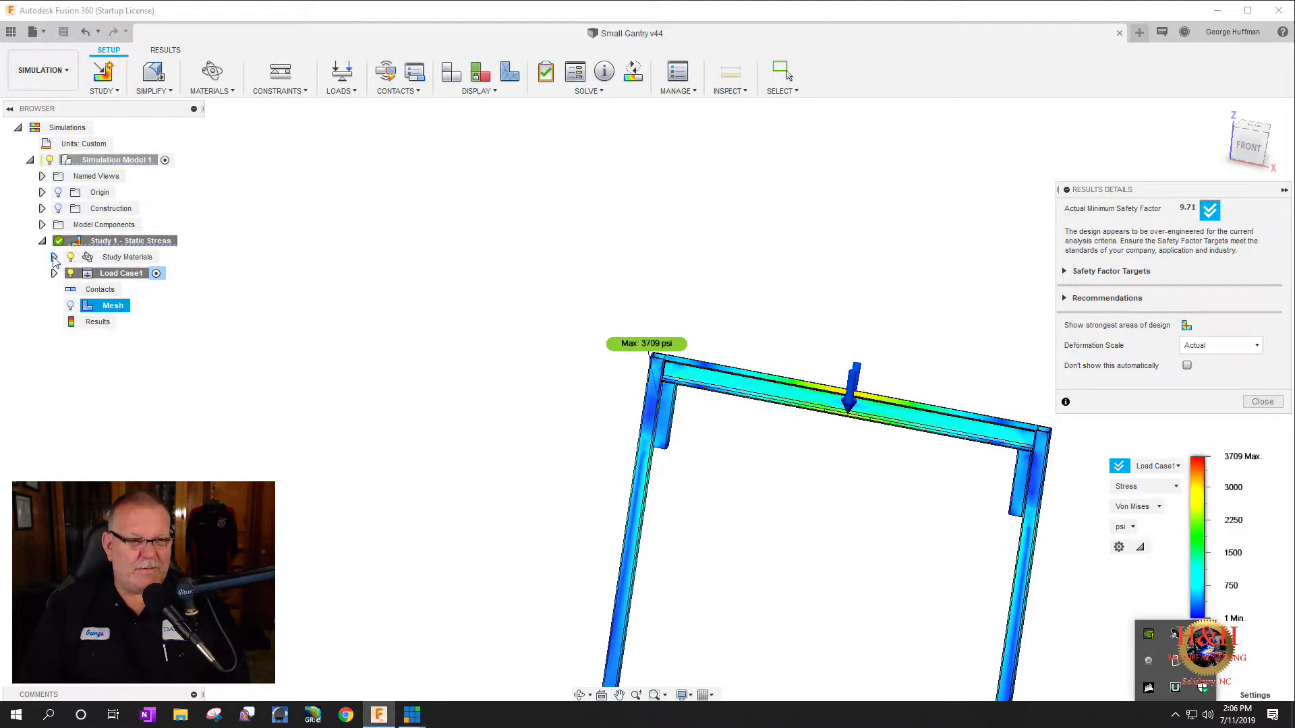
- Edit Force1 under Load Case1 to a magnitude of 1250 lbforce
left_click(54, 257)
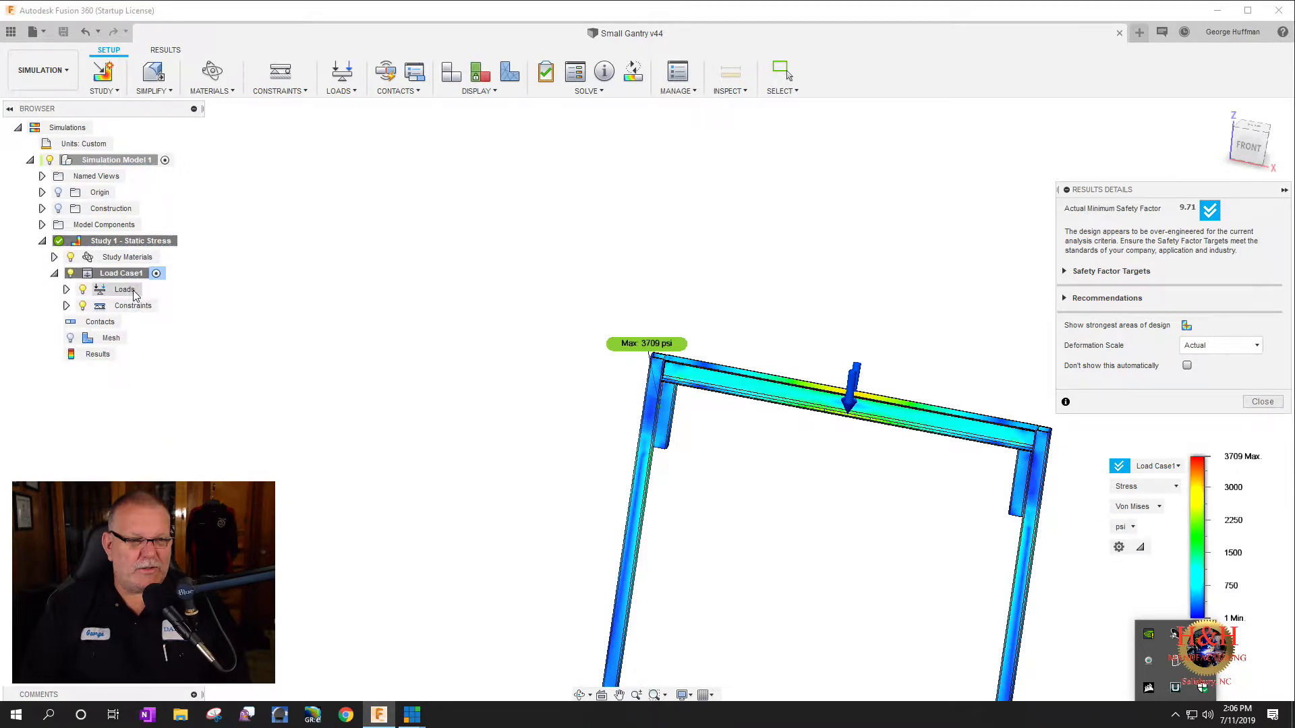
left_click(66, 289)
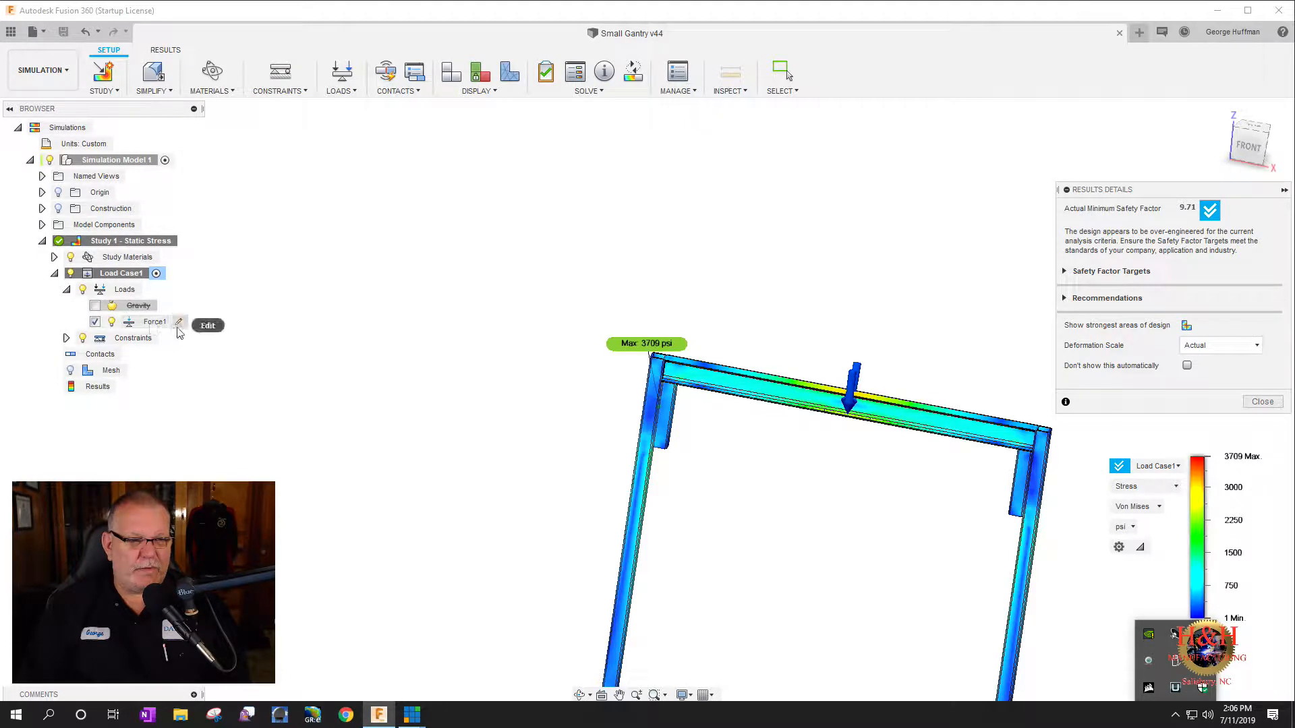
left_click(208, 325)
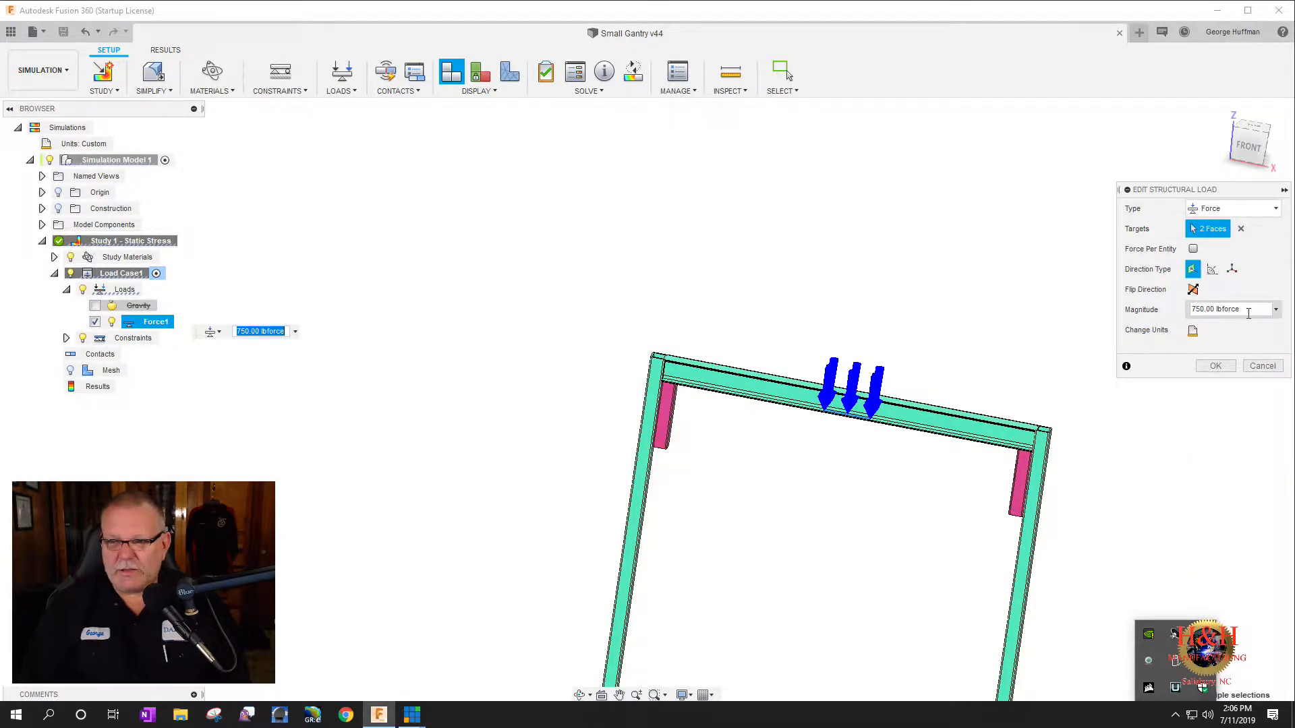
type("1250")
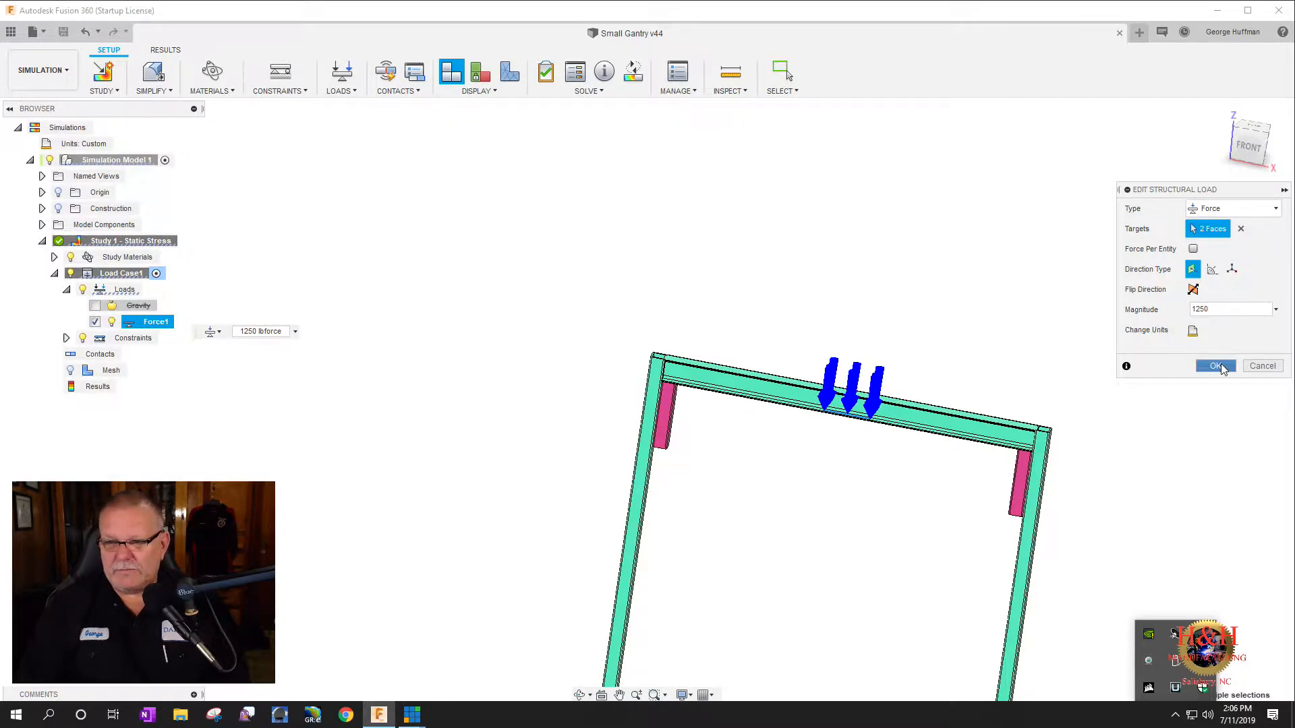
left_click(1216, 366)
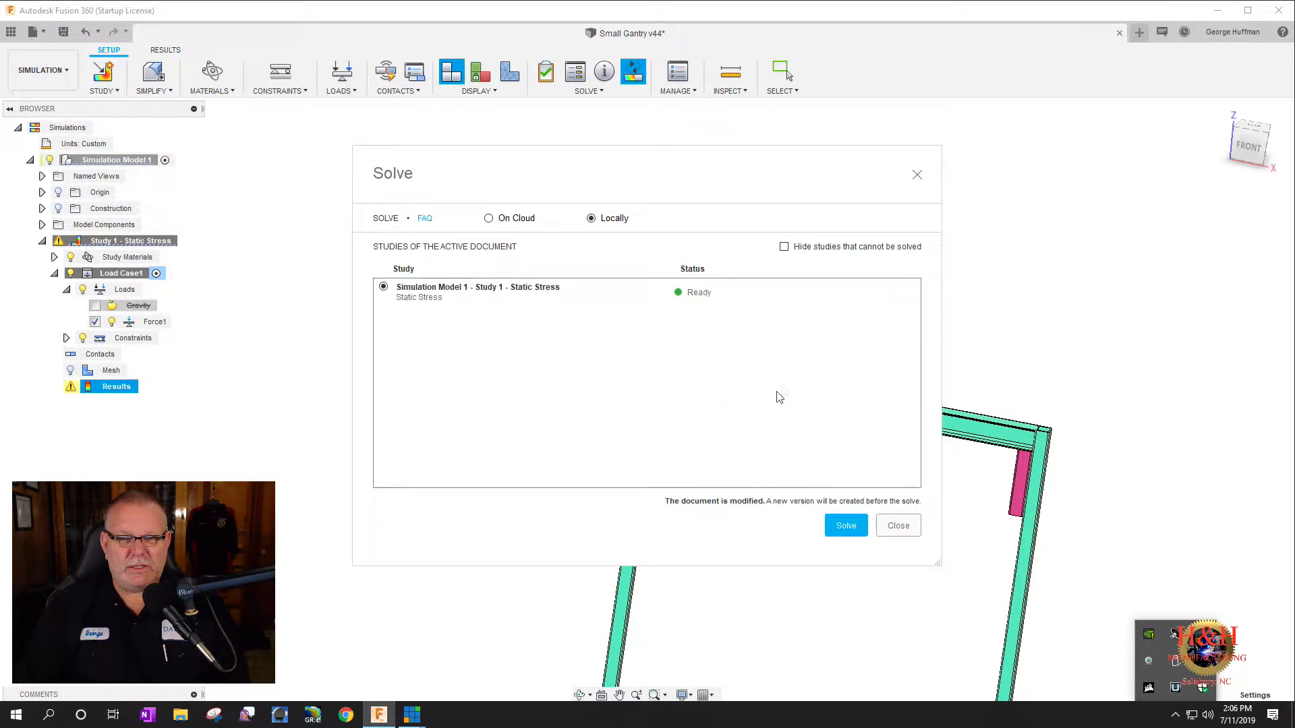
- Solve the study locally at 1250 lbf, giving 6181 psi peak stress and safety factor 5.82
left_click(846, 525)
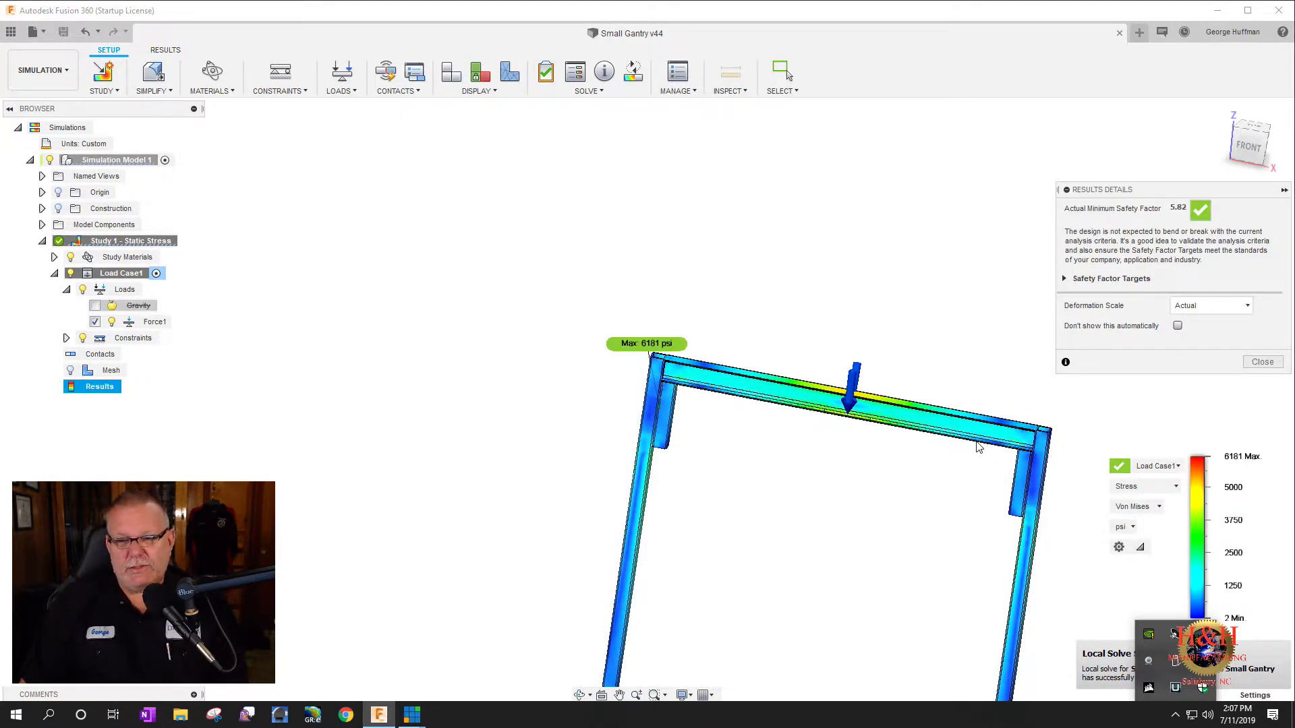
- Inspect the 1250 lbf stress results, then return to the Design workspace
left_click(1144, 485)
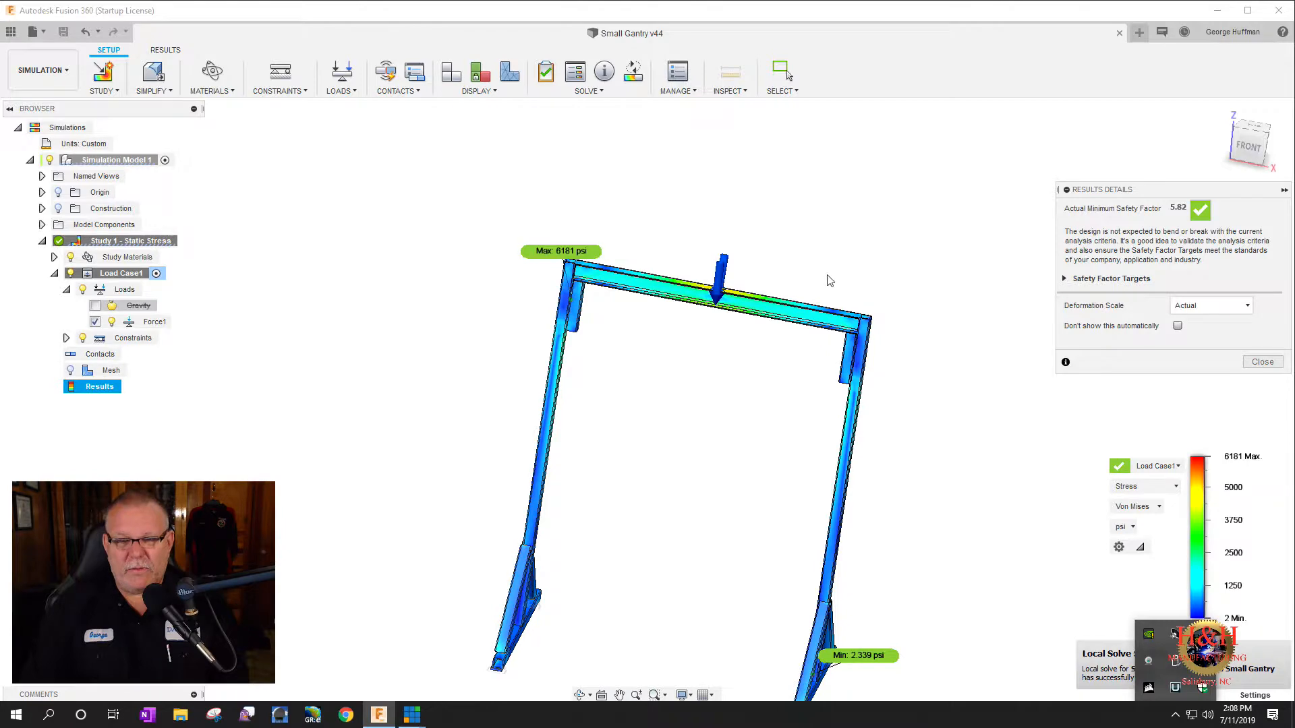
mouse_move(834, 583)
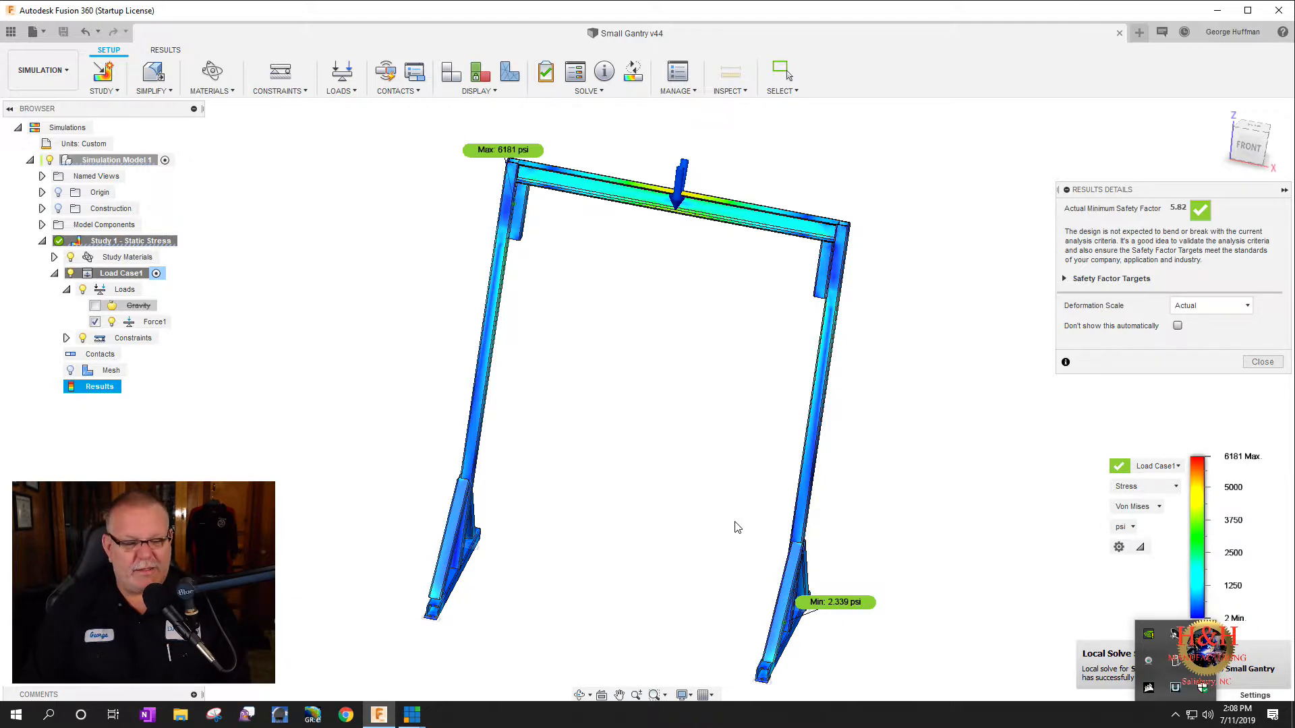
mouse_move(844, 531)
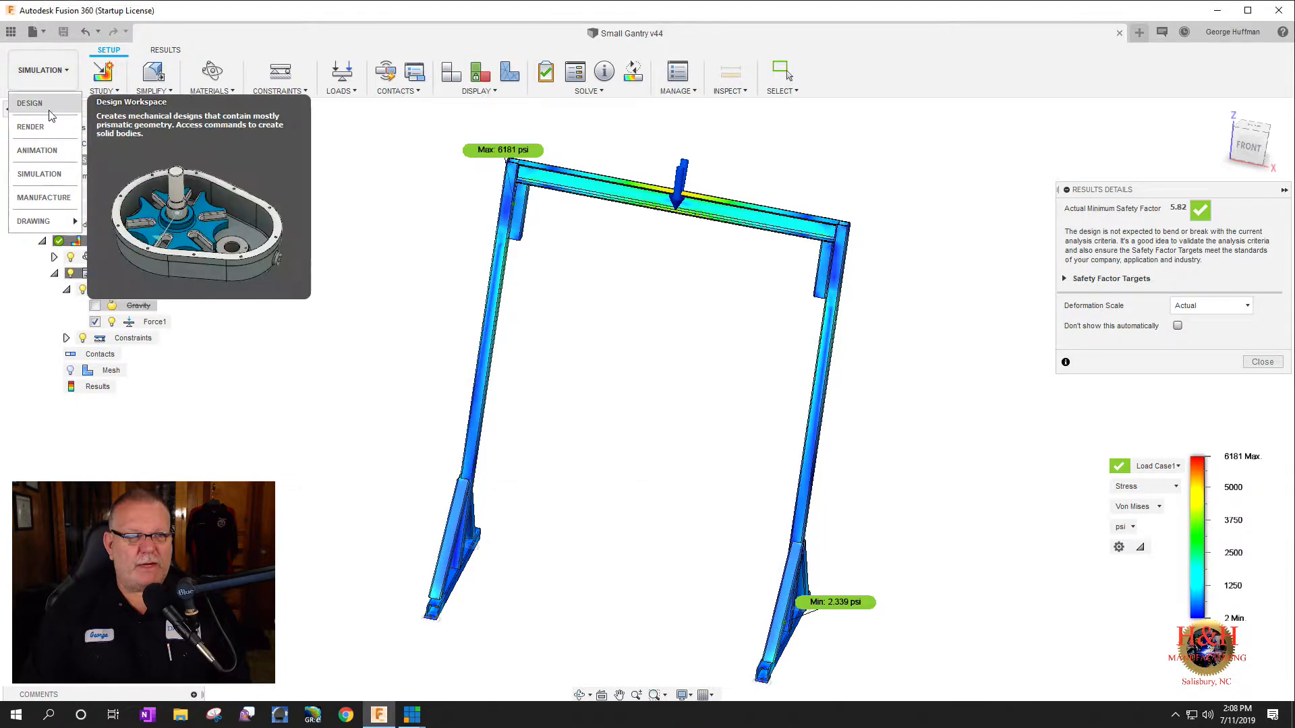
left_click(30, 103)
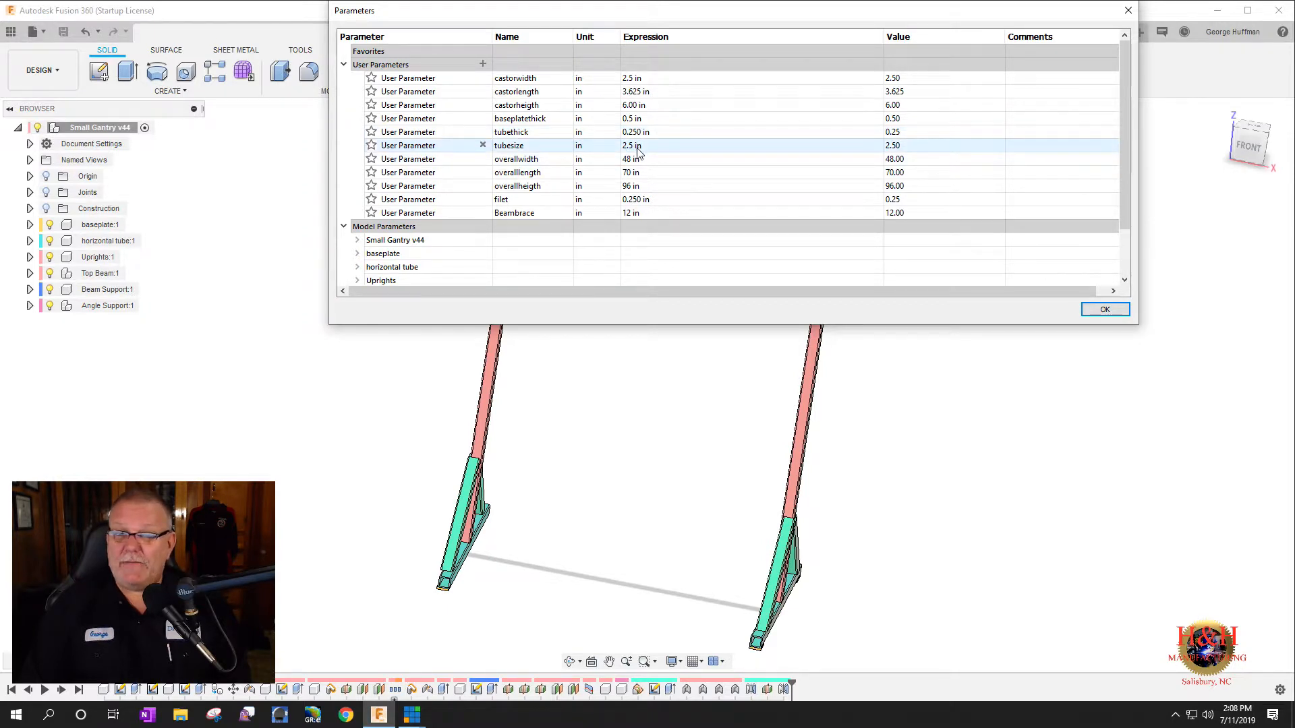
- Set the tubesize user parameter to 3 in and close the Parameters dialog
double_click(631, 146)
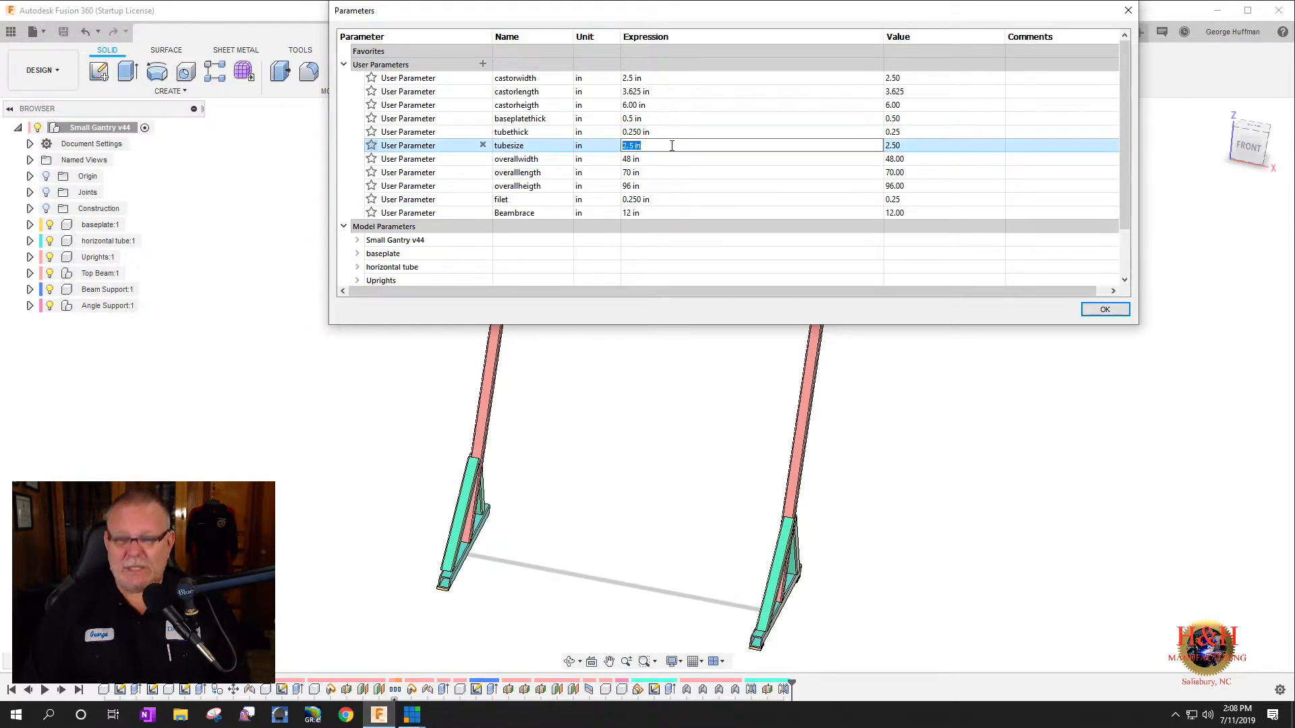
type("3 in")
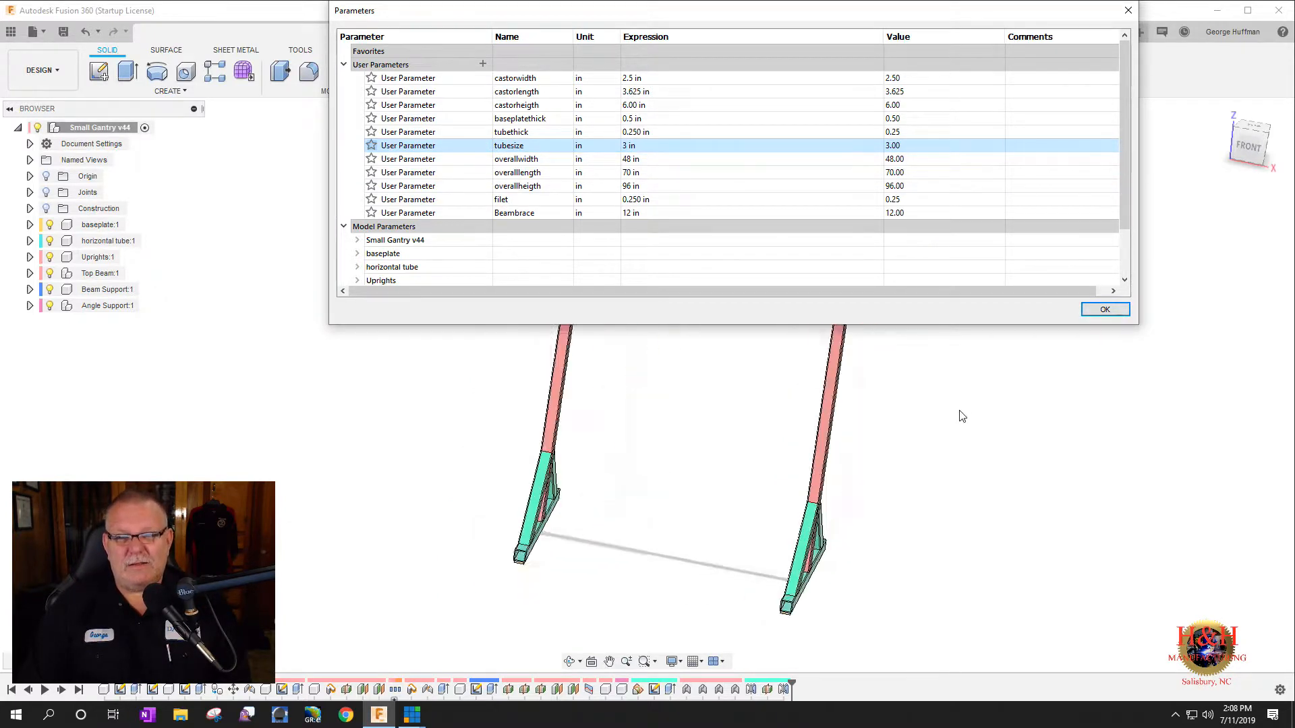
left_click(1105, 309)
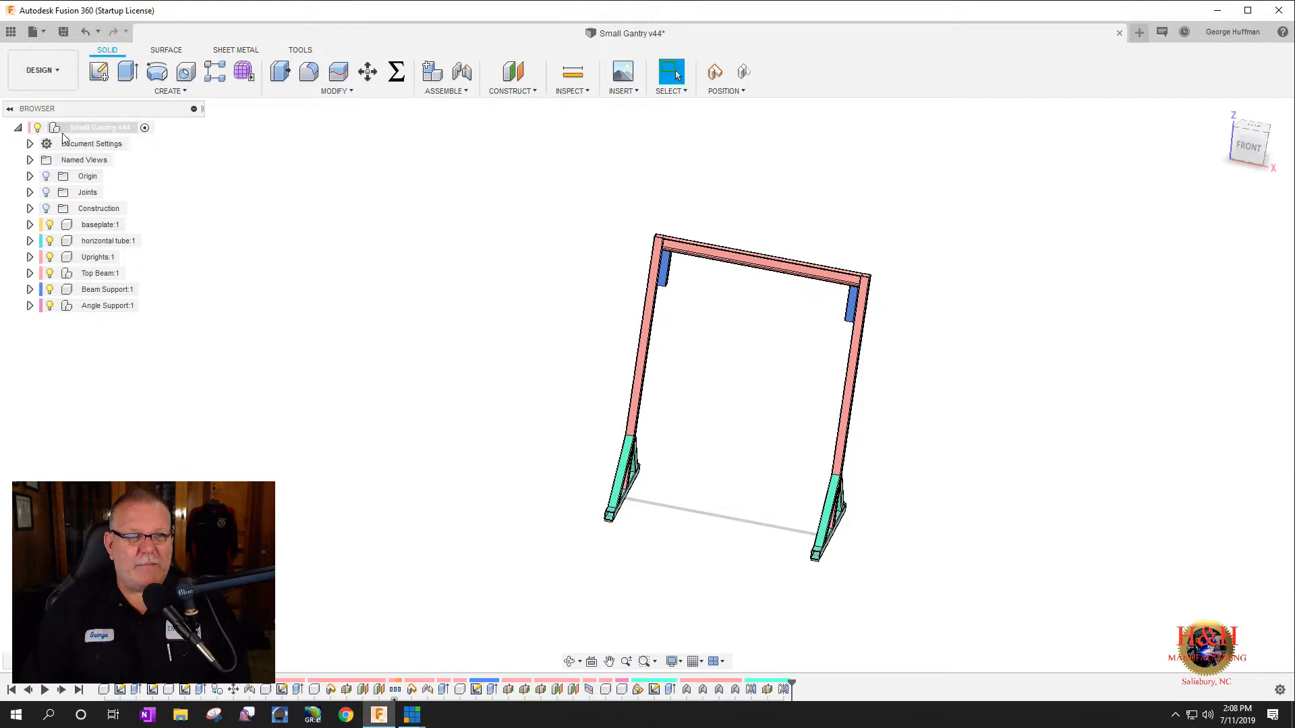
- Save the thicker-tube gantry as version 45 and switch to the Simulation workspace
left_click(42, 71)
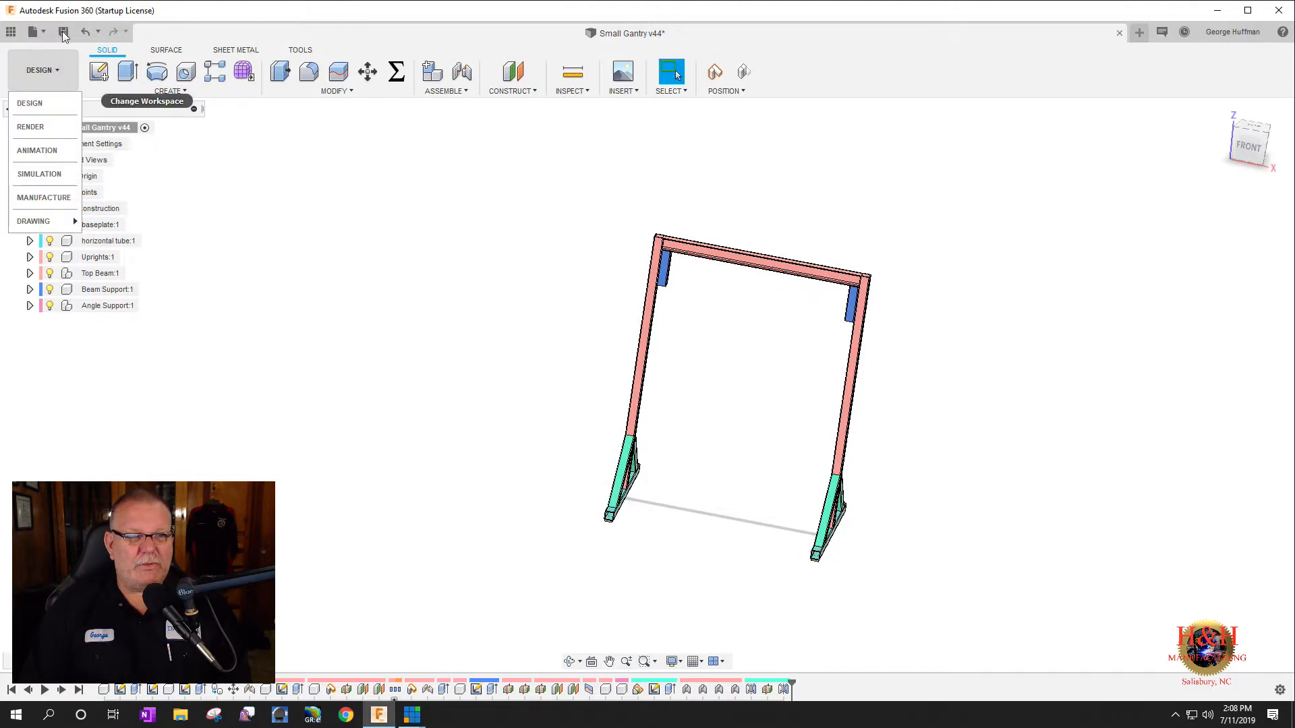
left_click(63, 32)
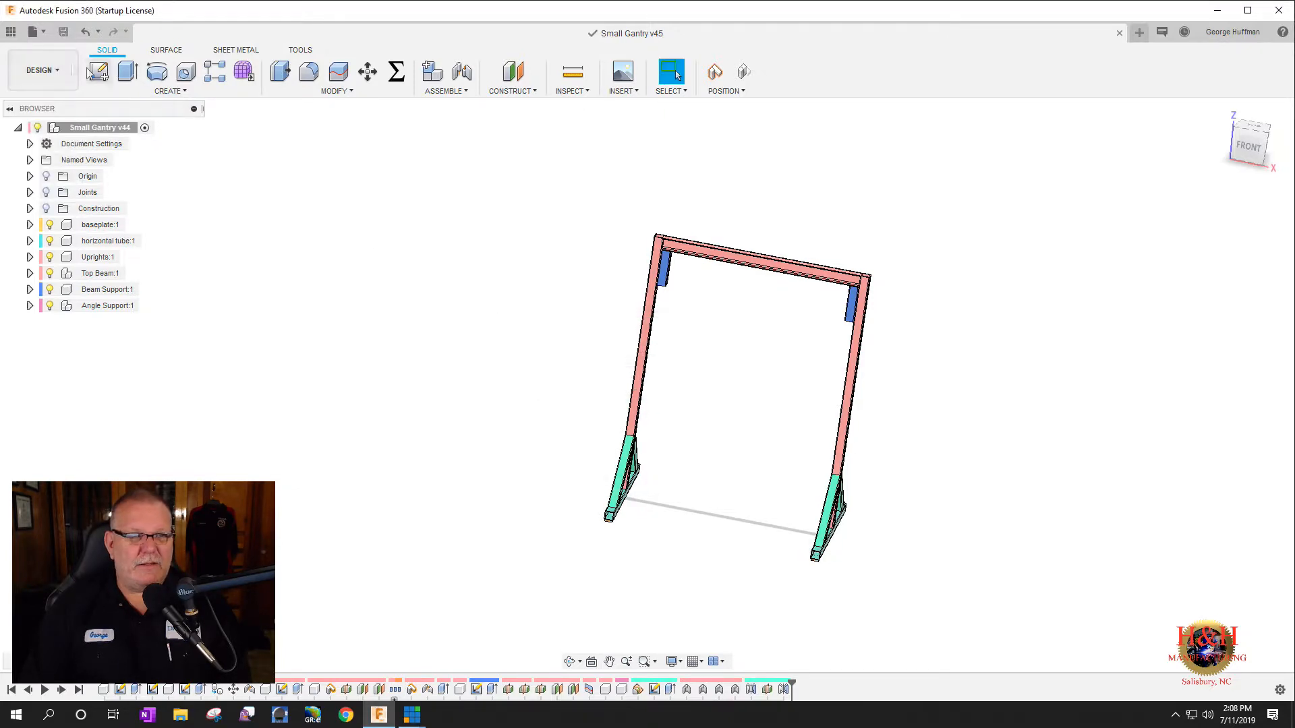
left_click(42, 71)
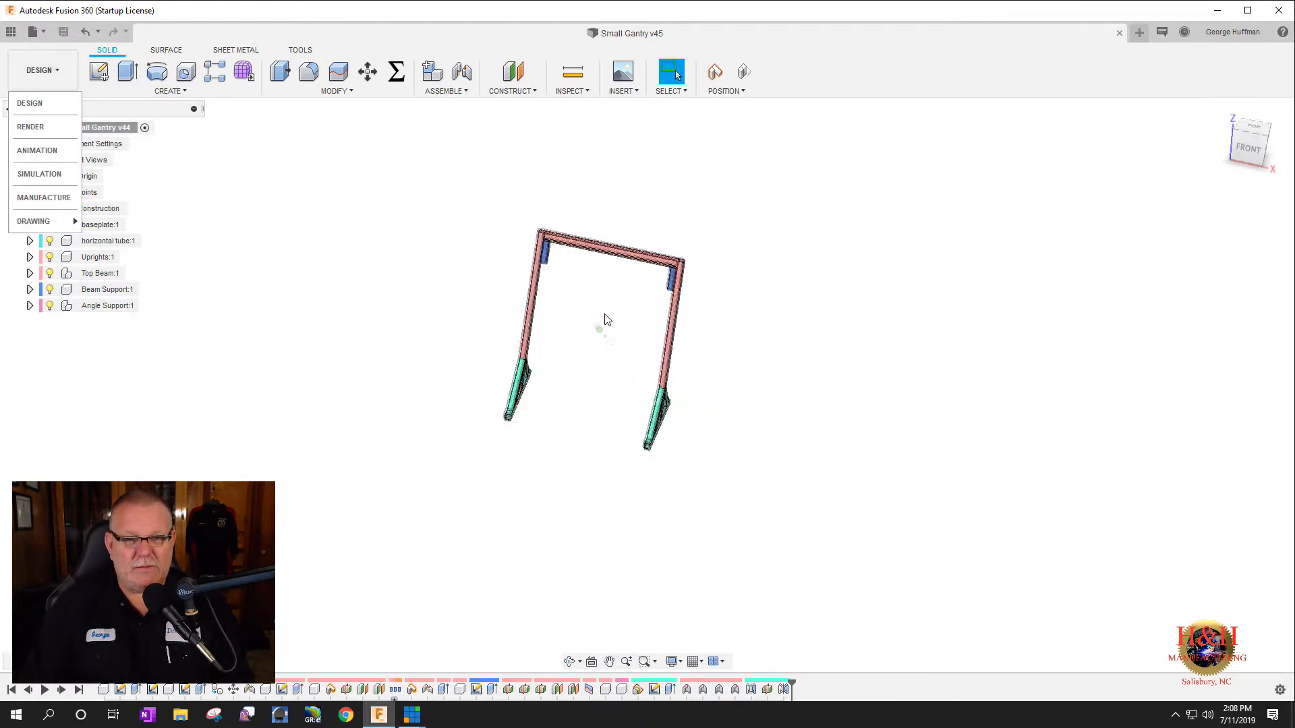
left_click_drag(599, 330, 493, 239)
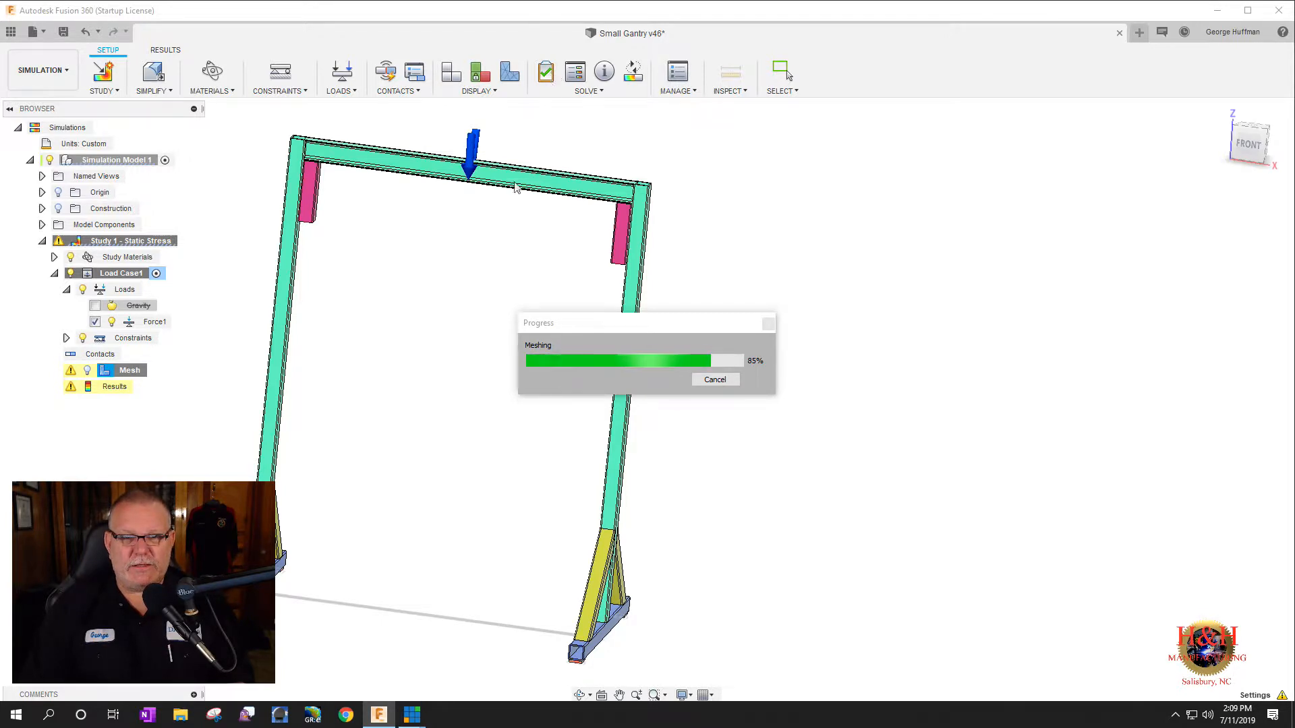
mouse_move(507, 301)
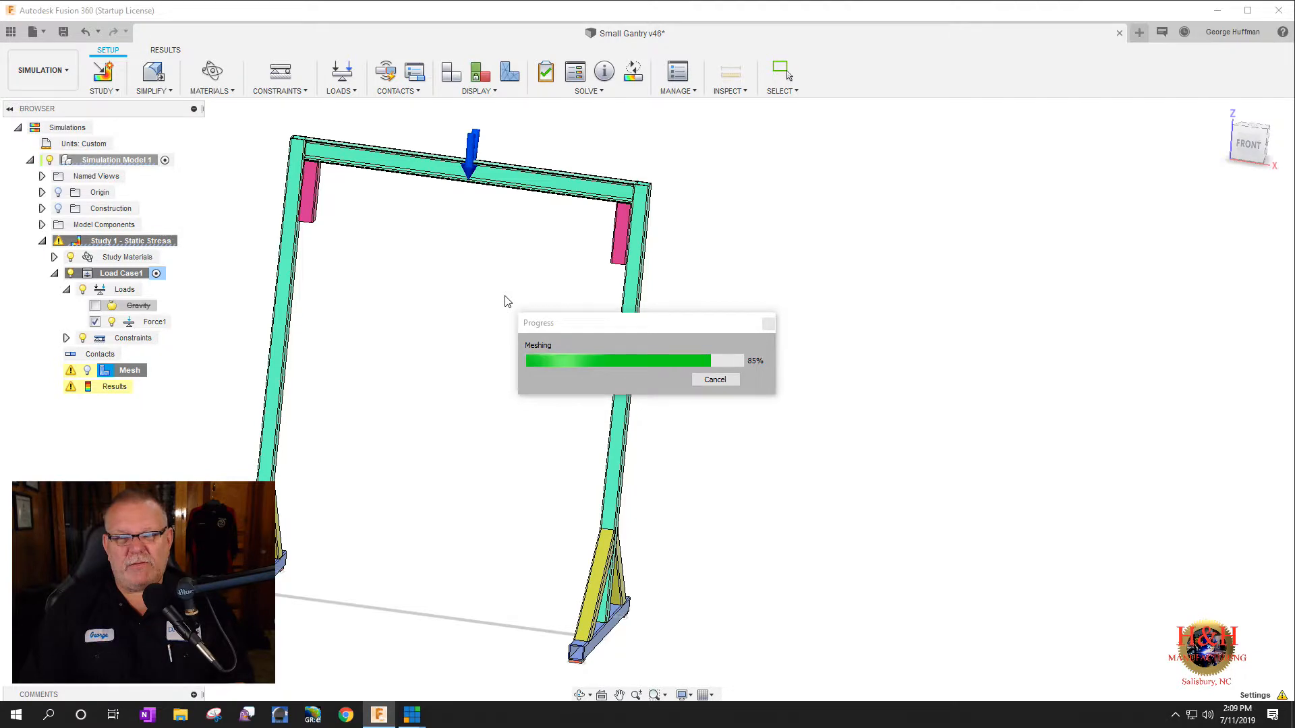
mouse_move(497, 298)
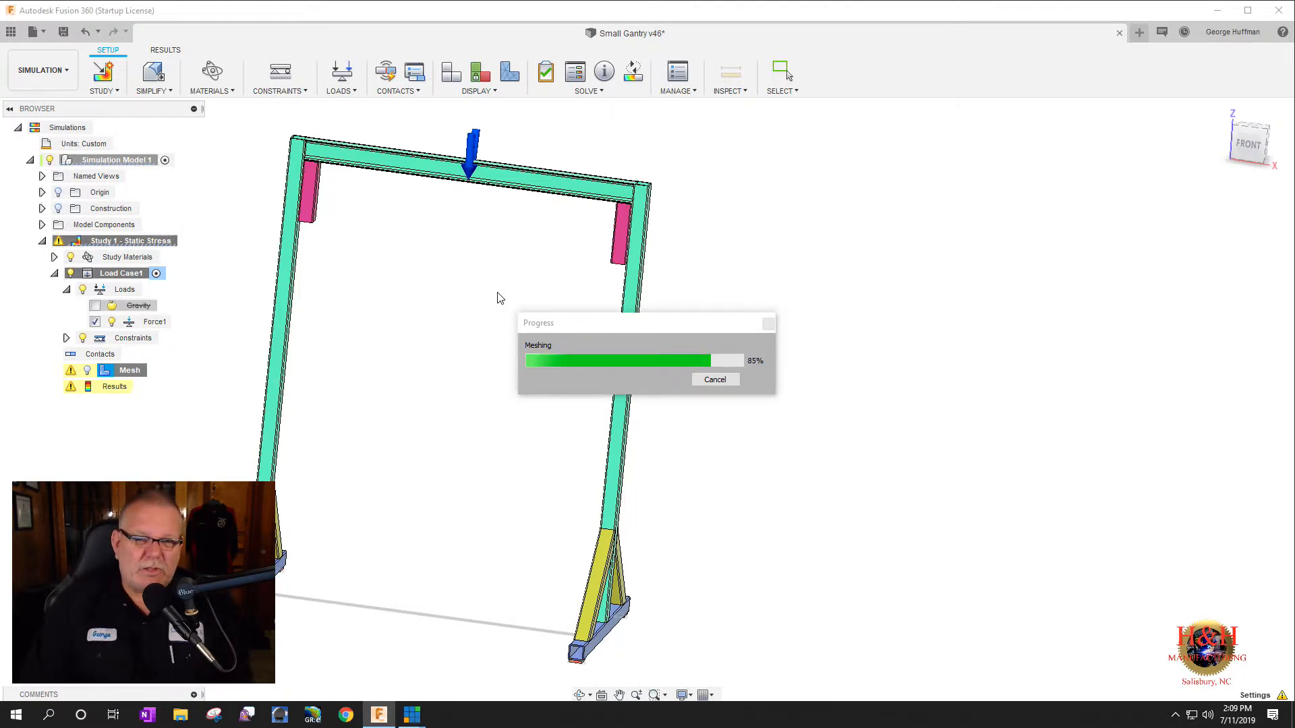
mouse_move(538, 284)
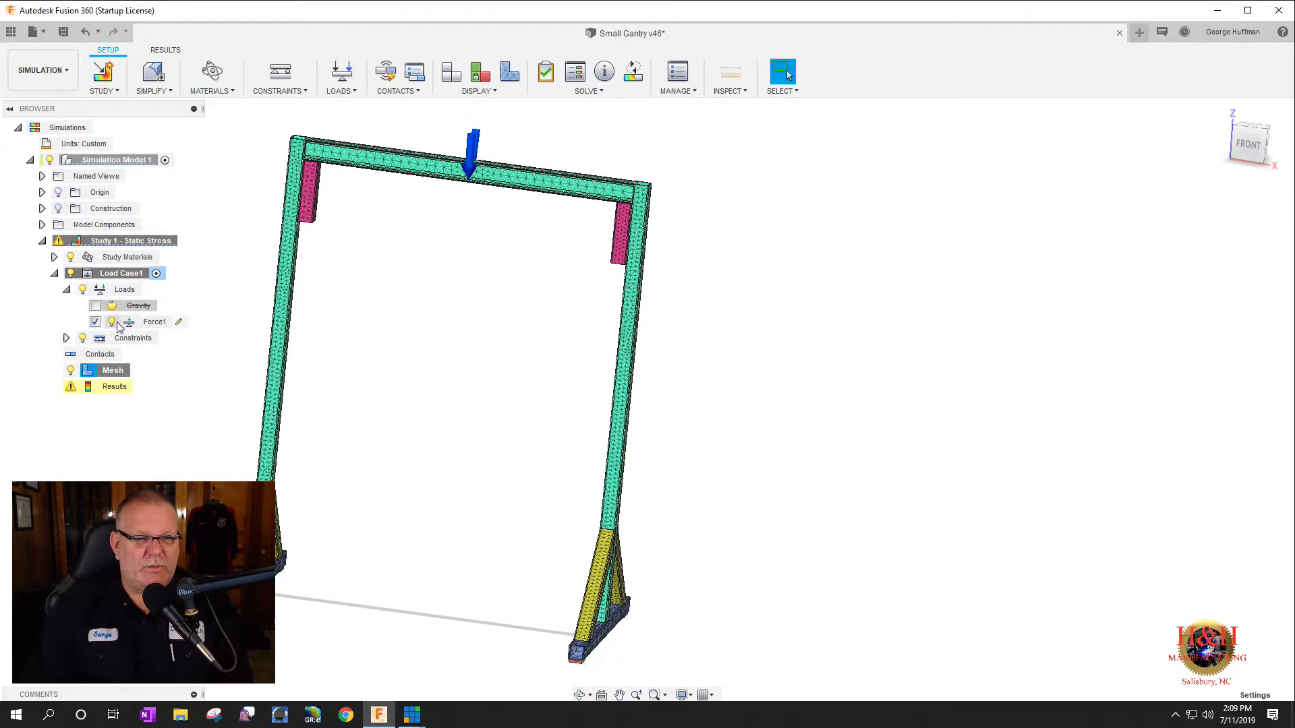
- Confirm Force1 on the top beam is still 1250 lbforce
double_click(154, 322)
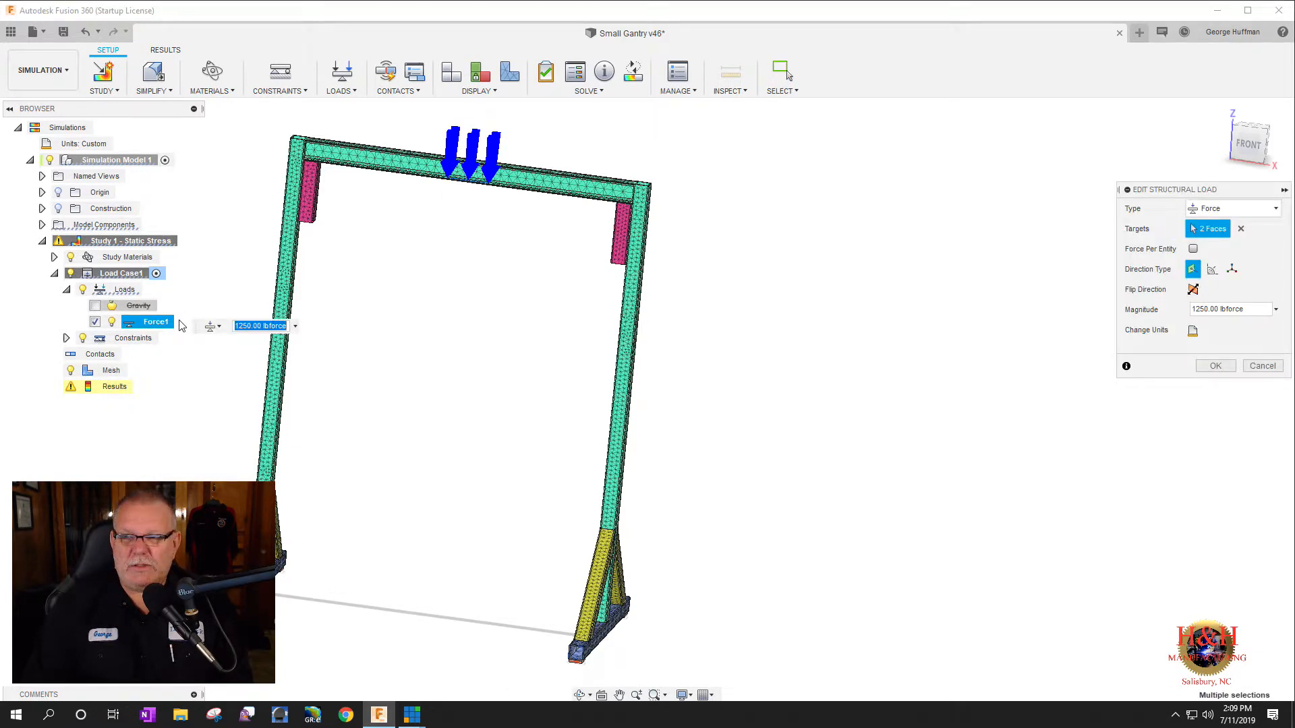
left_click(1215, 366)
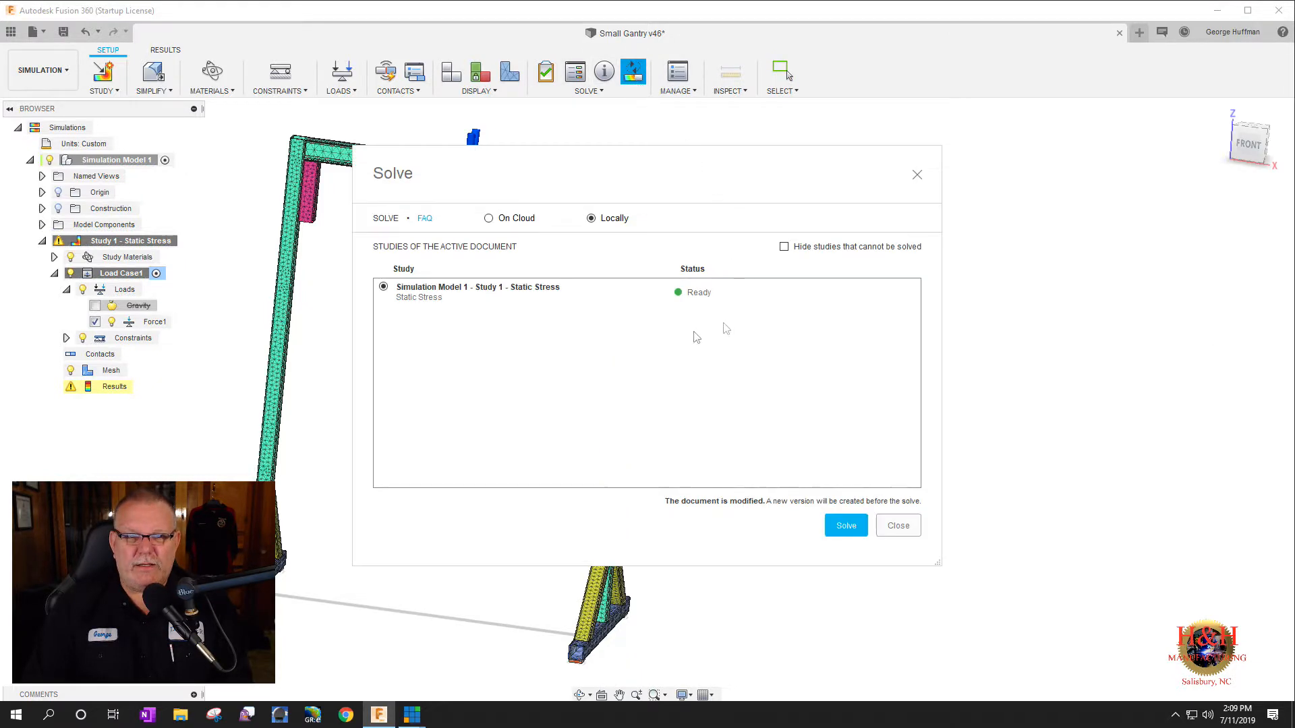
- Solve the thicker-tube study locally, then close Job Status to load results
left_click(845, 526)
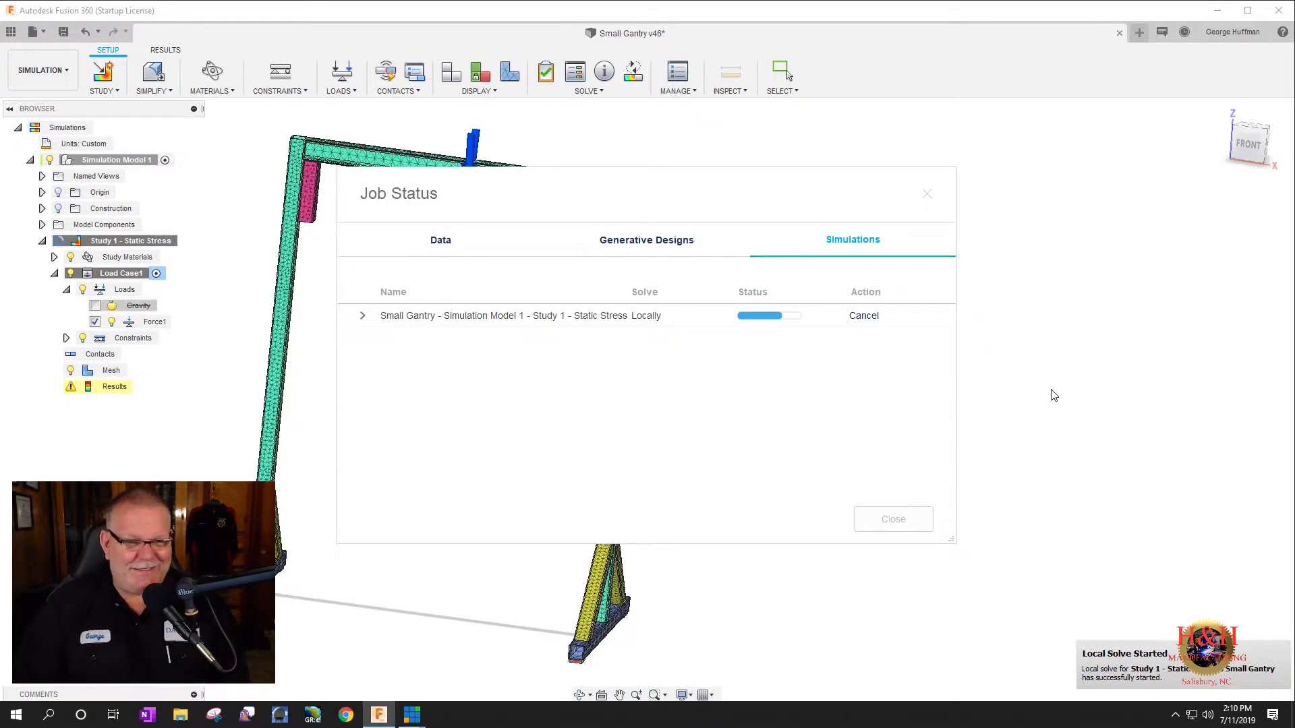
mouse_move(718, 407)
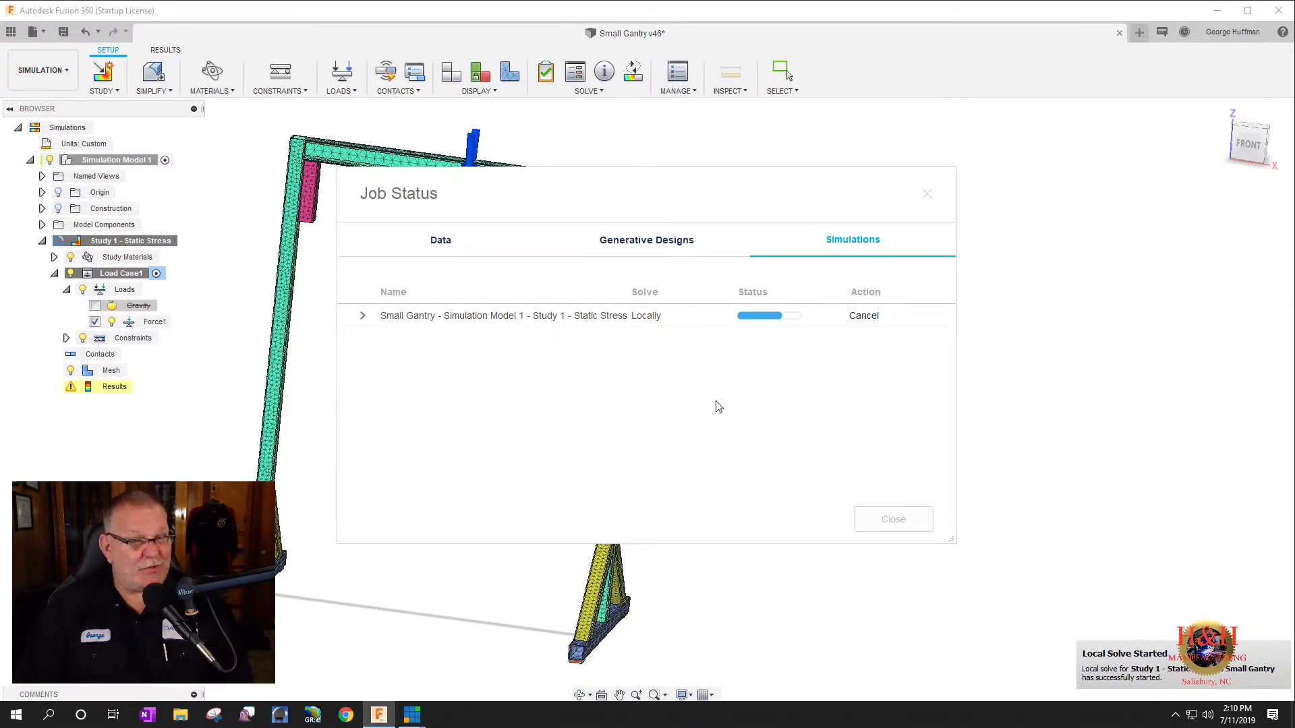
mouse_move(724, 418)
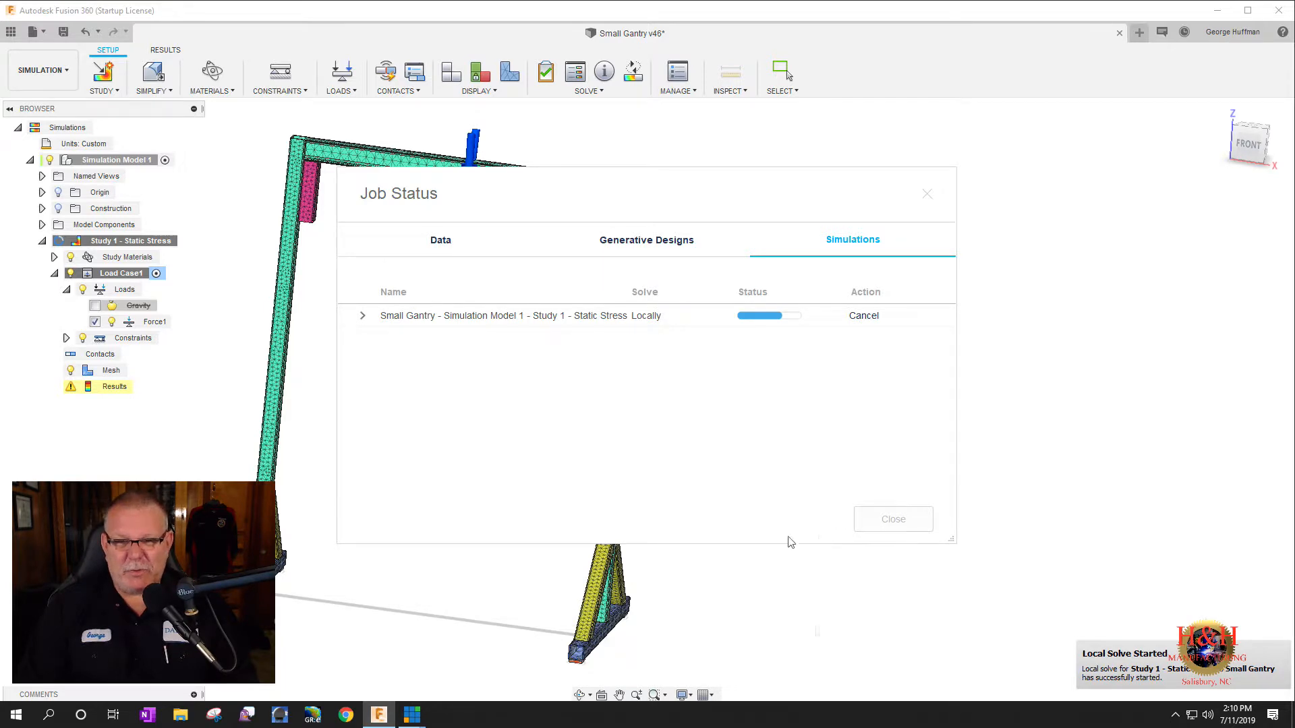
mouse_move(1128, 459)
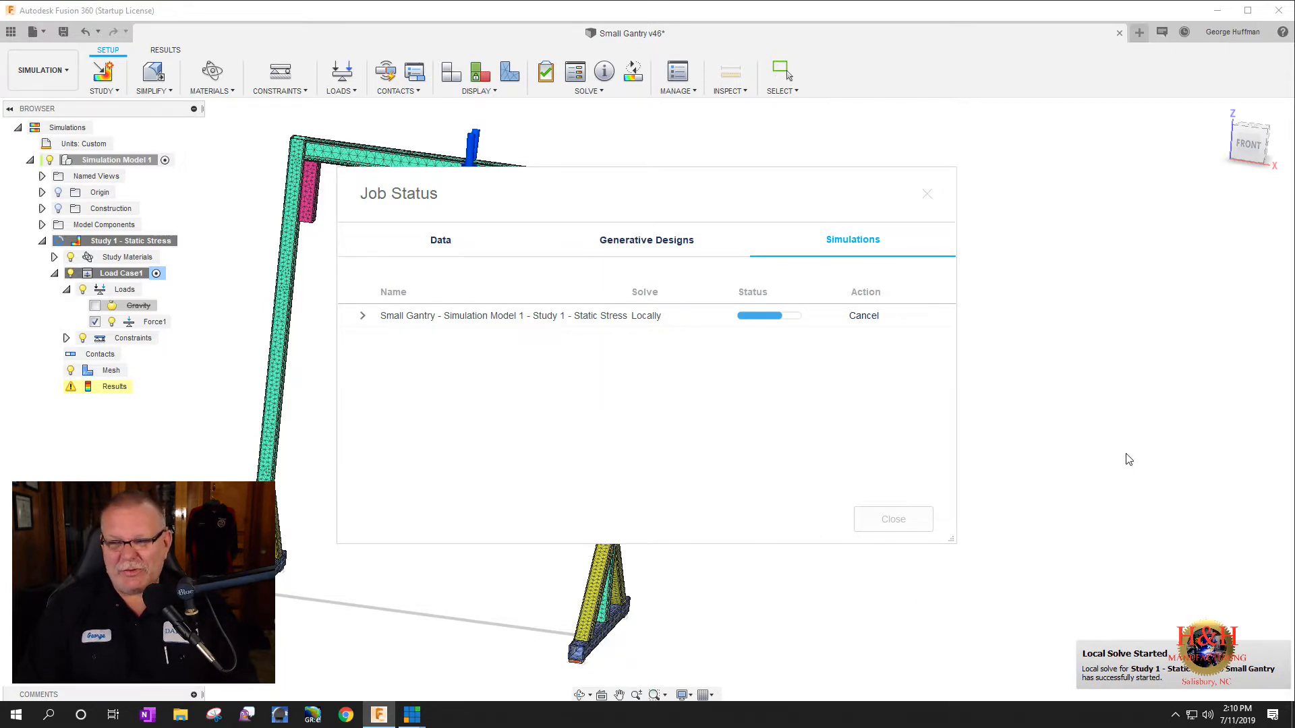
mouse_move(1006, 479)
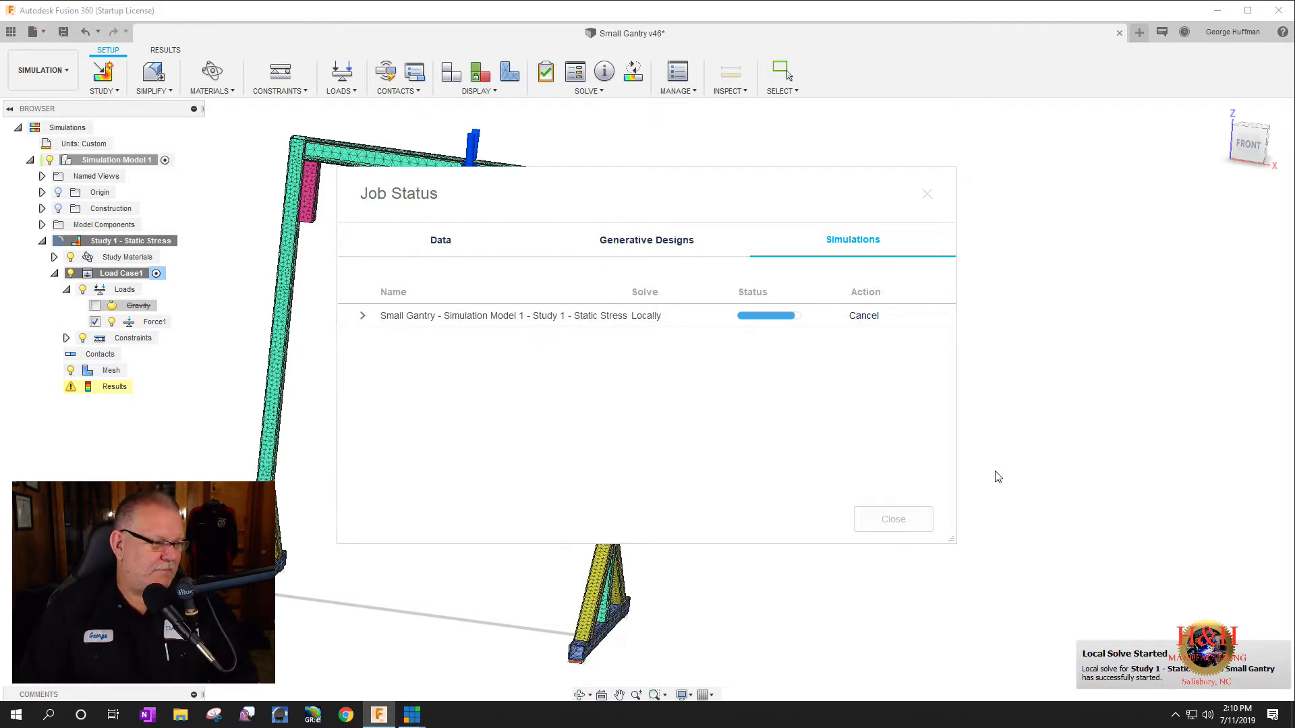
left_click(926, 193)
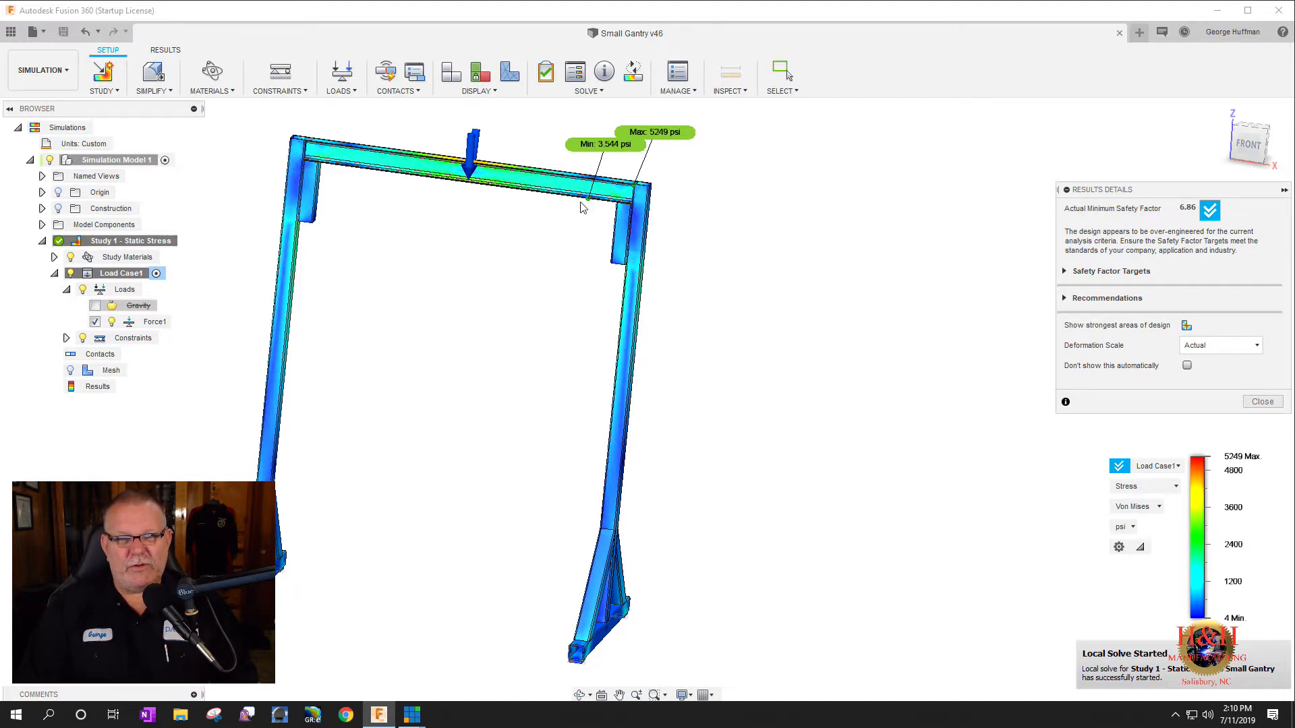
mouse_move(589, 205)
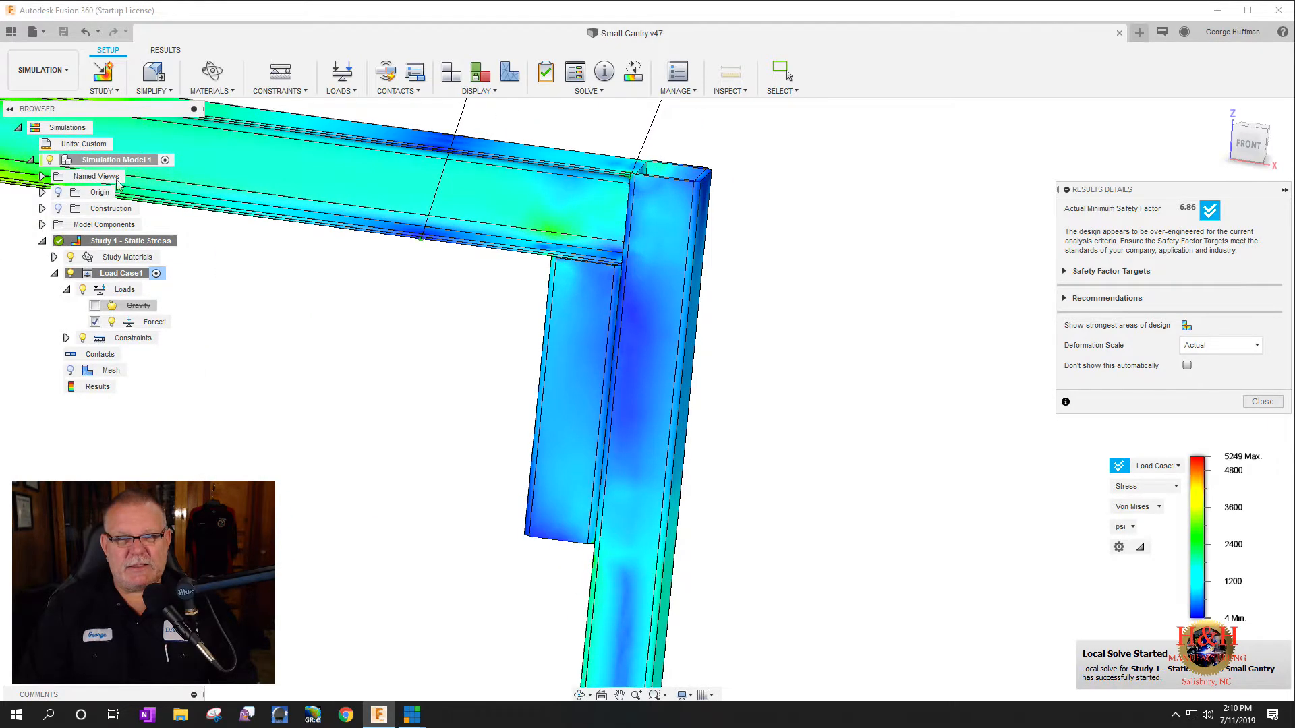
mouse_move(629, 192)
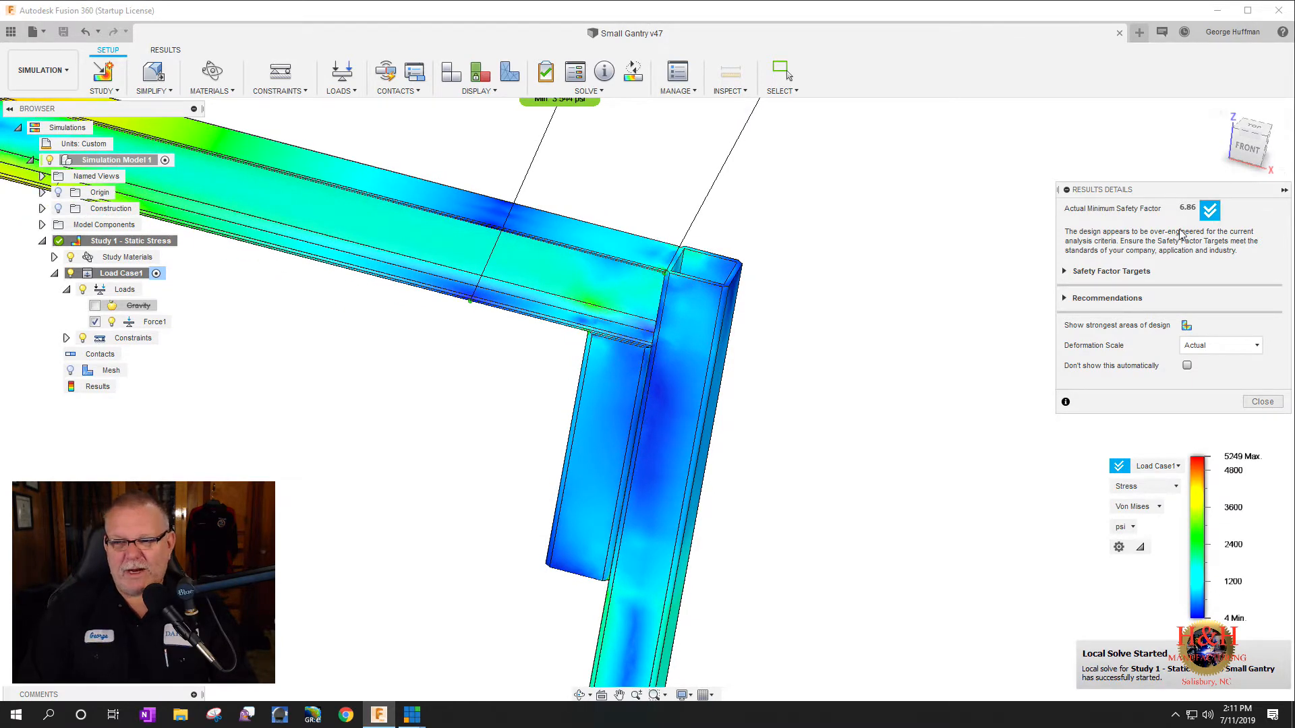
- Open the result type list after reviewing 5249 psi peak stress and safety factor 6.86
left_click(1145, 487)
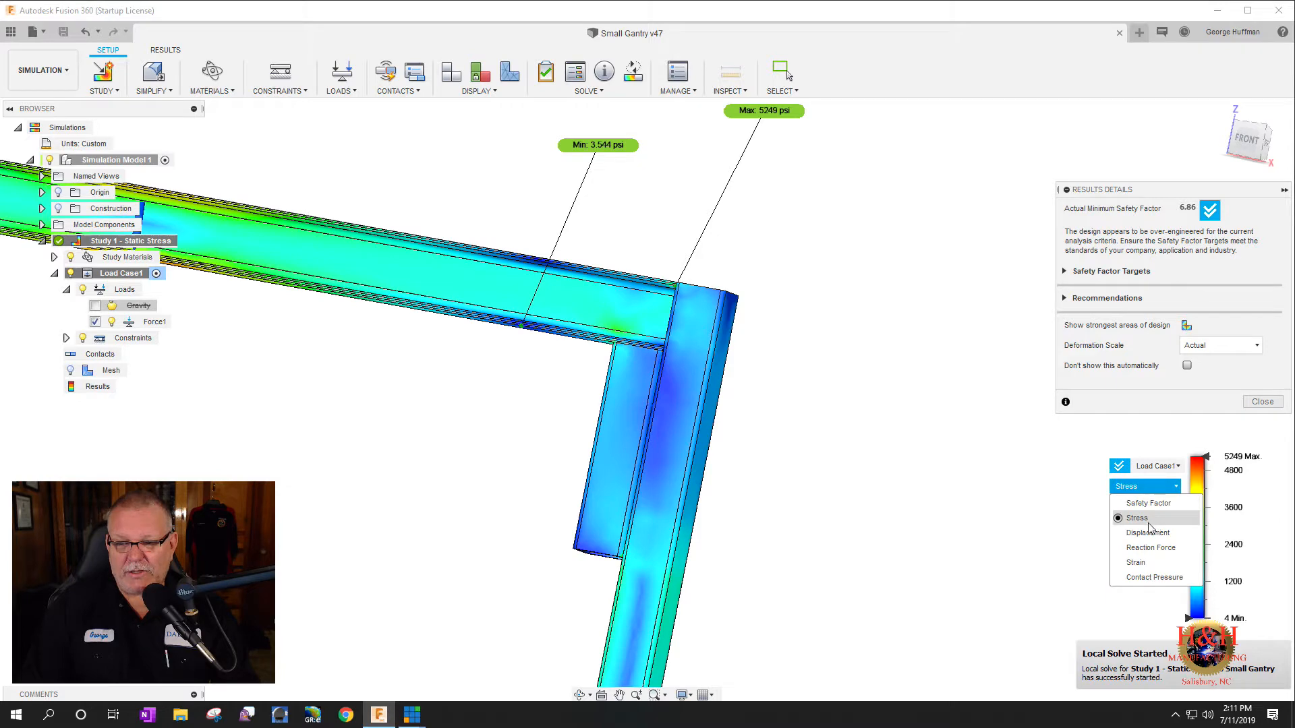
- Plot displacement and orbit to view the 0.02659 in maximum deflection at mid-beam
left_click(1147, 532)
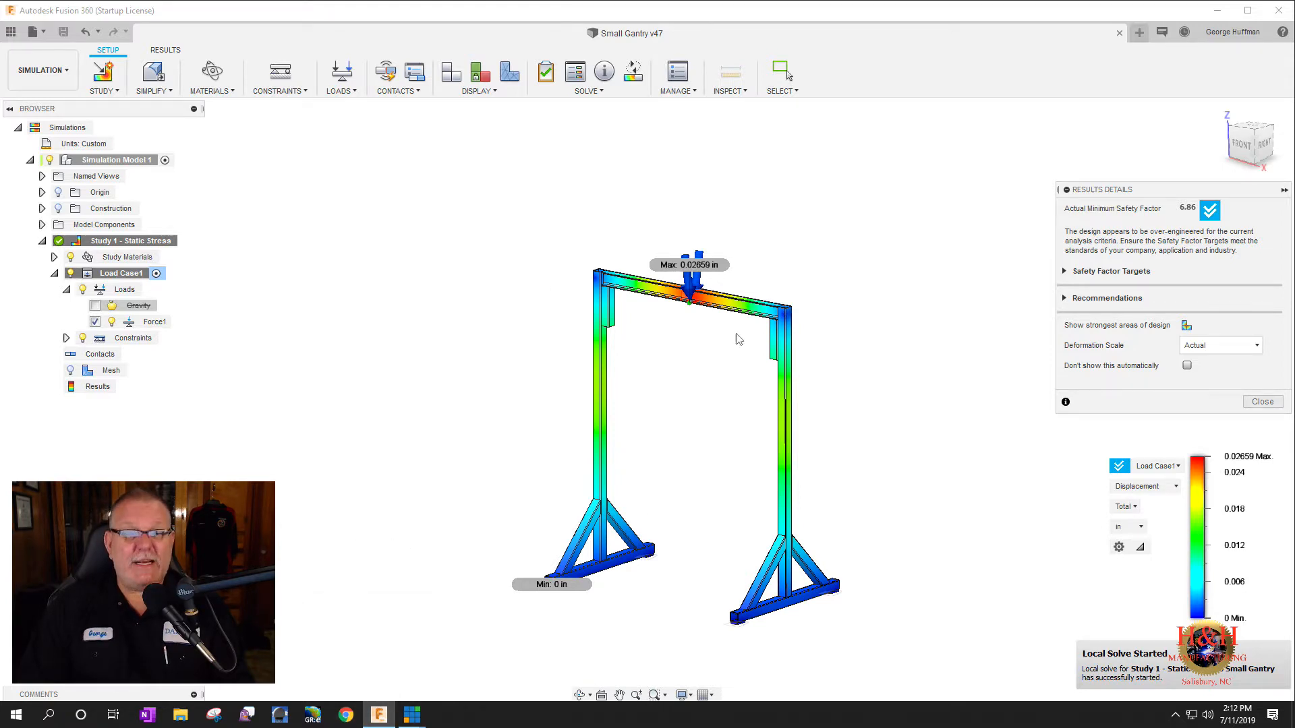
mouse_move(555, 364)
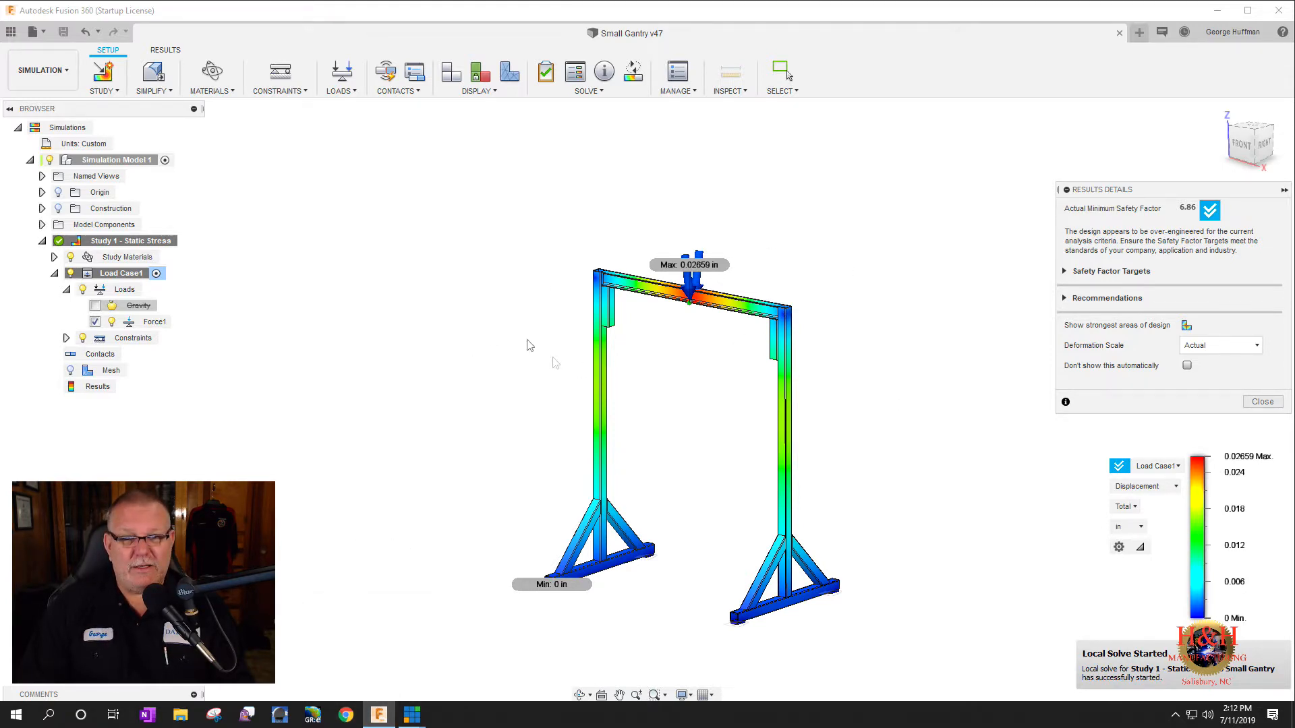
mouse_move(764, 372)
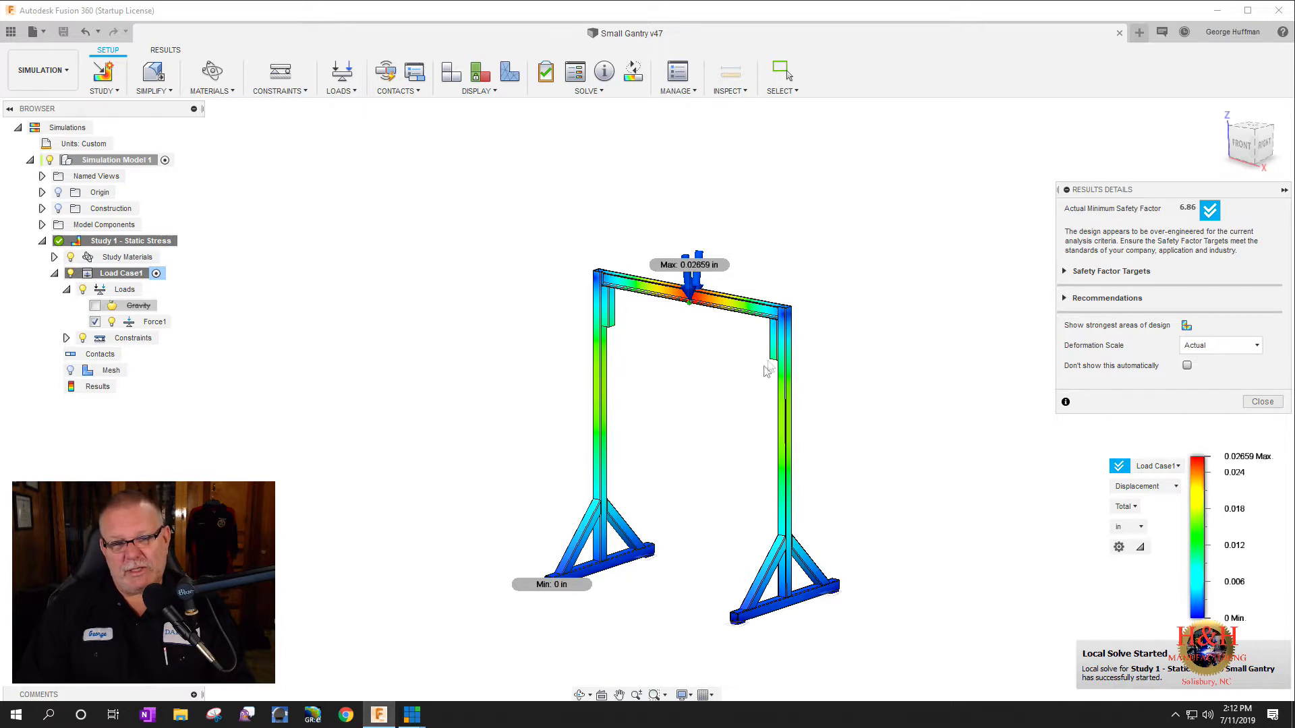
mouse_move(688, 345)
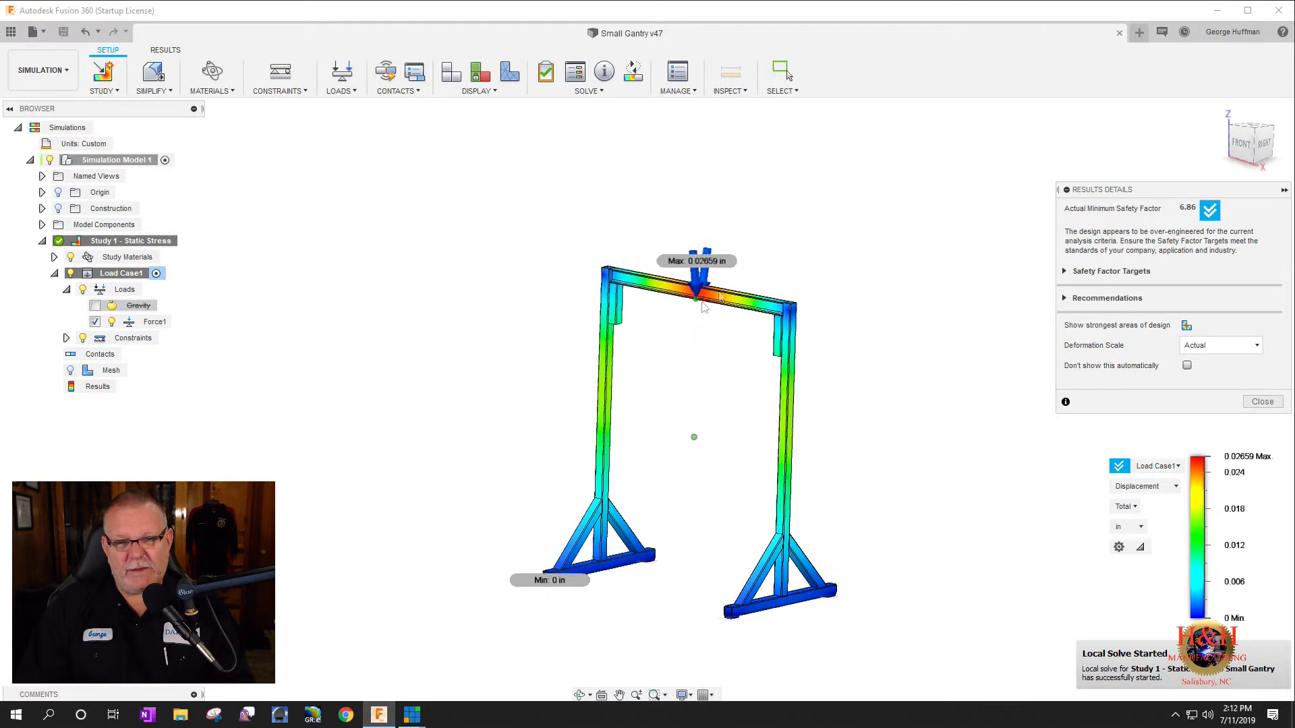
left_click_drag(702, 305, 747, 272)
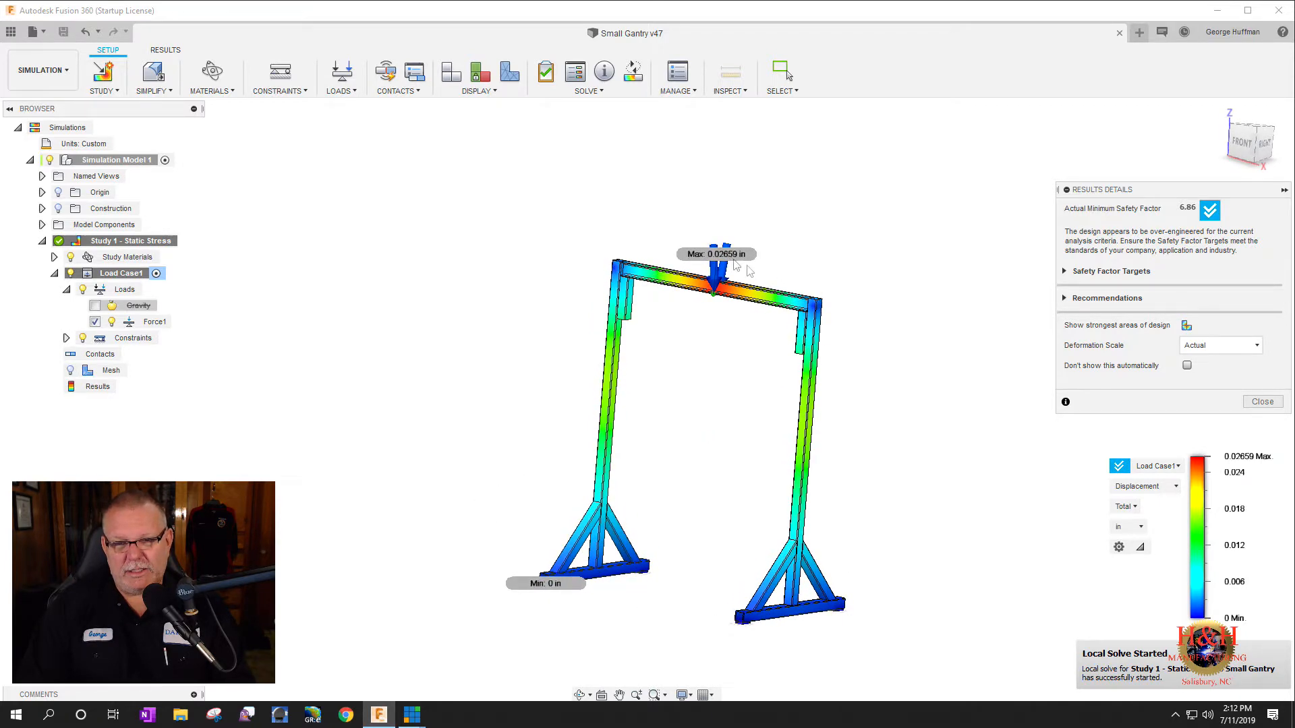